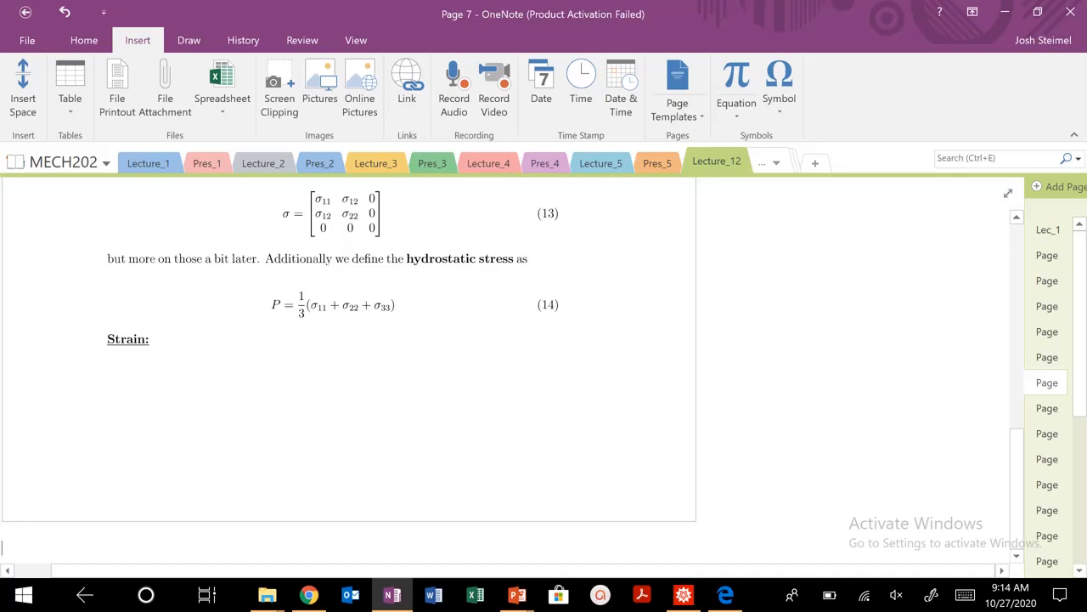
Box the 'Strain:' heading in red ink, then scroll down to page 8's strain definitions
{"action": "left_click", "coordinate": [189, 40]}
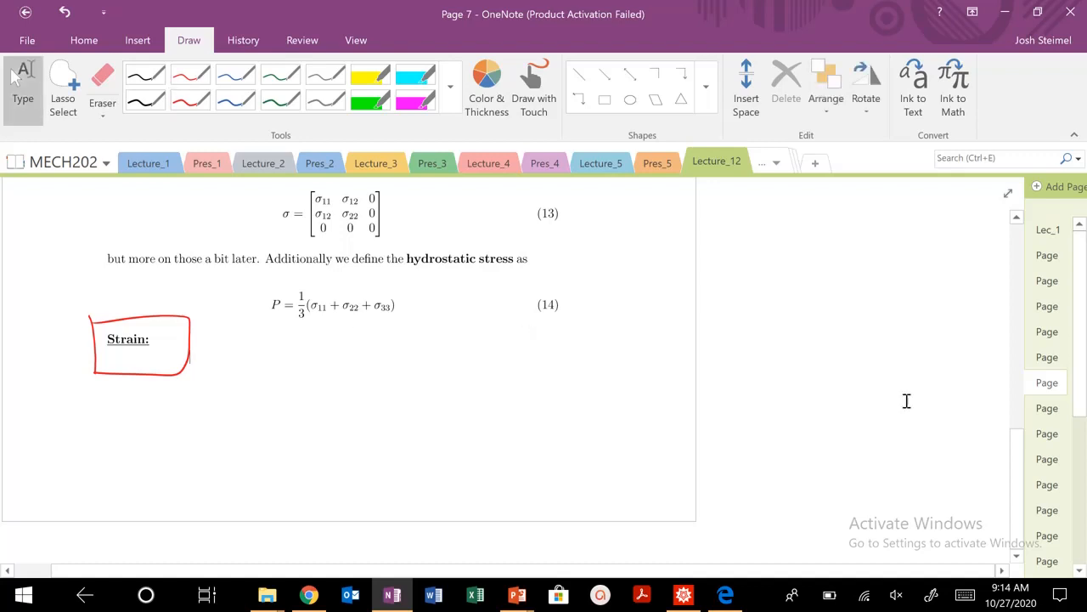
{"action": "scroll", "scroll_direction": "down", "scroll_amount": 3}
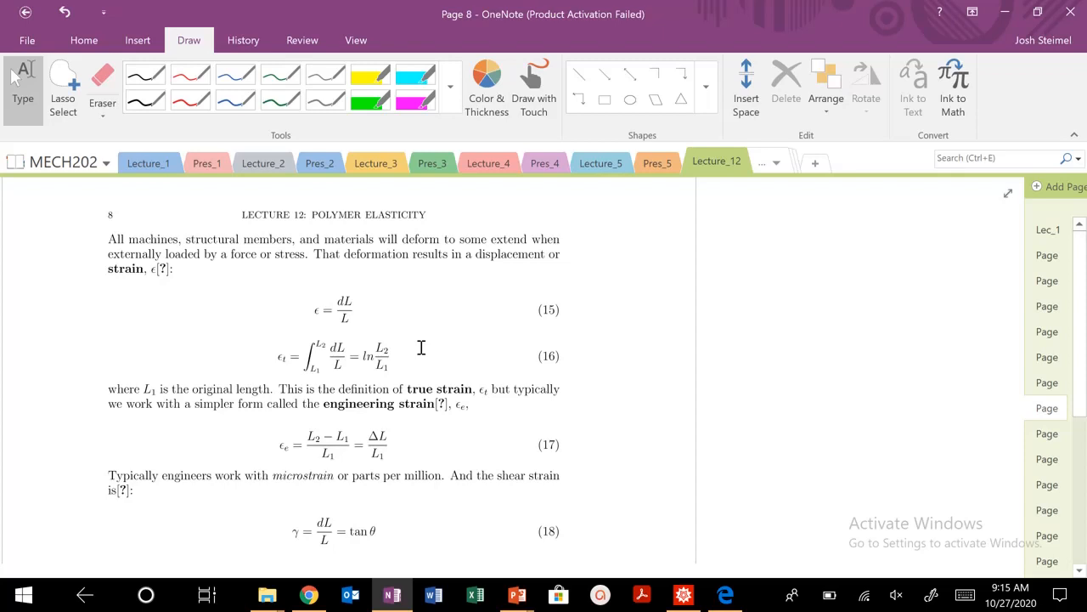
Sketch a loaded square labelled σ, ε and L, and box equation 15
{"action": "left_click_drag", "start_coordinate": [773, 200], "coordinate": [837, 285]}
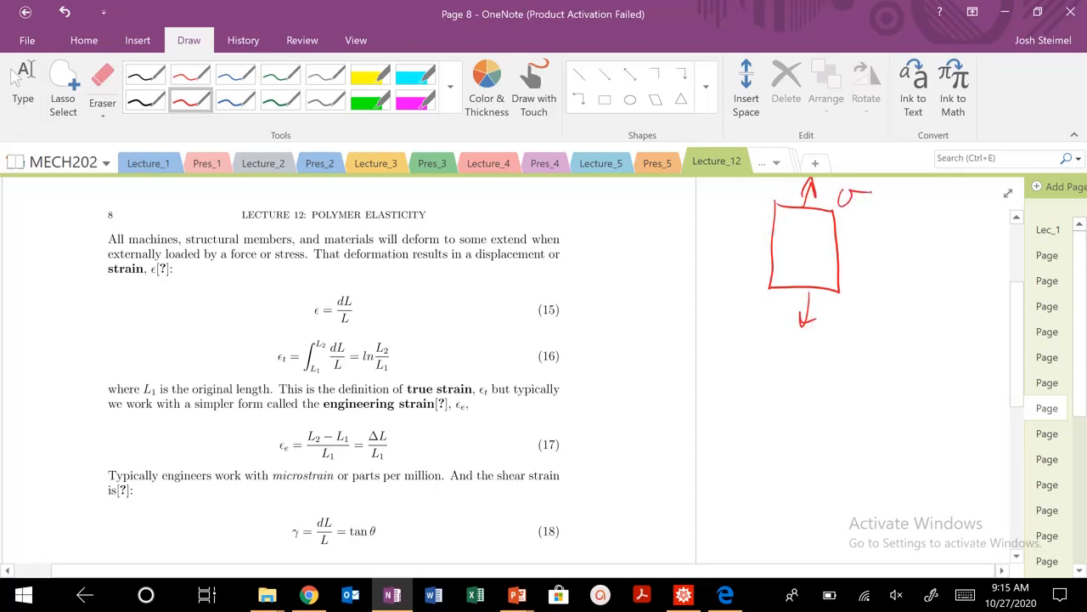
{"action": "left_click_drag", "start_coordinate": [883, 260], "coordinate": [896, 284]}
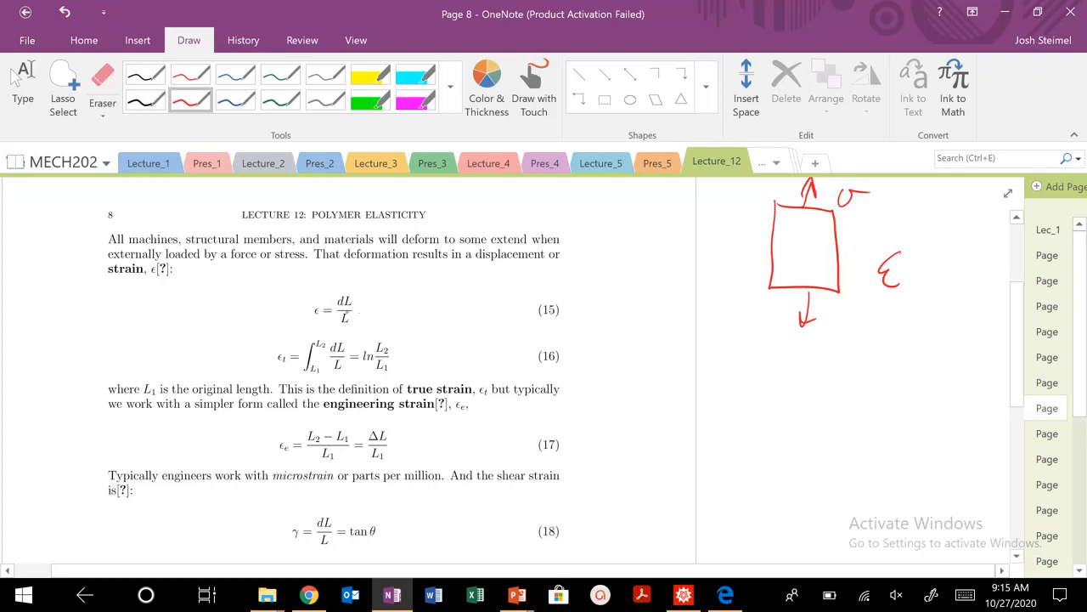
{"action": "left_click_drag", "start_coordinate": [297, 288], "coordinate": [387, 331]}
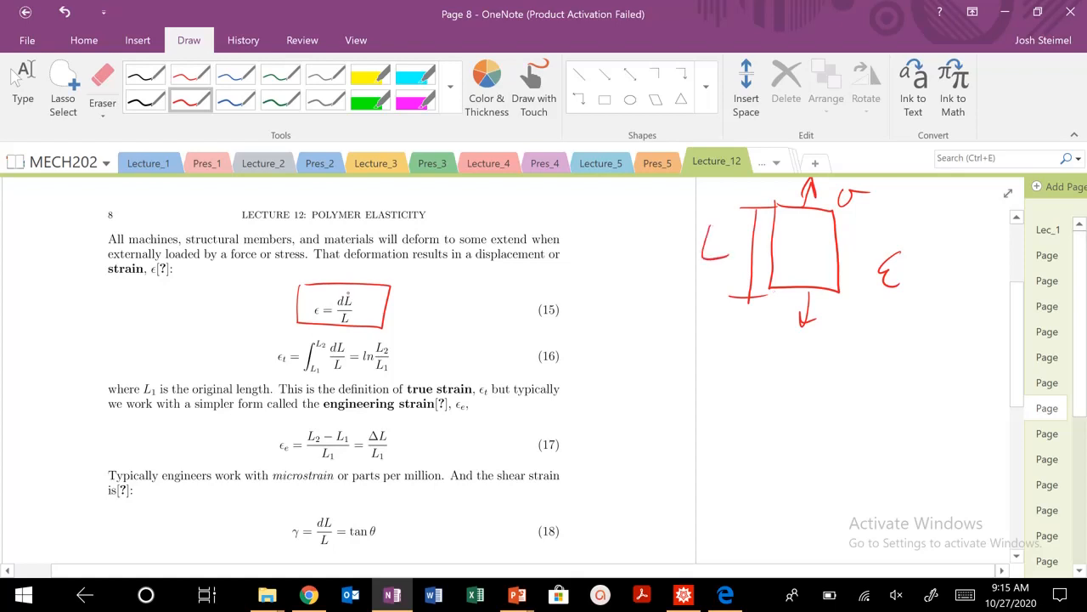
Circle dL, box the true strain equation, and write σ_t = F/A_i
{"action": "left_click_drag", "start_coordinate": [334, 300], "coordinate": [357, 293]}
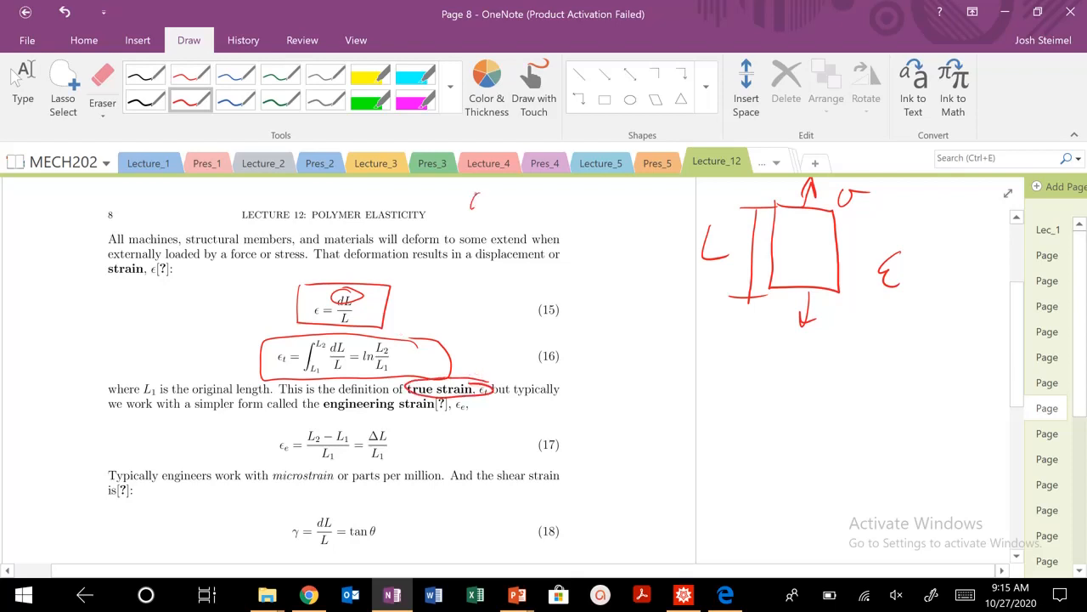
{"action": "left_click_drag", "start_coordinate": [480, 199], "coordinate": [489, 211]}
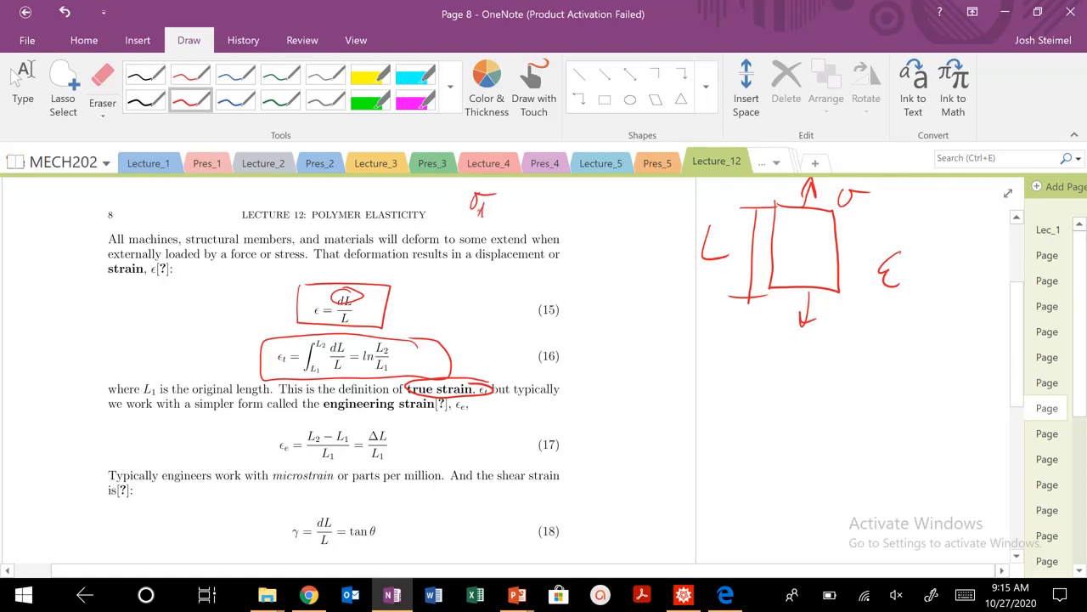
{"action": "left_click_drag", "start_coordinate": [492, 209], "coordinate": [535, 230]}
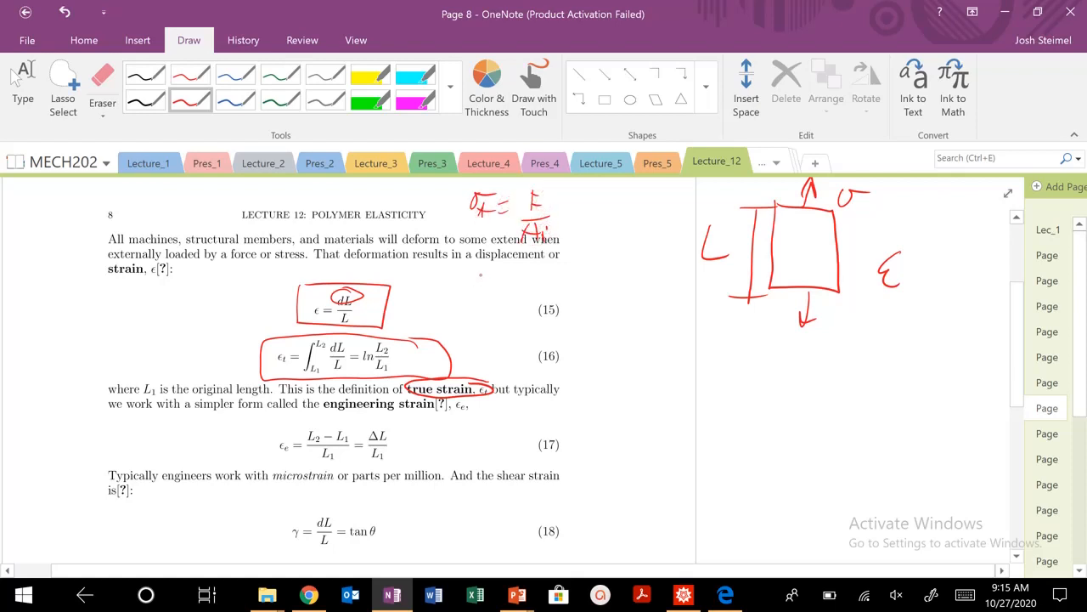
{"action": "left_click_drag", "start_coordinate": [480, 289], "coordinate": [526, 285]}
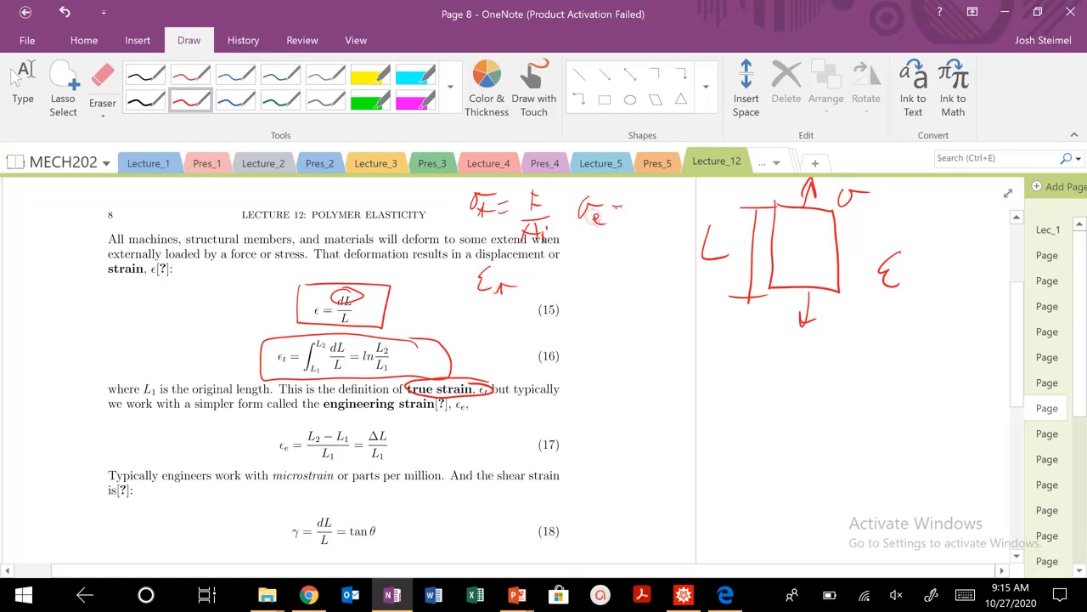
Write σ_e = F/A₀, circle equation 17, draw the deformed outline, and write ε = Δl/l₀
{"action": "left_click_drag", "start_coordinate": [616, 208], "coordinate": [633, 242]}
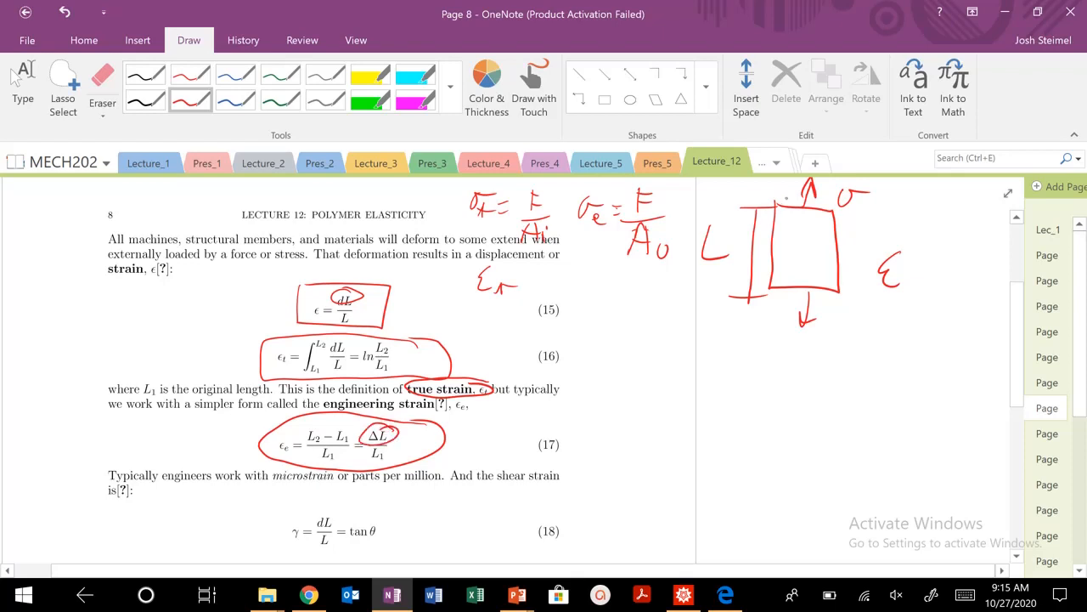
{"action": "left_click_drag", "start_coordinate": [799, 199], "coordinate": [820, 234]}
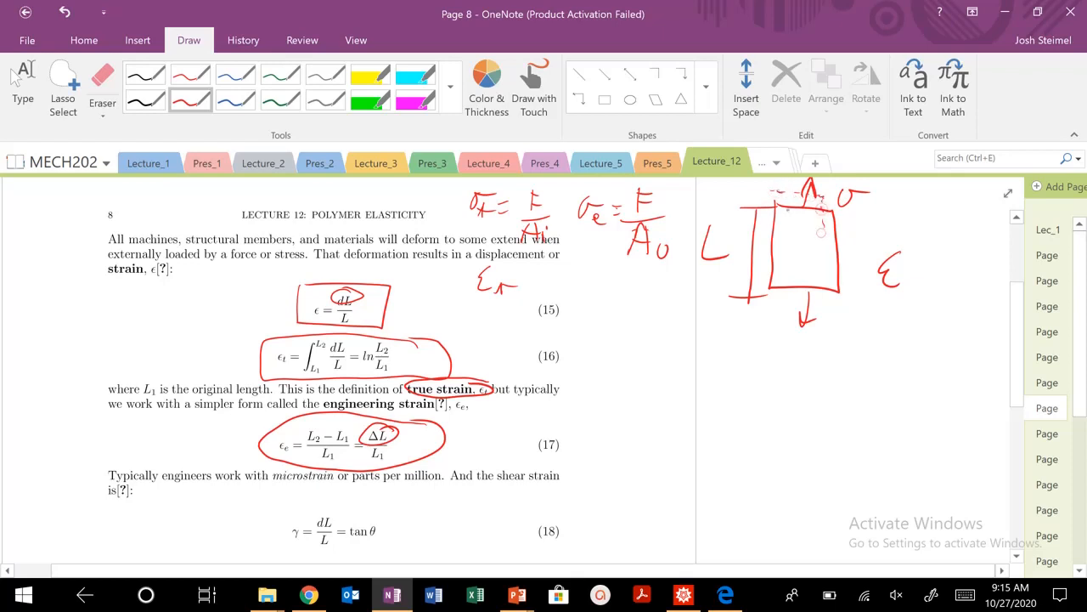
{"action": "left_click_drag", "start_coordinate": [778, 238], "coordinate": [802, 306]}
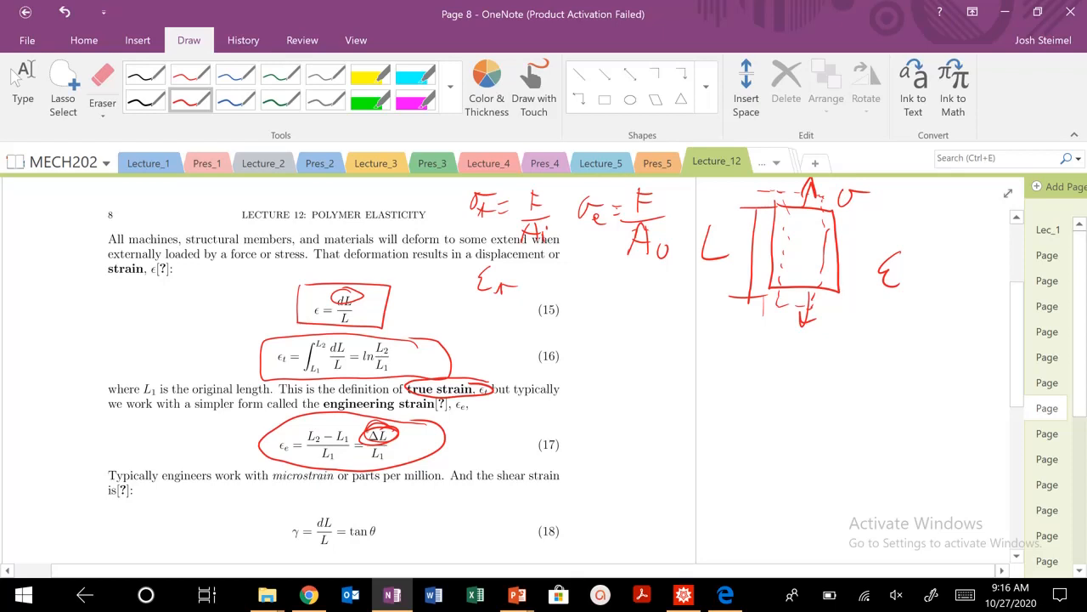
{"action": "left_click_drag", "start_coordinate": [586, 424], "coordinate": [638, 417]}
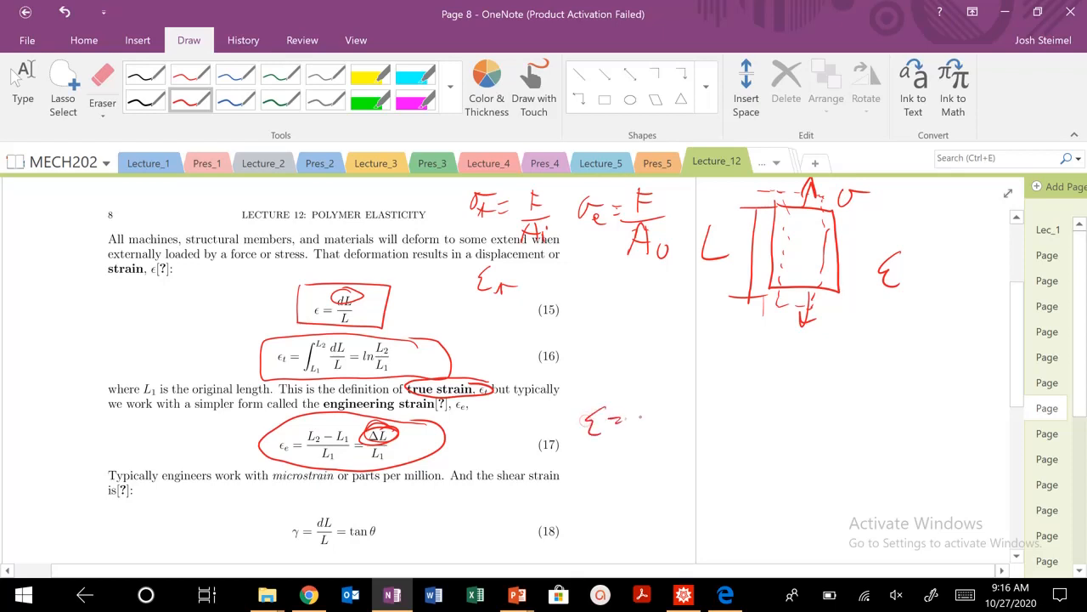
{"action": "left_click_drag", "start_coordinate": [637, 425], "coordinate": [654, 412]}
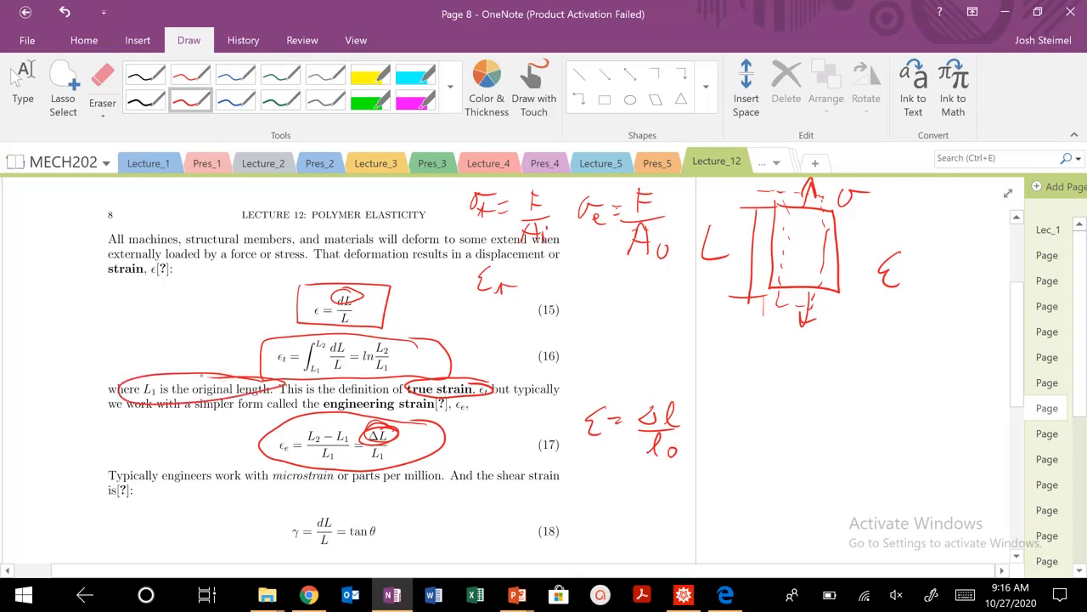
Write 'σ → normal' and 'τ → parallel' below the square, plus τ by the shear strain sentence
{"action": "left_click_drag", "start_coordinate": [747, 374], "coordinate": [798, 378]}
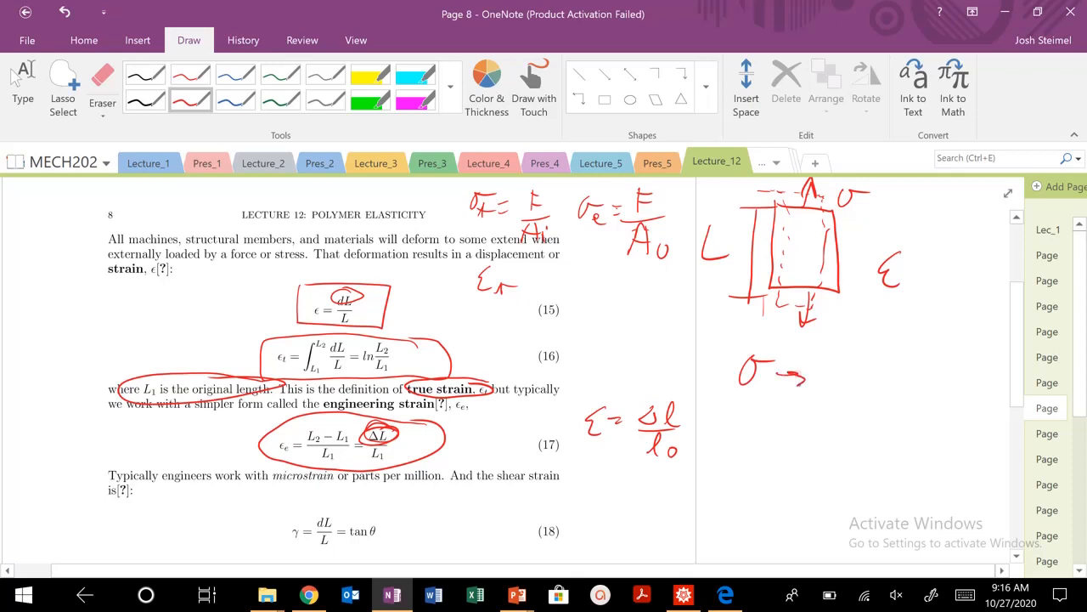
{"action": "left_click_drag", "start_coordinate": [816, 380], "coordinate": [862, 380]}
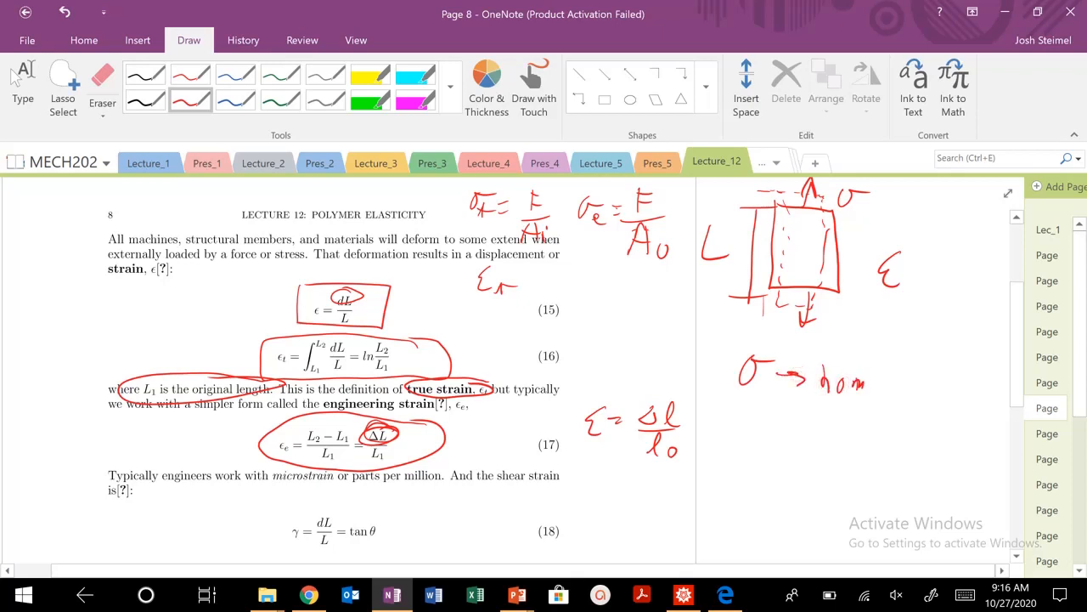
{"action": "left_click_drag", "start_coordinate": [841, 382], "coordinate": [926, 386]}
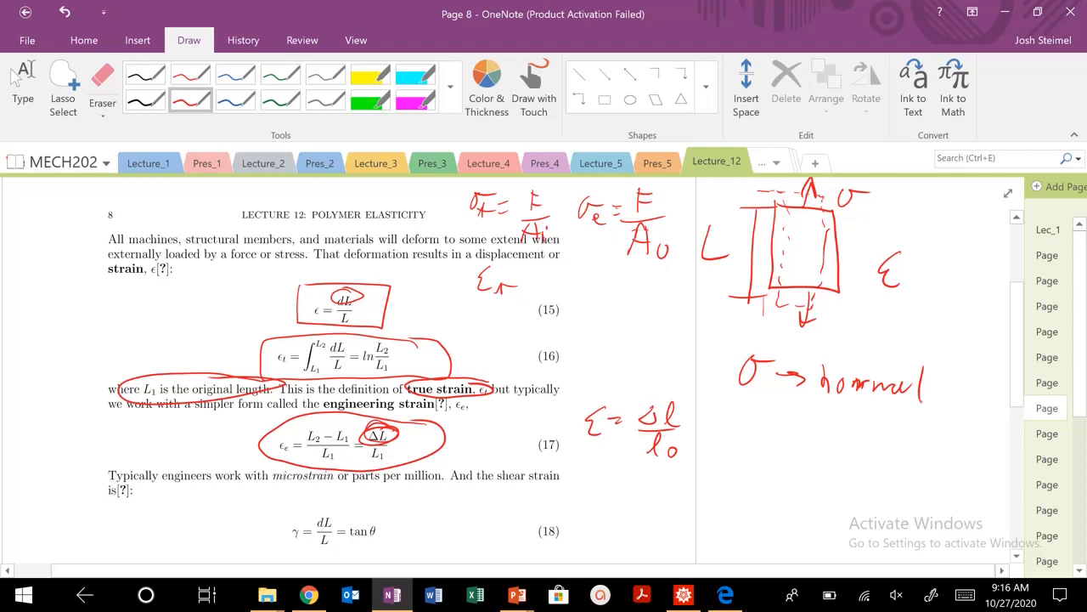
{"action": "left_click_drag", "start_coordinate": [739, 401], "coordinate": [769, 400]}
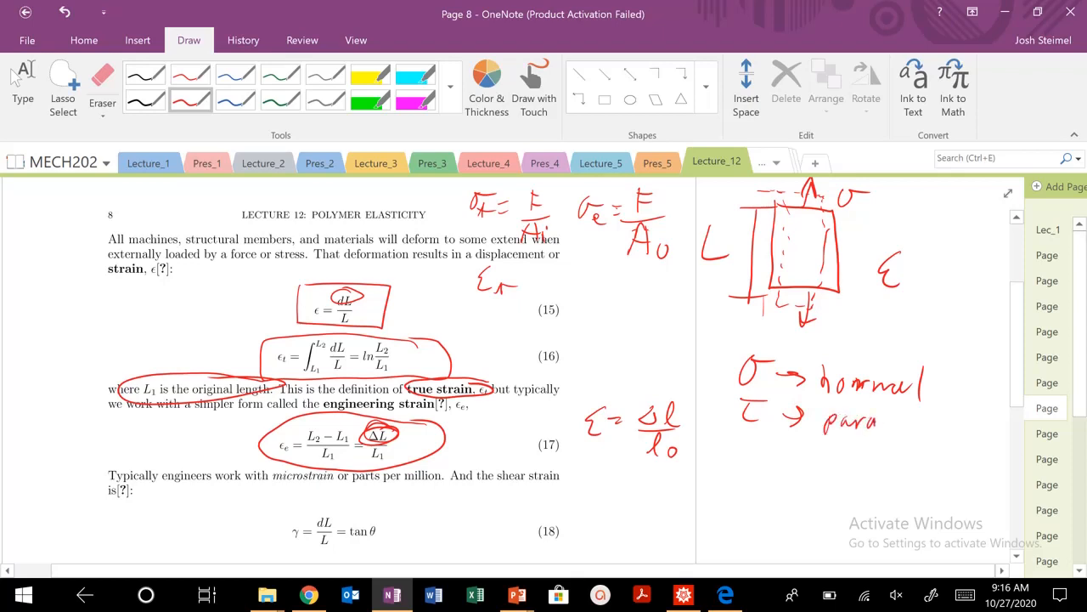
{"action": "left_click_drag", "start_coordinate": [858, 425], "coordinate": [930, 425]}
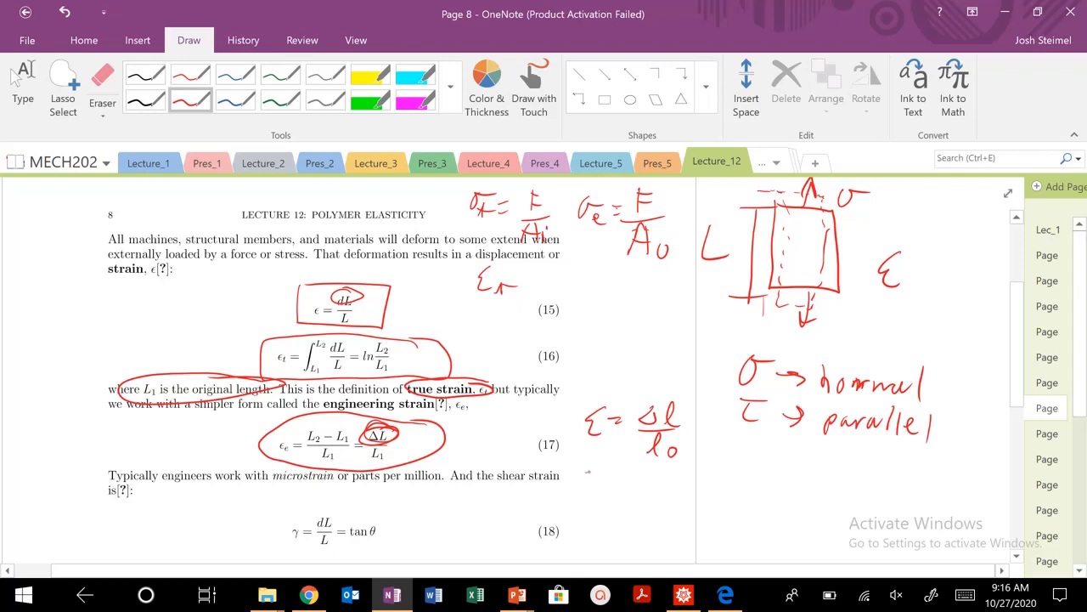
{"action": "left_click_drag", "start_coordinate": [595, 475], "coordinate": [620, 472]}
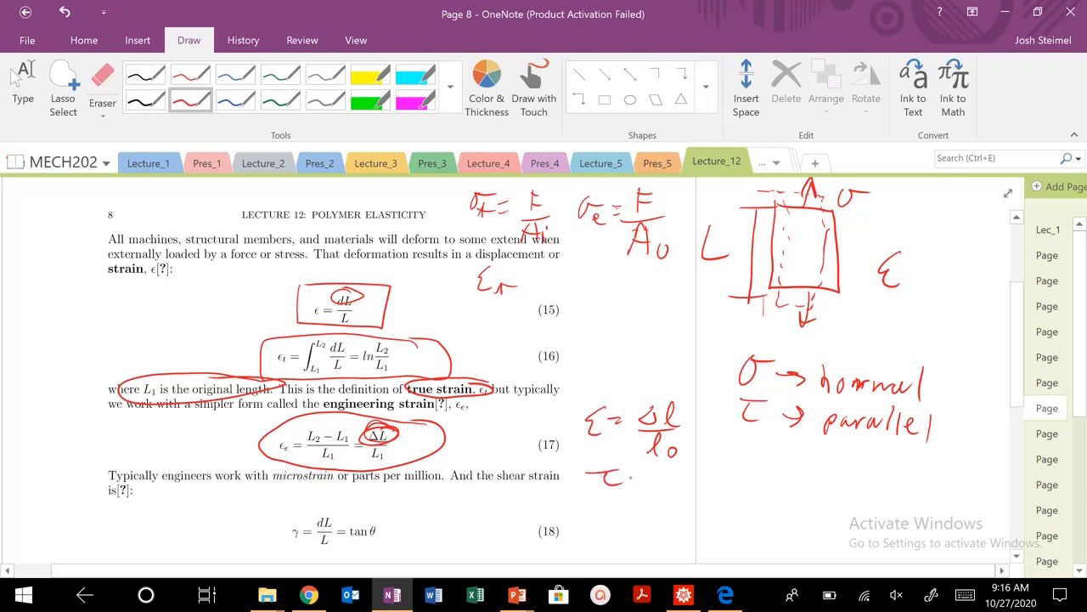
Box shear strain equation 18 and write ε → normal and γ → shear beside it
{"action": "scroll", "scroll_direction": "down", "scroll_amount": 3}
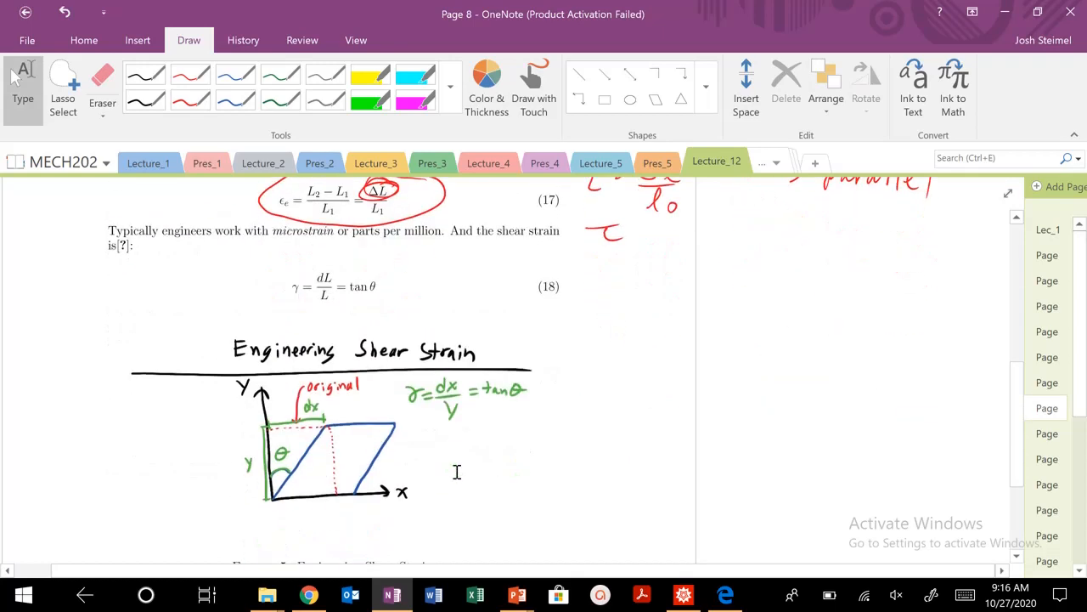
{"action": "left_click_drag", "start_coordinate": [283, 259], "coordinate": [416, 319]}
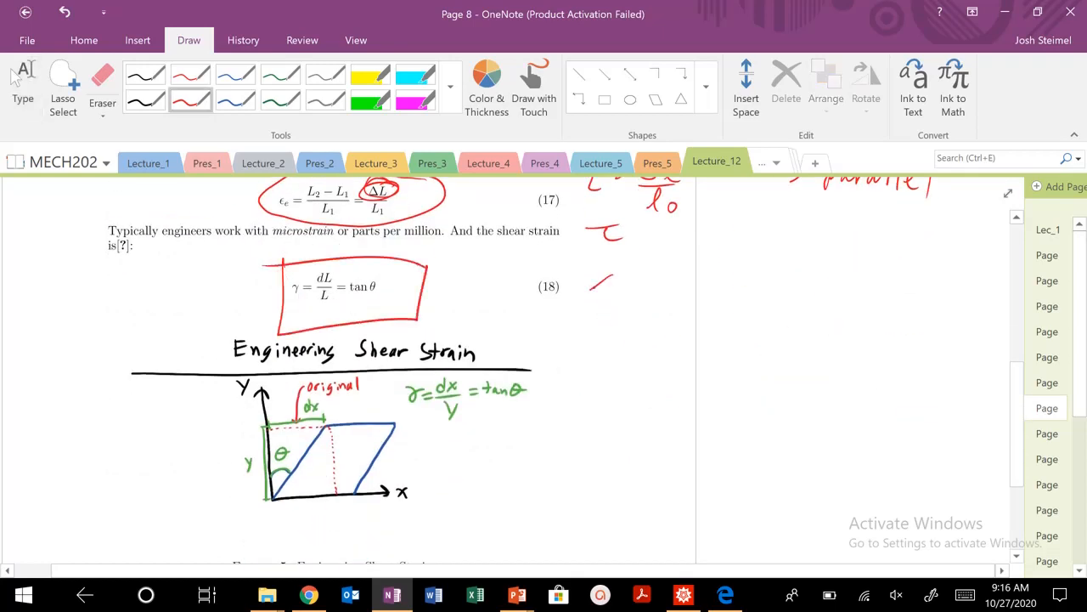
{"action": "left_click_drag", "start_coordinate": [594, 293], "coordinate": [692, 293]}
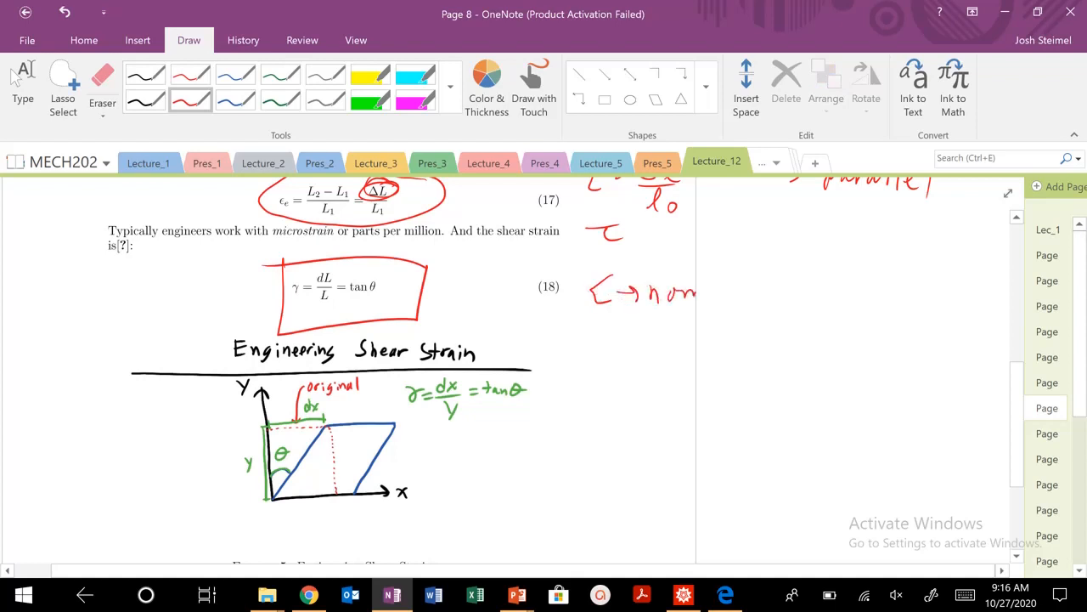
{"action": "left_click_drag", "start_coordinate": [692, 293], "coordinate": [731, 280]}
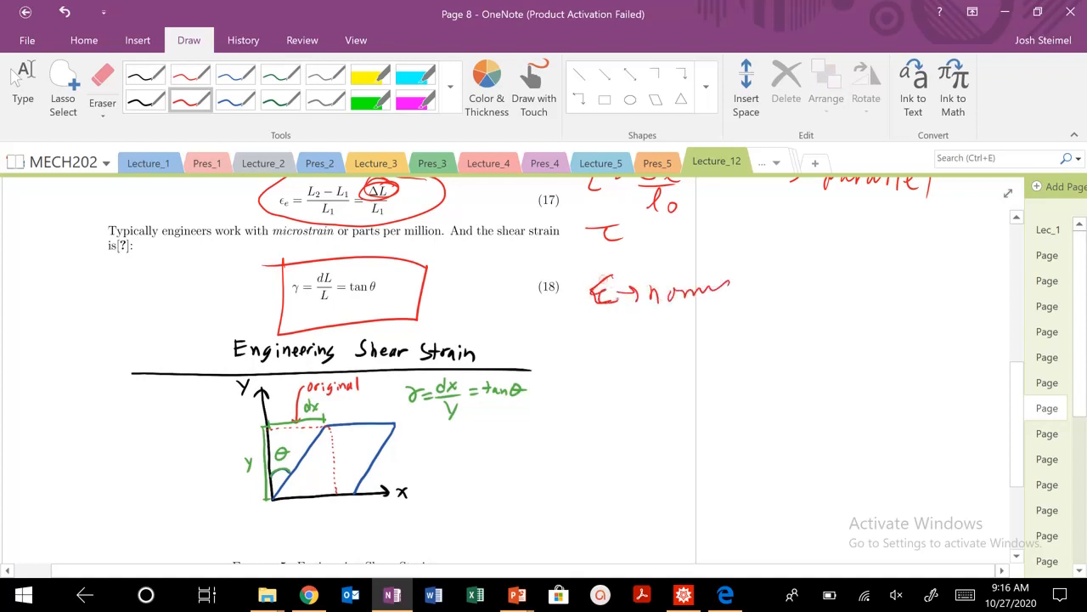
{"action": "left_click_drag", "start_coordinate": [594, 348], "coordinate": [612, 336]}
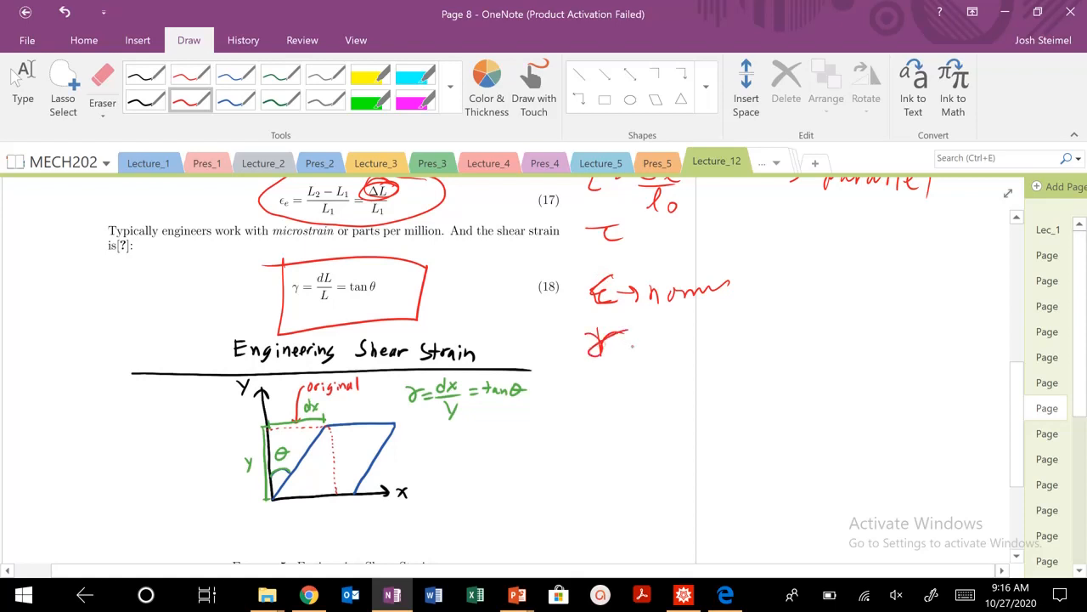
{"action": "left_click_drag", "start_coordinate": [624, 348], "coordinate": [697, 352]}
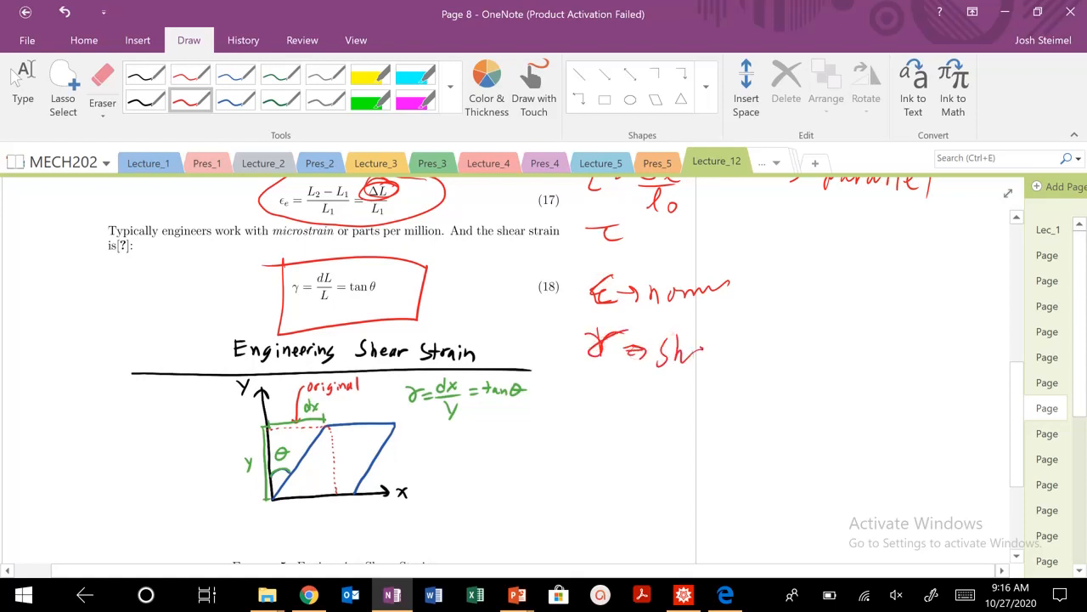
{"action": "left_click_drag", "start_coordinate": [696, 353], "coordinate": [752, 348]}
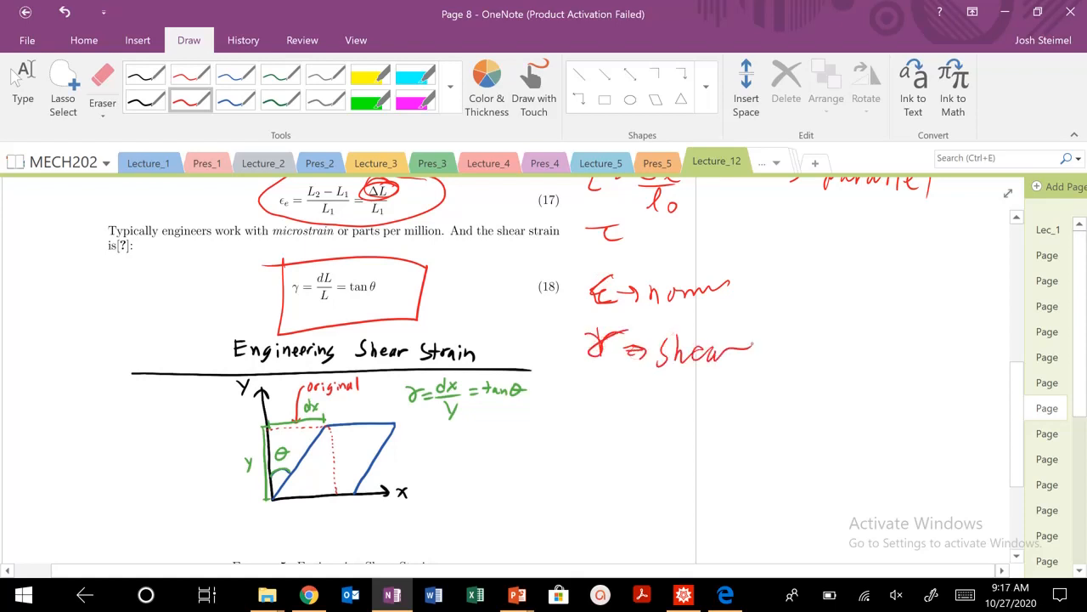
{"action": "scroll", "scroll_direction": "down", "scroll_amount": 3}
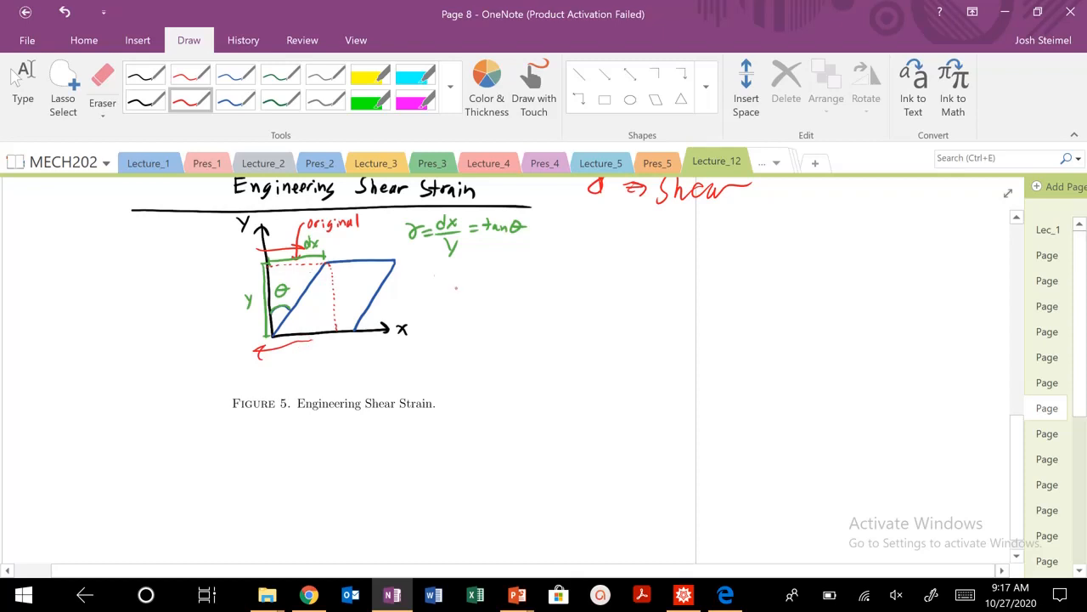
Circle dx, sketch axes with a blue dashed sheared square, and write γxy = γyx
{"action": "left_click_drag", "start_coordinate": [297, 251], "coordinate": [323, 238]}
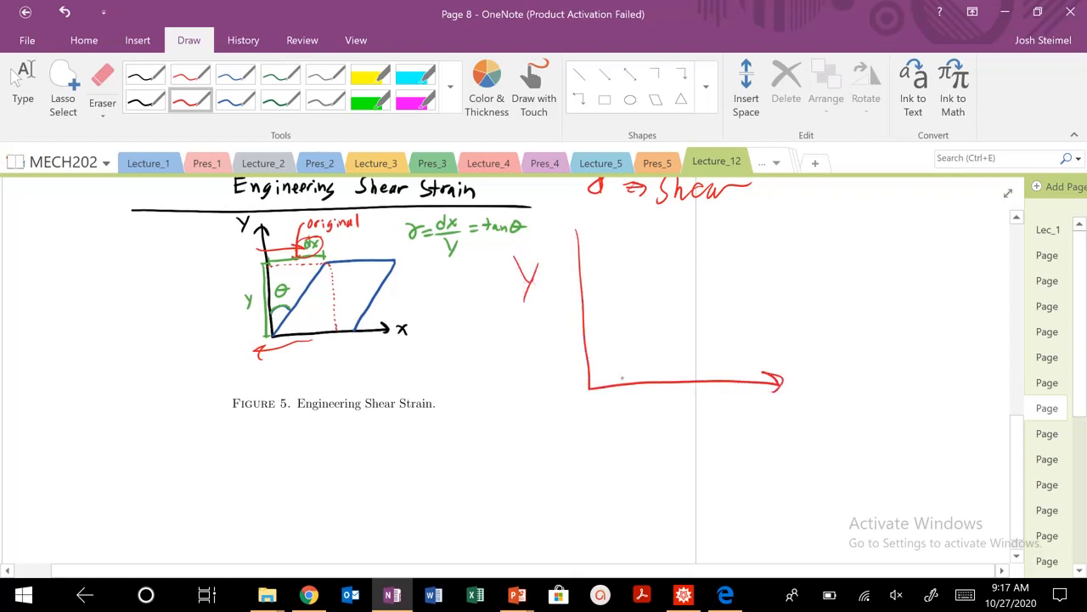
{"action": "left_click_drag", "start_coordinate": [580, 292], "coordinate": [633, 292]}
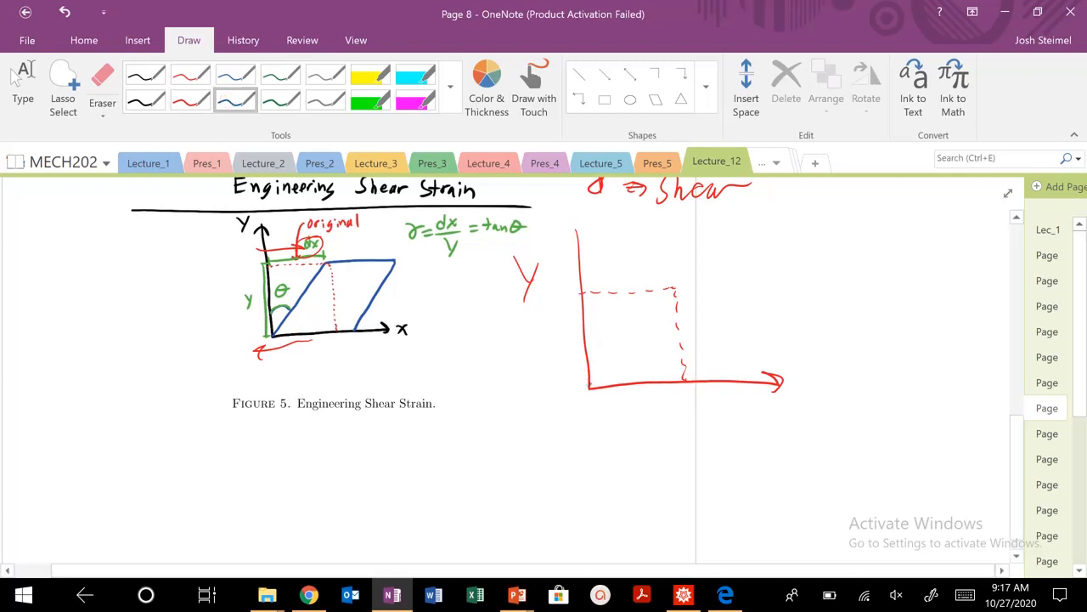
{"action": "left_click_drag", "start_coordinate": [689, 255], "coordinate": [590, 382]}
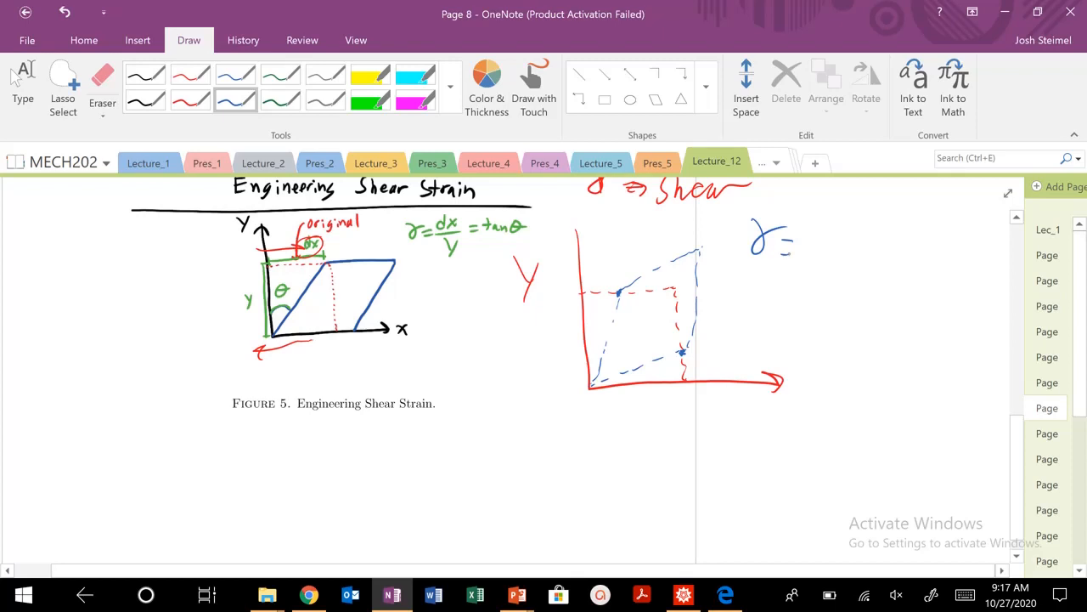
{"action": "left_click_drag", "start_coordinate": [778, 243], "coordinate": [794, 259]}
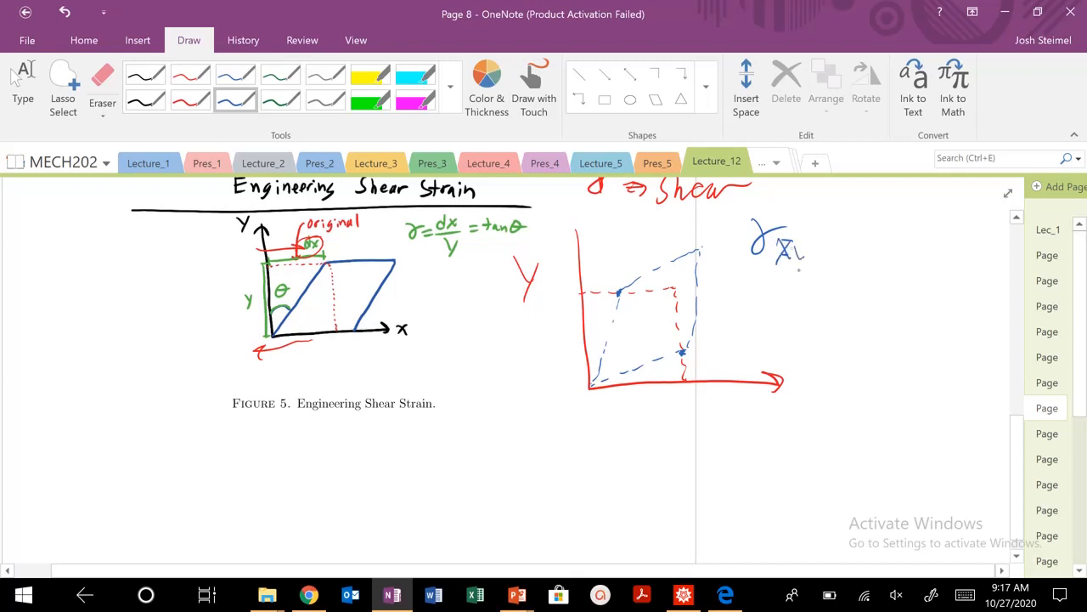
{"action": "left_click_drag", "start_coordinate": [815, 255], "coordinate": [901, 255]}
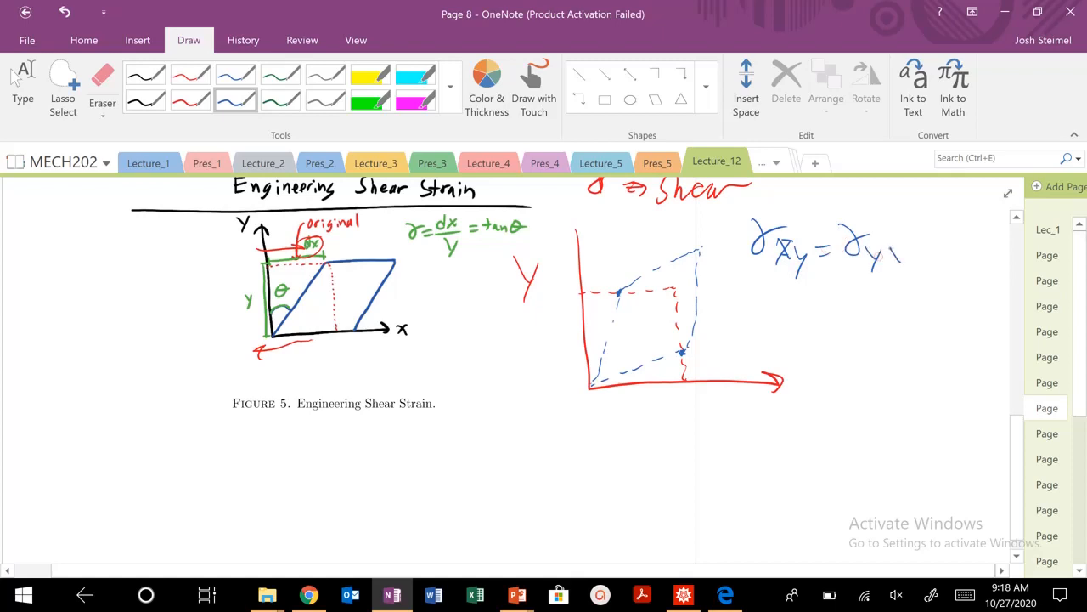
{"action": "left_click_drag", "start_coordinate": [883, 263], "coordinate": [922, 251]}
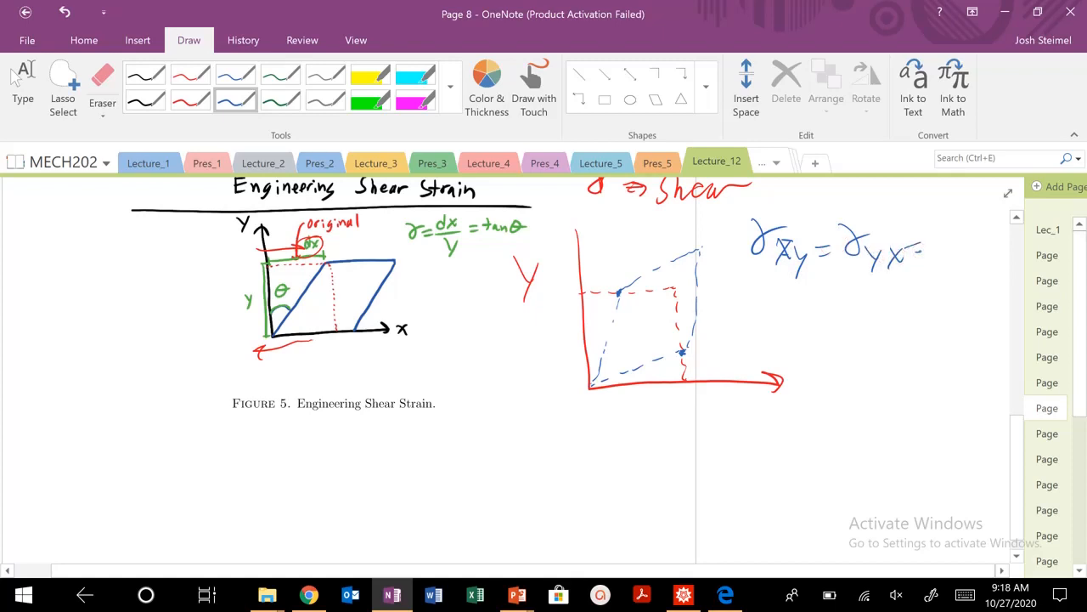
Write the symmetric 3×3 stress matrix and the tensor relation σ = Cε
{"action": "left_click_drag", "start_coordinate": [353, 472], "coordinate": [399, 488]}
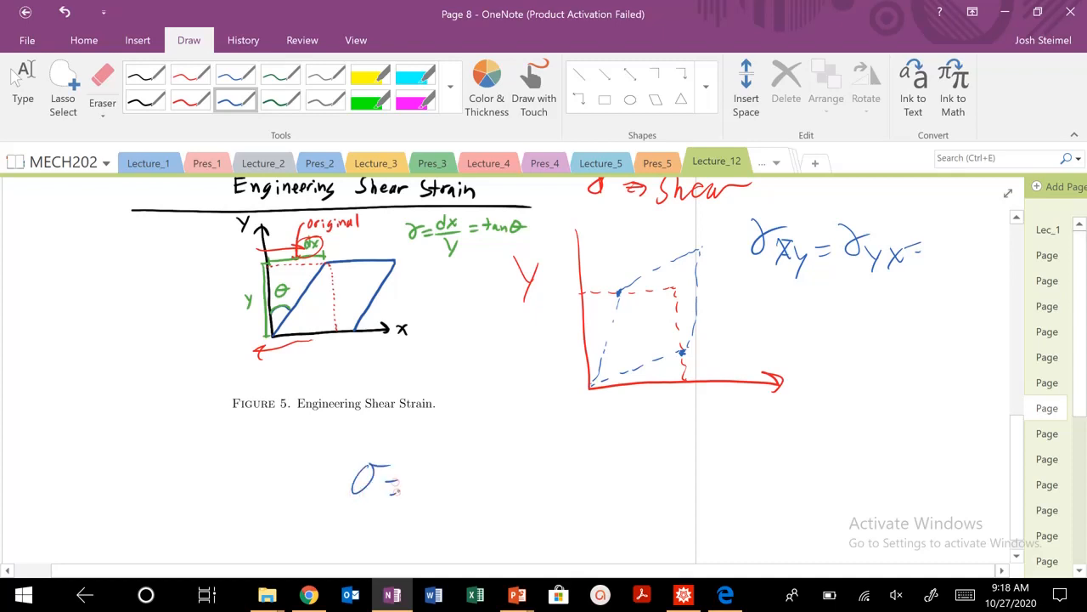
{"action": "left_click_drag", "start_coordinate": [416, 451], "coordinate": [437, 535]}
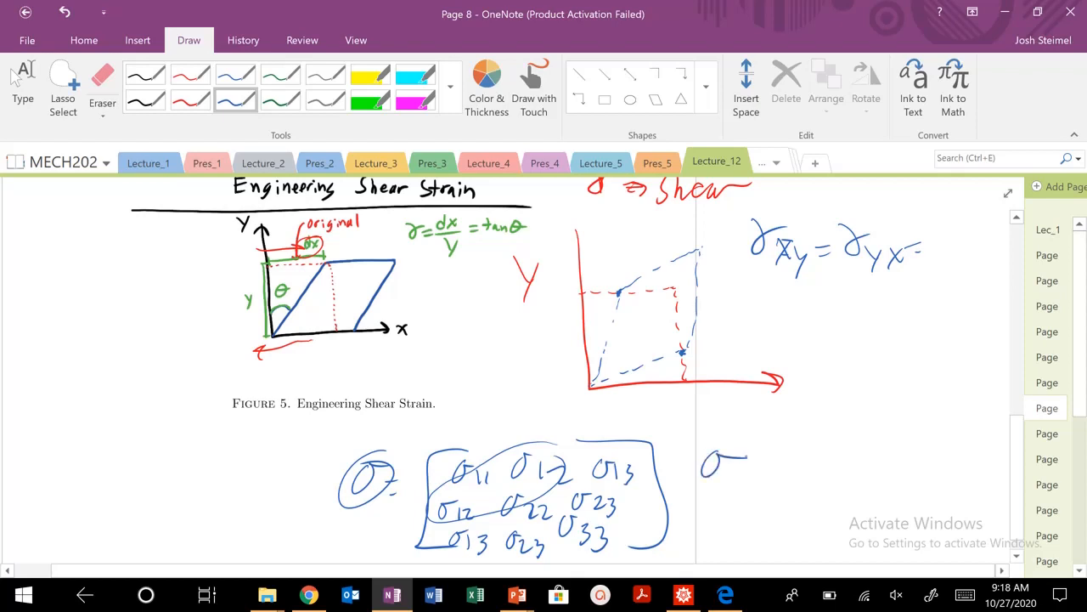
{"action": "left_click_drag", "start_coordinate": [698, 446], "coordinate": [732, 442]}
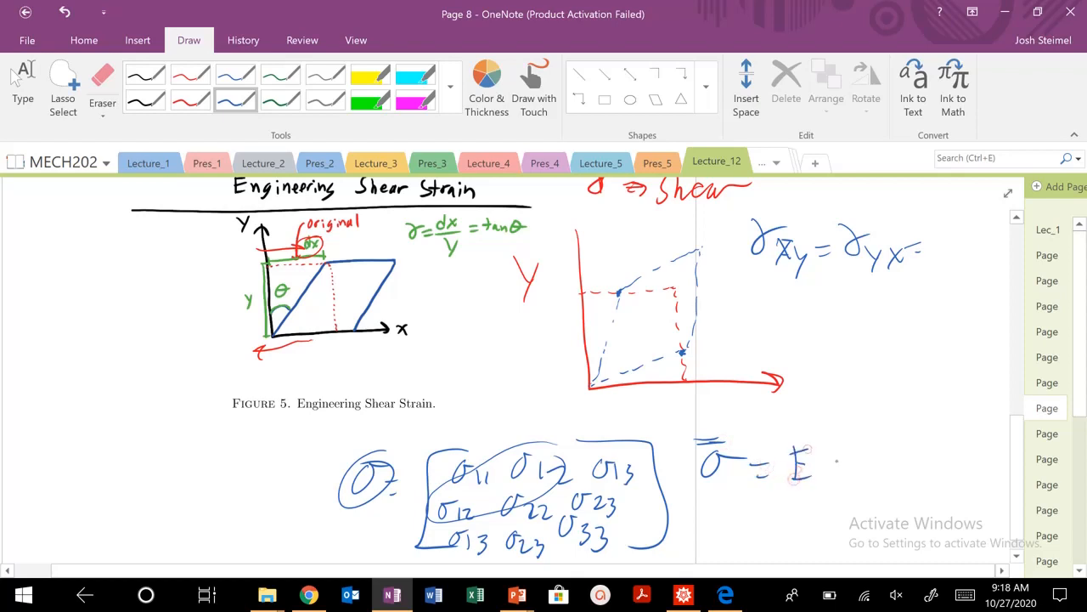
{"action": "left_click_drag", "start_coordinate": [829, 446], "coordinate": [841, 480]}
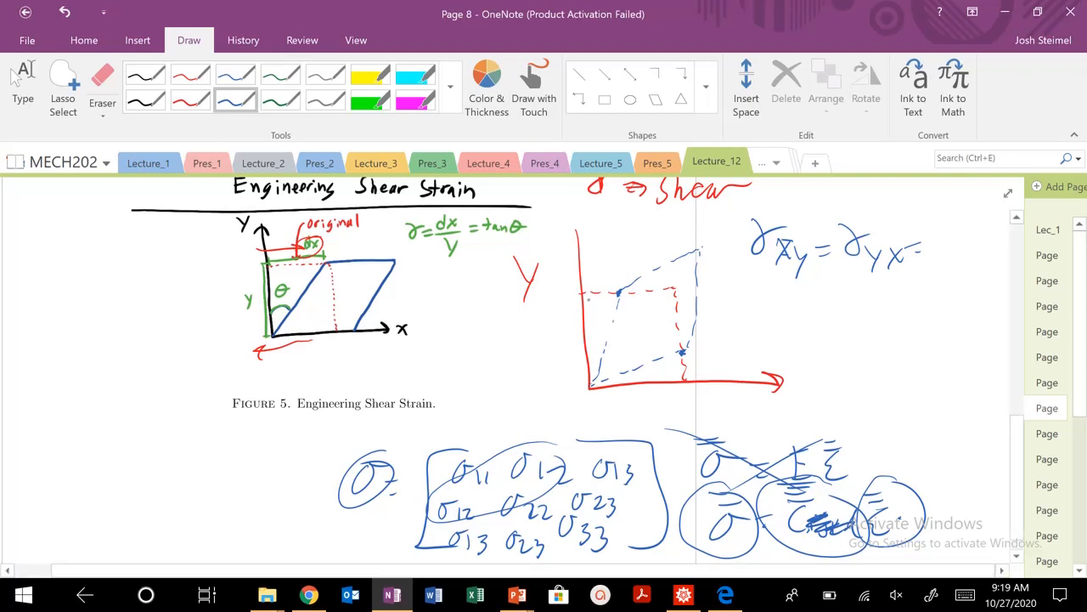
Label δx, δy, x and y on the element and write δx/y + δy/x
{"action": "left_click_drag", "start_coordinate": [587, 280], "coordinate": [619, 279]}
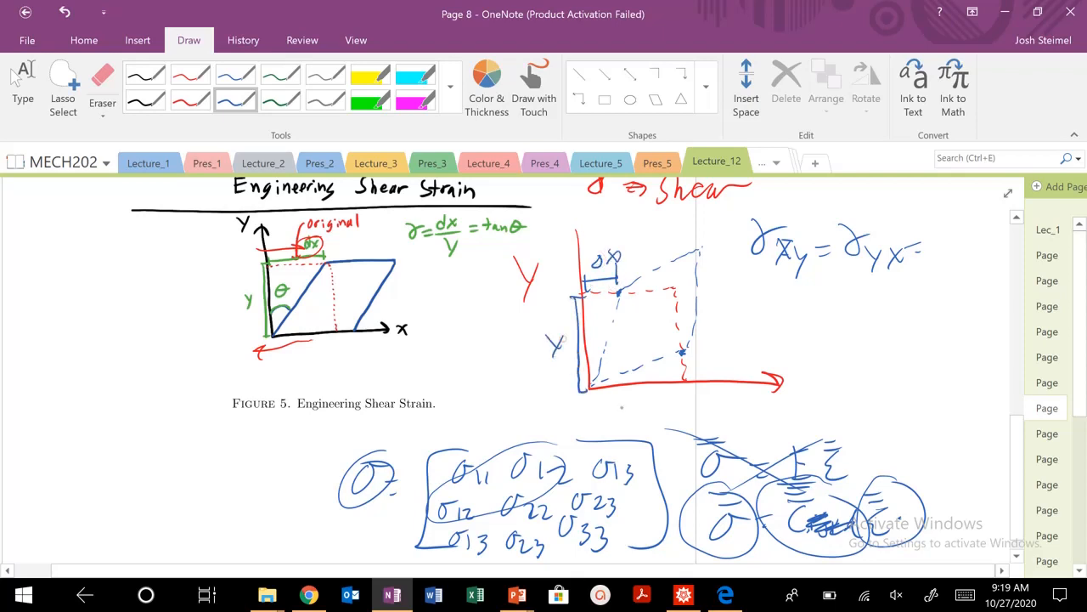
{"action": "left_click_drag", "start_coordinate": [595, 400], "coordinate": [671, 399]}
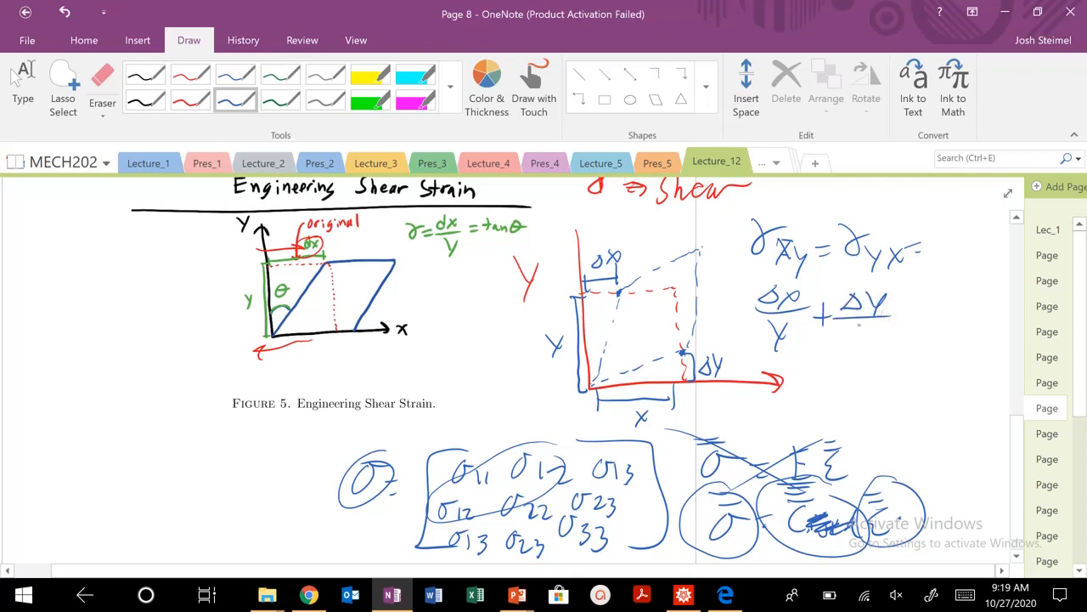
{"action": "left_click_drag", "start_coordinate": [854, 332], "coordinate": [871, 348]}
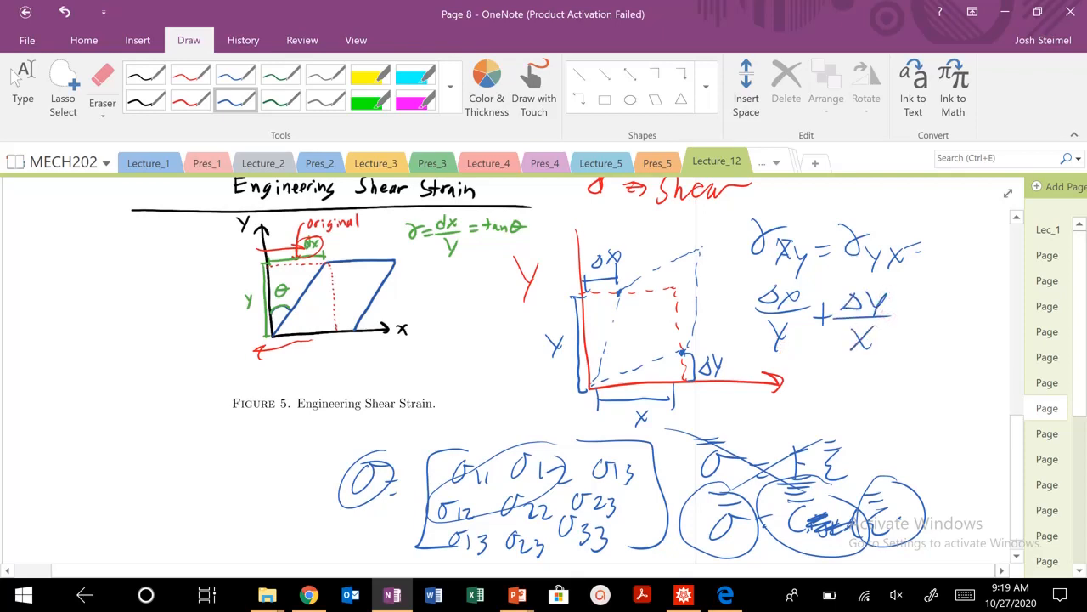
On page 9, box τ = Gγ (equation 19) and circle 'shear stress' and 'G is the shear modulus'
{"action": "scroll", "scroll_direction": "up", "scroll_amount": 3}
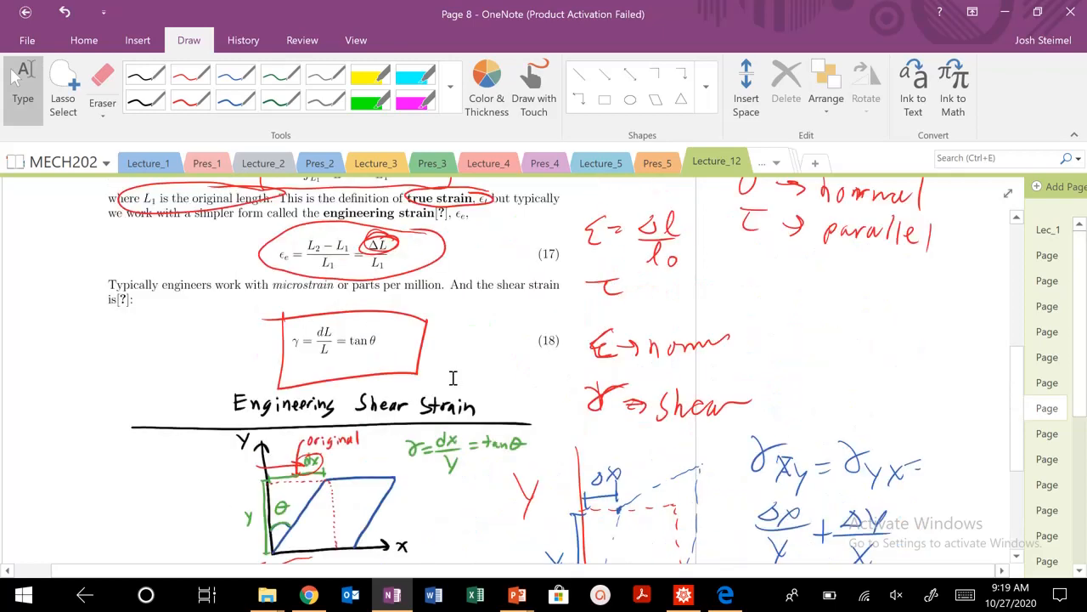
{"action": "scroll", "scroll_direction": "down", "scroll_amount": 3}
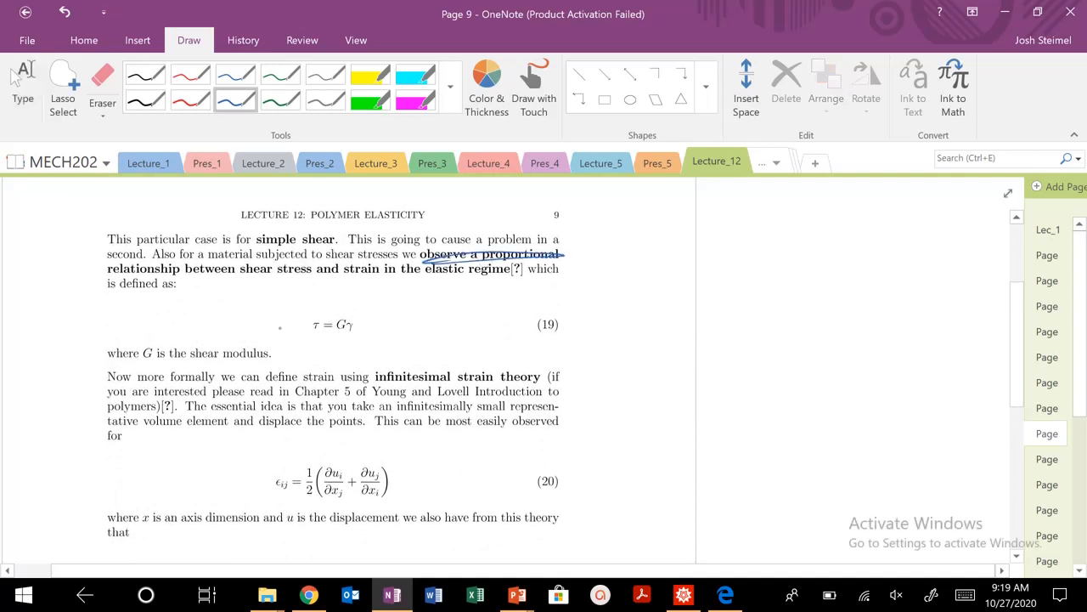
{"action": "left_click_drag", "start_coordinate": [297, 306], "coordinate": [378, 357]}
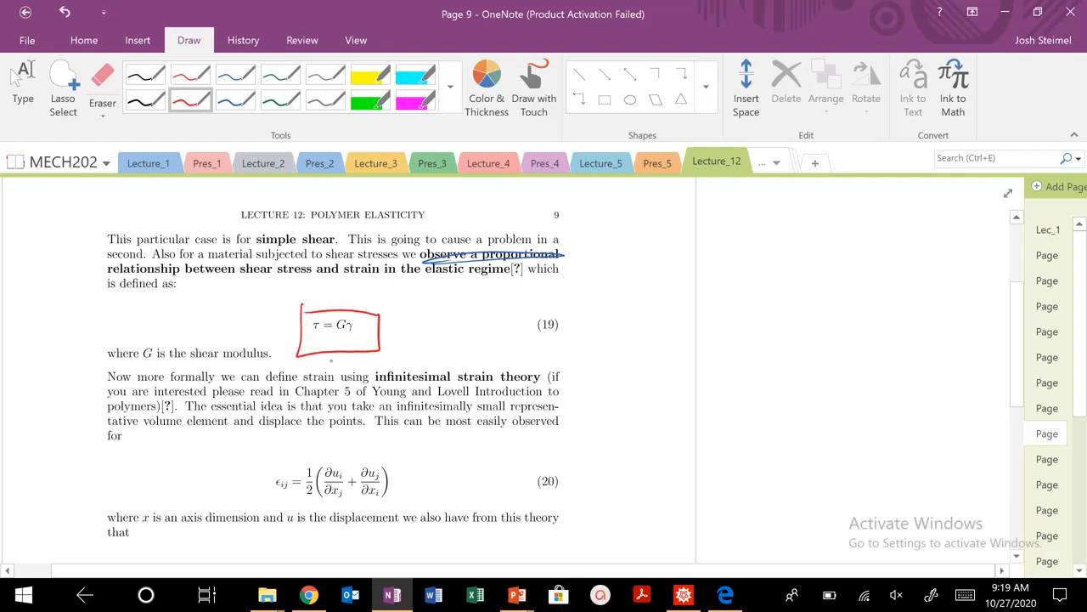
{"action": "left_click_drag", "start_coordinate": [247, 272], "coordinate": [319, 276]}
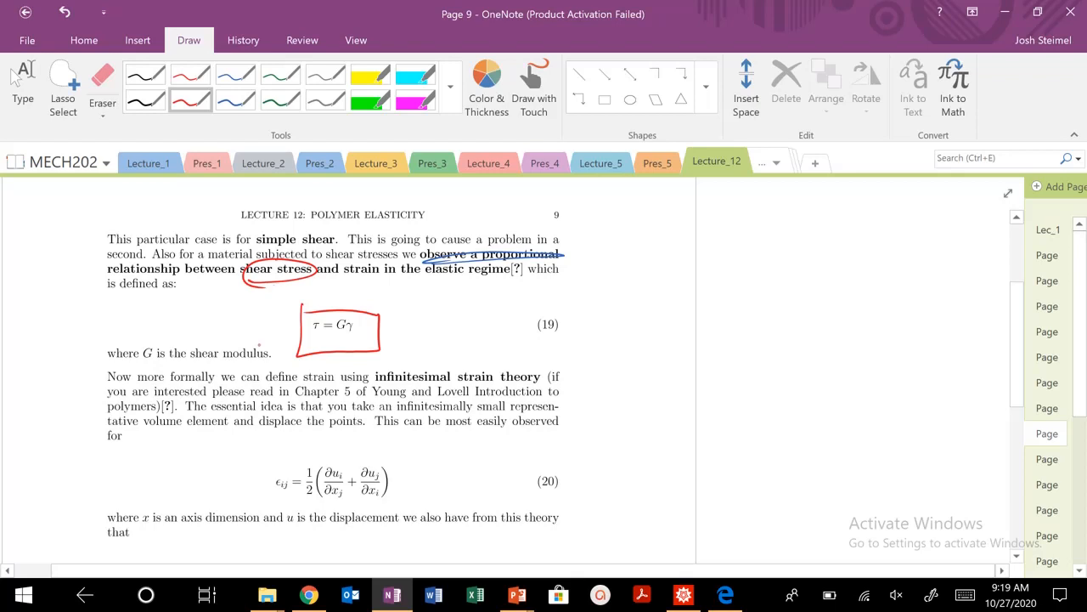
{"action": "left_click_drag", "start_coordinate": [136, 351], "coordinate": [276, 350]}
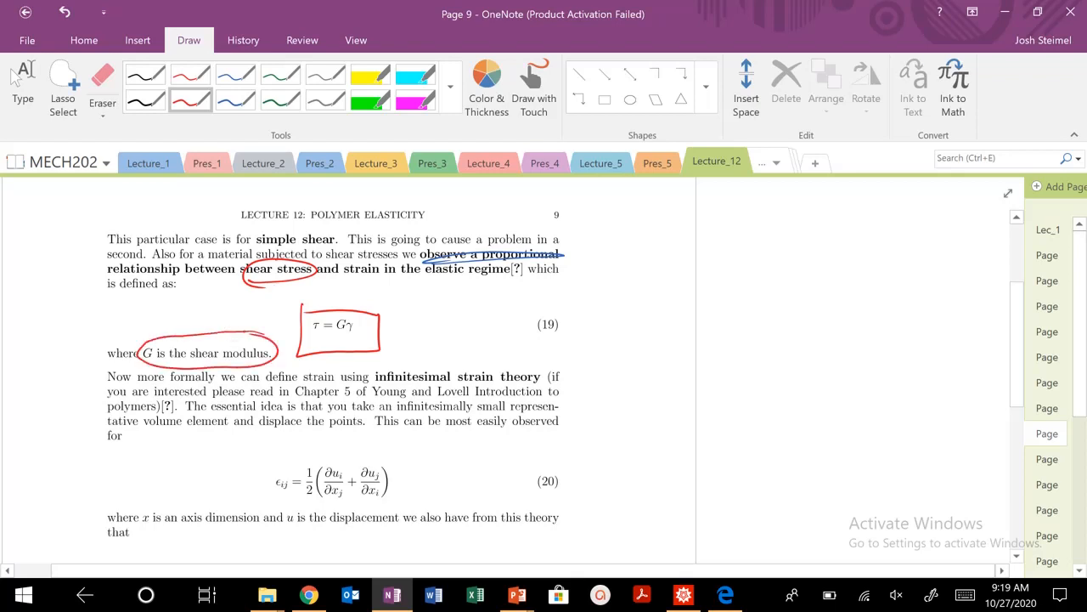
{"action": "scroll", "scroll_direction": "down", "scroll_amount": 3}
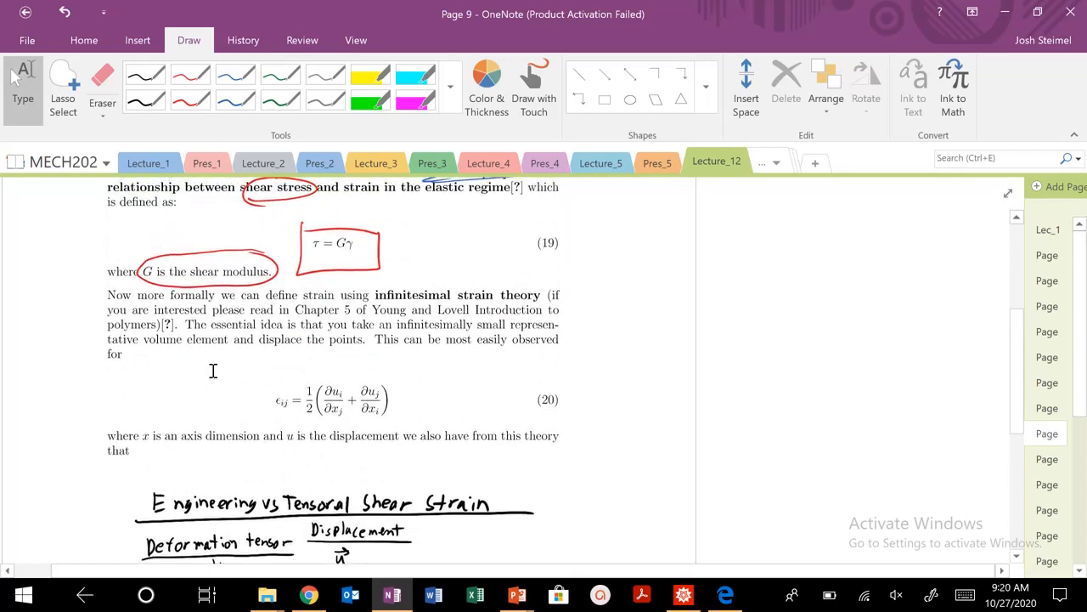
Write σE = σ̄ in red in the right margin
{"action": "left_click", "coordinate": [128, 301]}
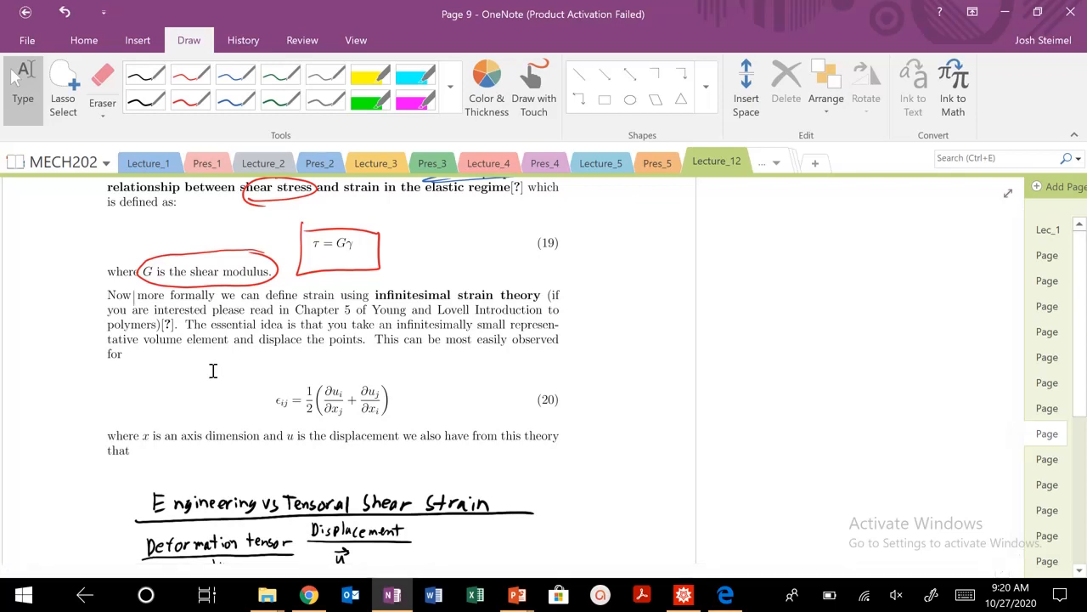
{"action": "left_click_drag", "start_coordinate": [633, 247], "coordinate": [607, 272]}
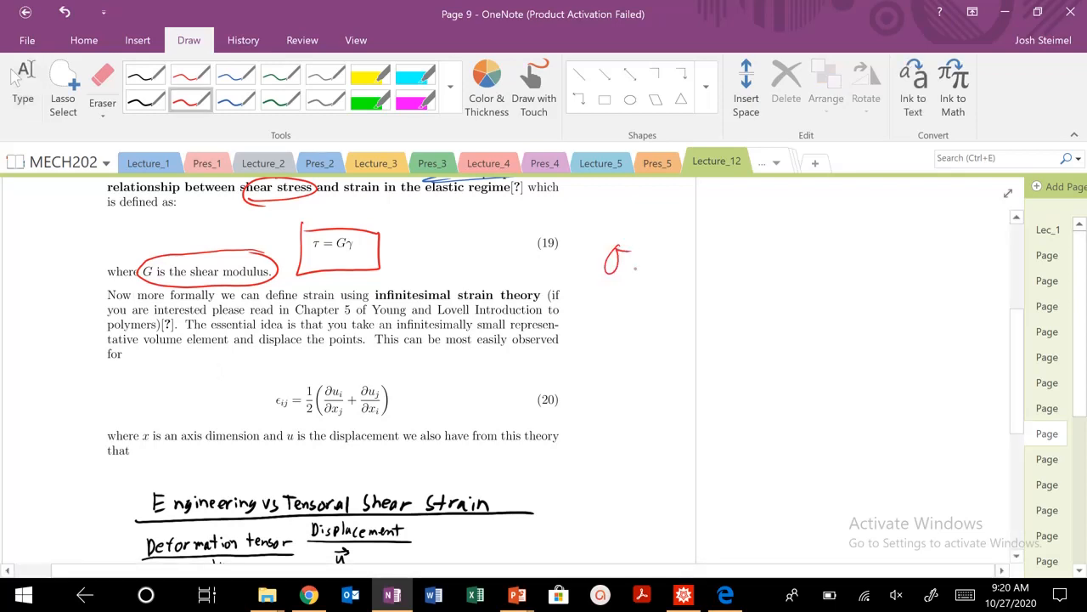
{"action": "left_click_drag", "start_coordinate": [624, 268], "coordinate": [638, 281]}
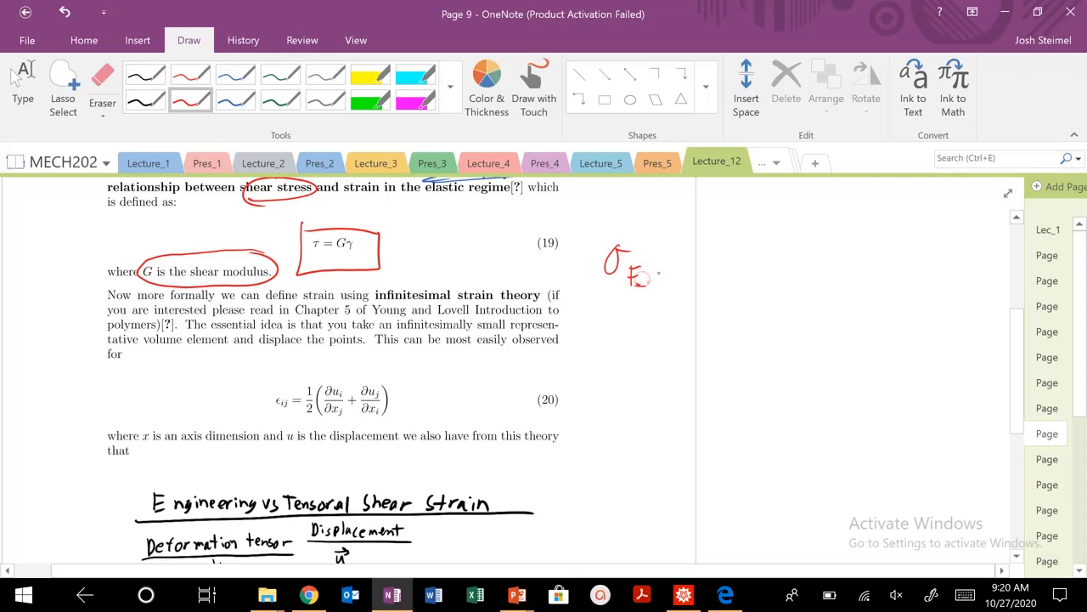
{"action": "left_click_drag", "start_coordinate": [650, 272], "coordinate": [748, 254]}
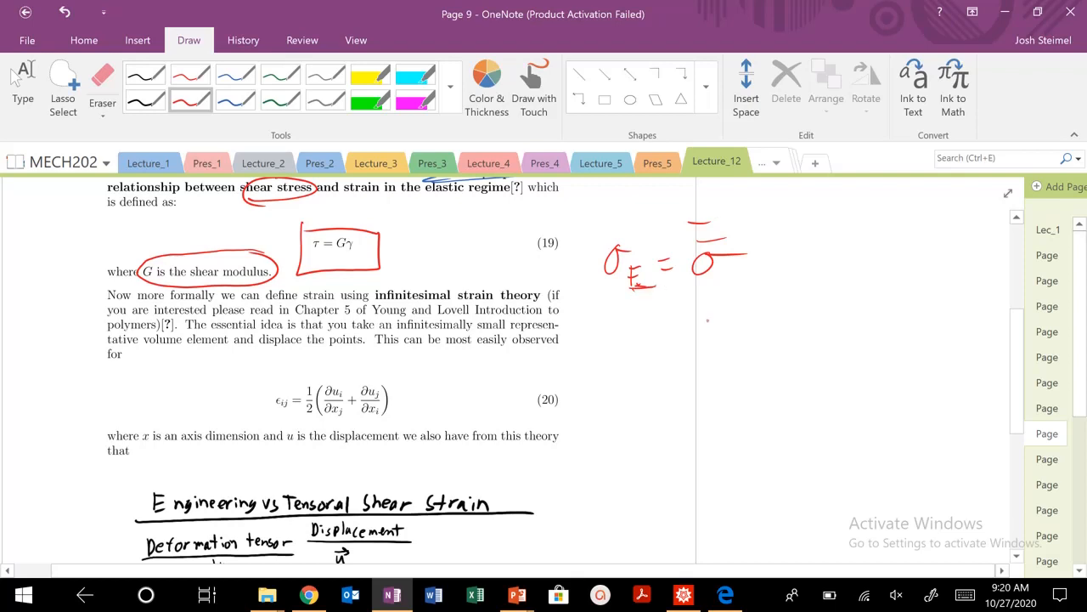
Write σ11 = σ11 and σ12 = σ12 on the lines below
{"action": "left_click_drag", "start_coordinate": [688, 335], "coordinate": [748, 336]}
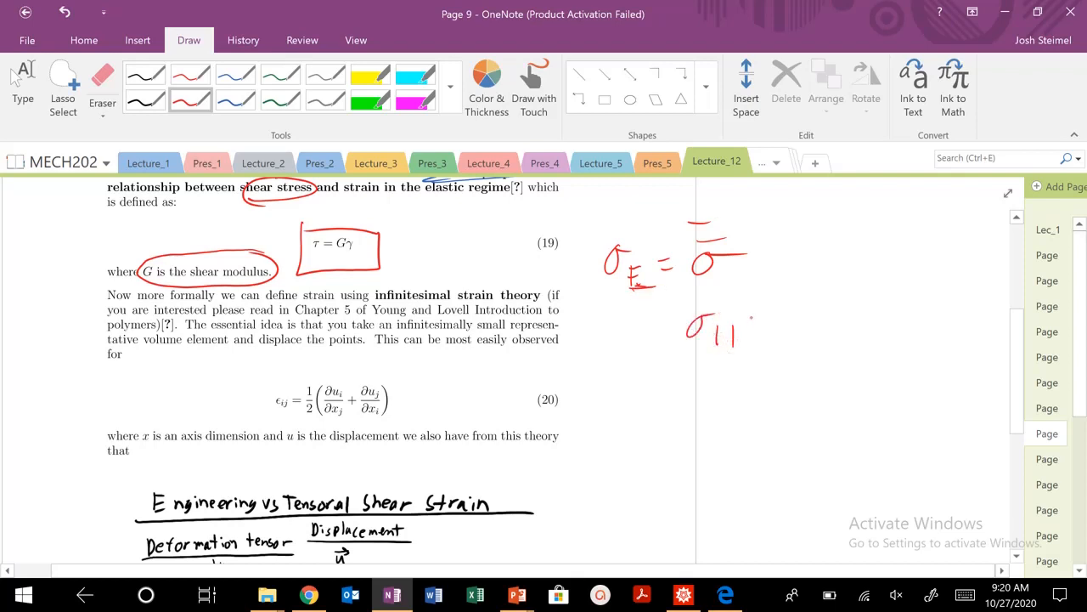
{"action": "left_click_drag", "start_coordinate": [748, 323], "coordinate": [765, 322]}
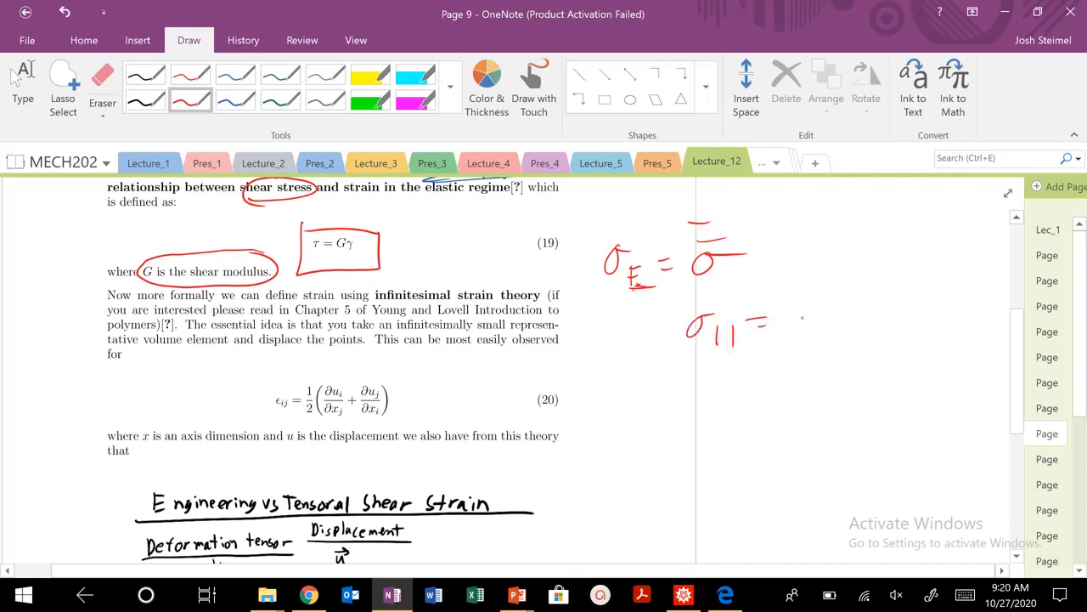
{"action": "left_click_drag", "start_coordinate": [782, 332], "coordinate": [837, 340]}
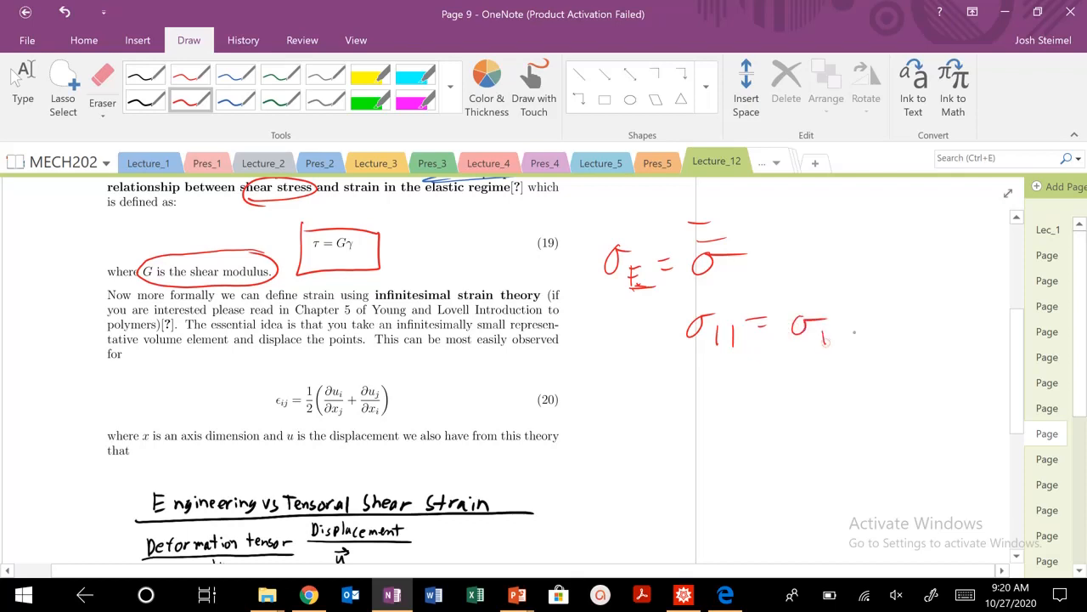
{"action": "left_click_drag", "start_coordinate": [697, 378], "coordinate": [731, 376]}
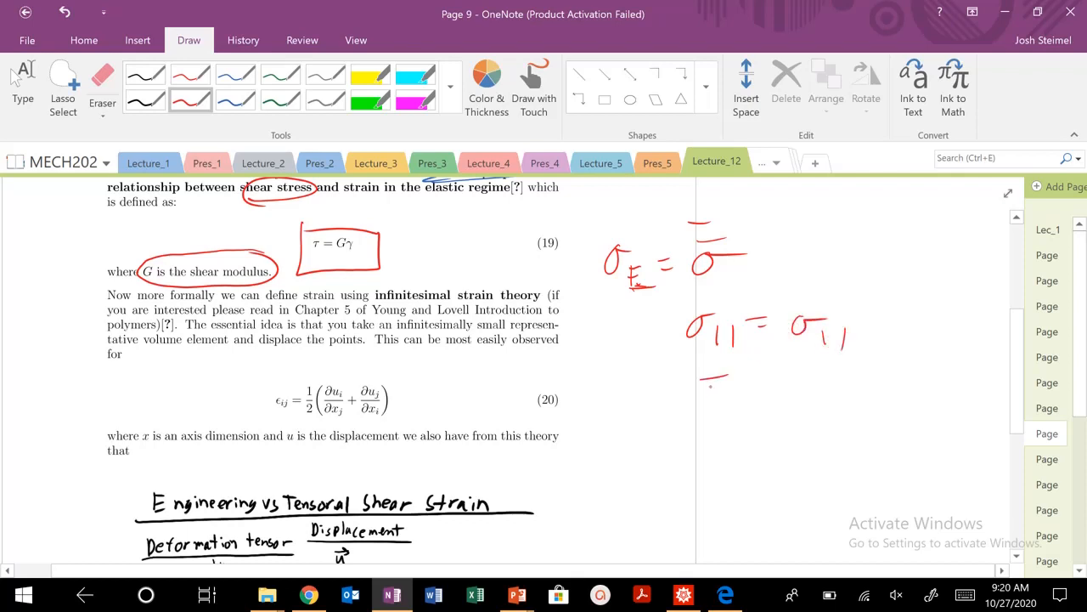
{"action": "left_click_drag", "start_coordinate": [705, 386], "coordinate": [803, 391]}
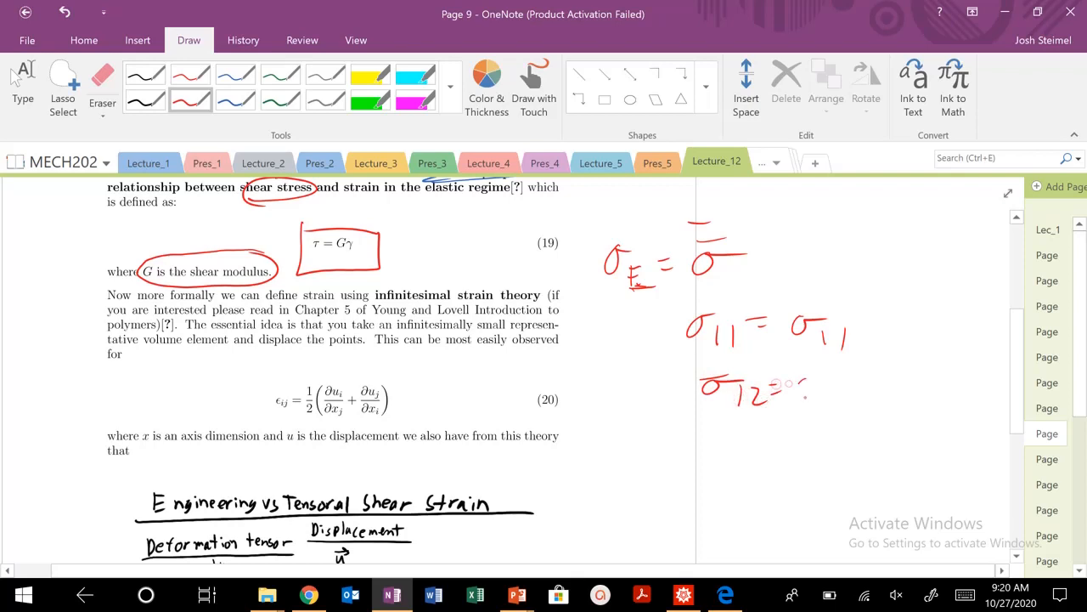
{"action": "left_click_drag", "start_coordinate": [790, 387], "coordinate": [837, 404]}
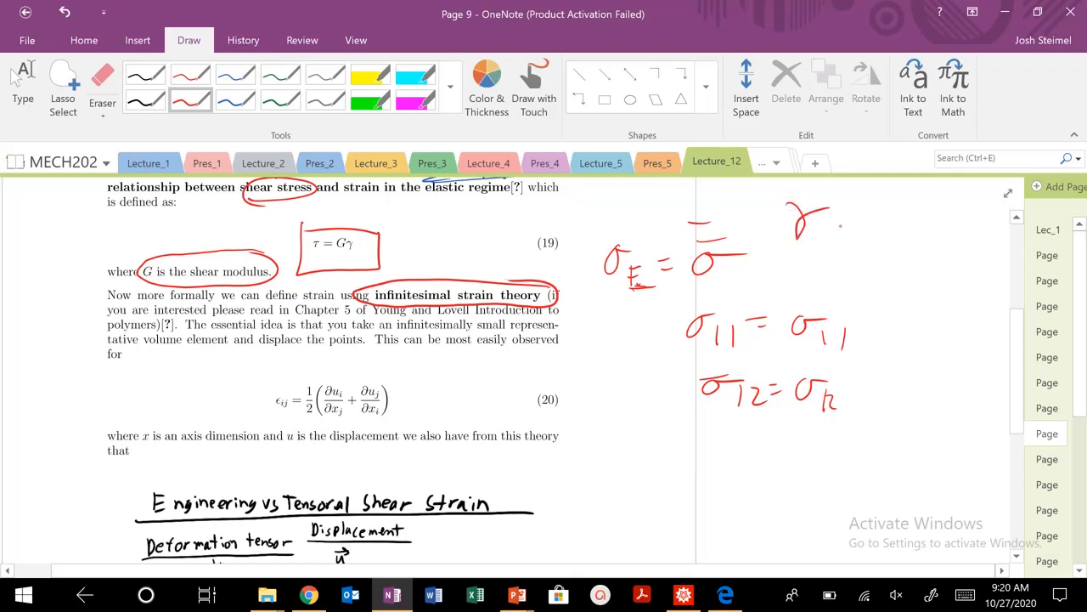
Write and cross out γ ≈ ε12, write σ12 = τ12, and box it with equation (20)
{"action": "left_click_drag", "start_coordinate": [829, 225], "coordinate": [935, 247]}
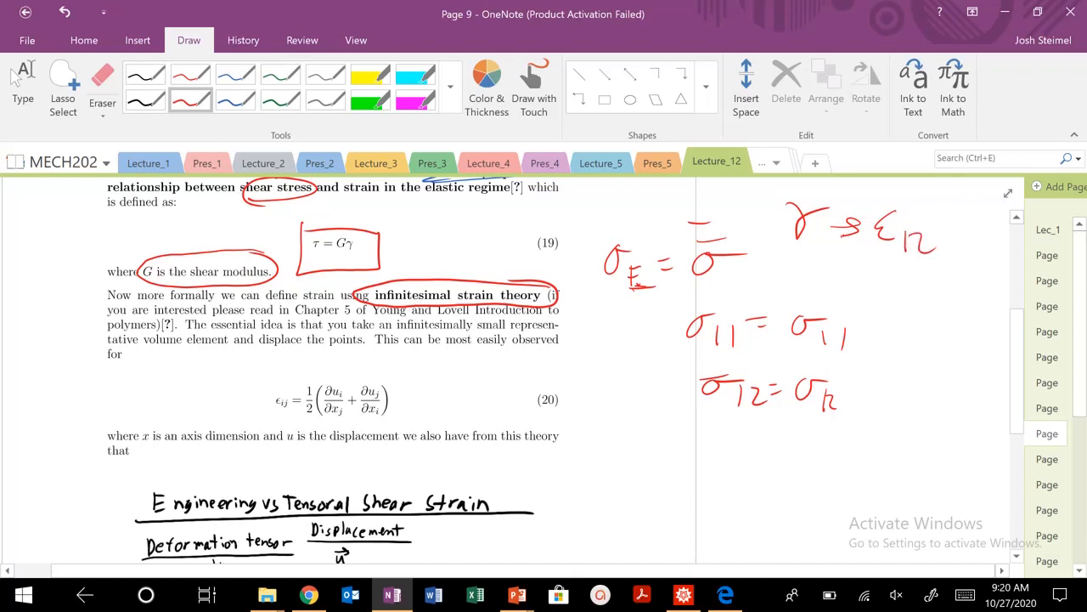
{"action": "left_click_drag", "start_coordinate": [837, 225], "coordinate": [862, 255]}
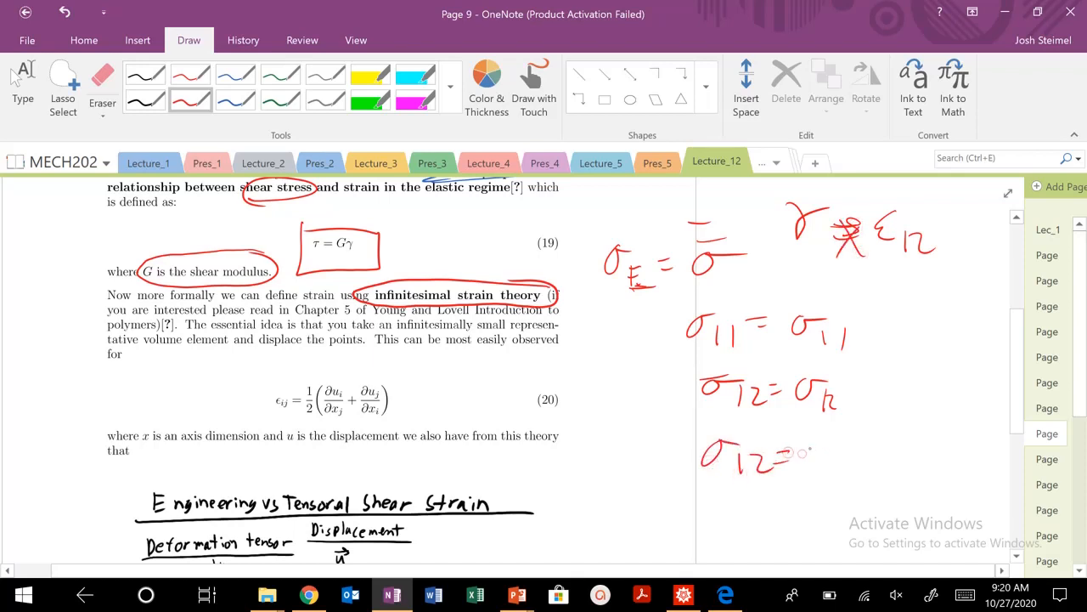
{"action": "left_click_drag", "start_coordinate": [820, 446], "coordinate": [888, 476]}
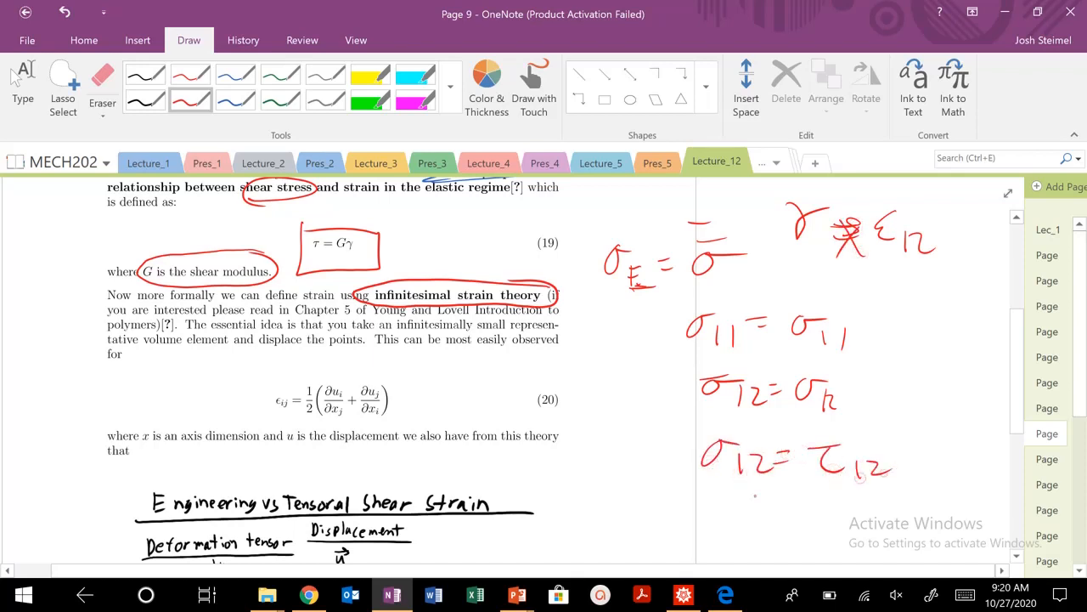
{"action": "left_click_drag", "start_coordinate": [680, 425], "coordinate": [918, 510]}
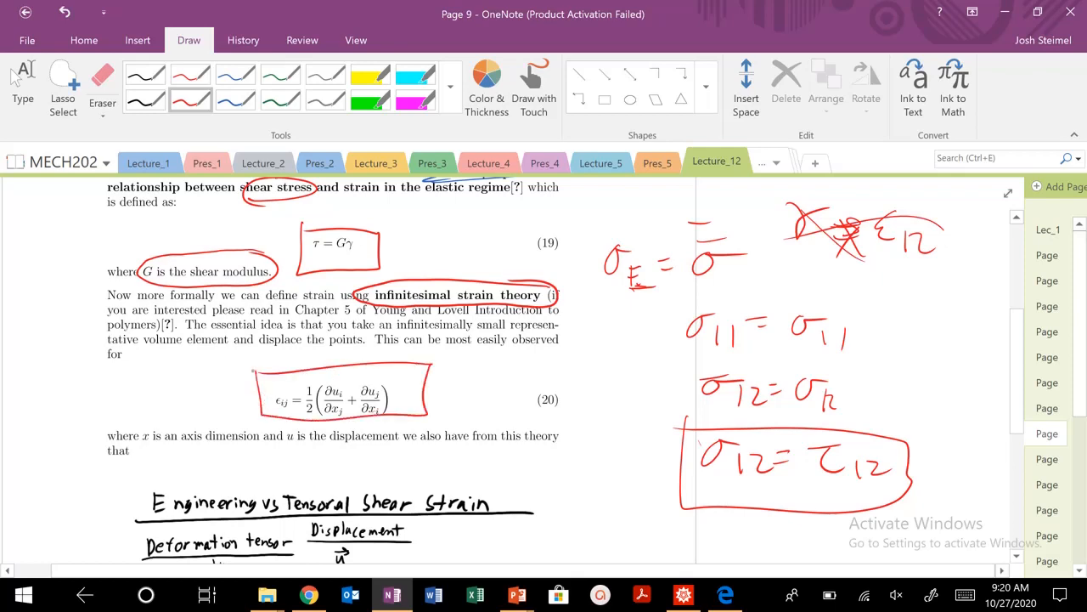
Underline the tensorial strain formula, label x2, and draw load arrows on Figure 6's square
{"action": "scroll", "scroll_direction": "down", "scroll_amount": 3}
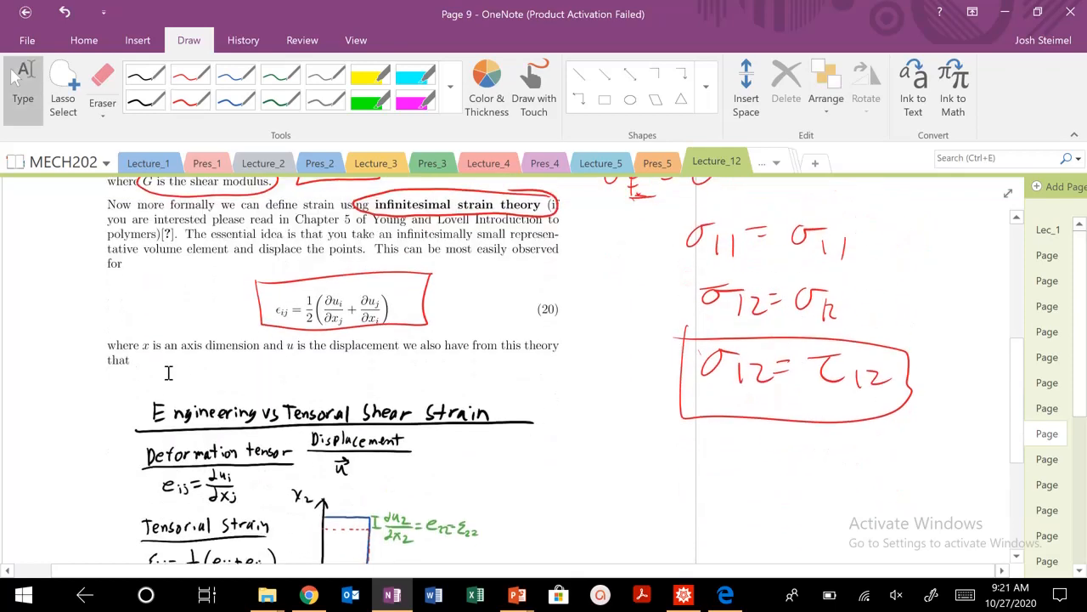
{"action": "scroll", "scroll_direction": "down", "scroll_amount": 3}
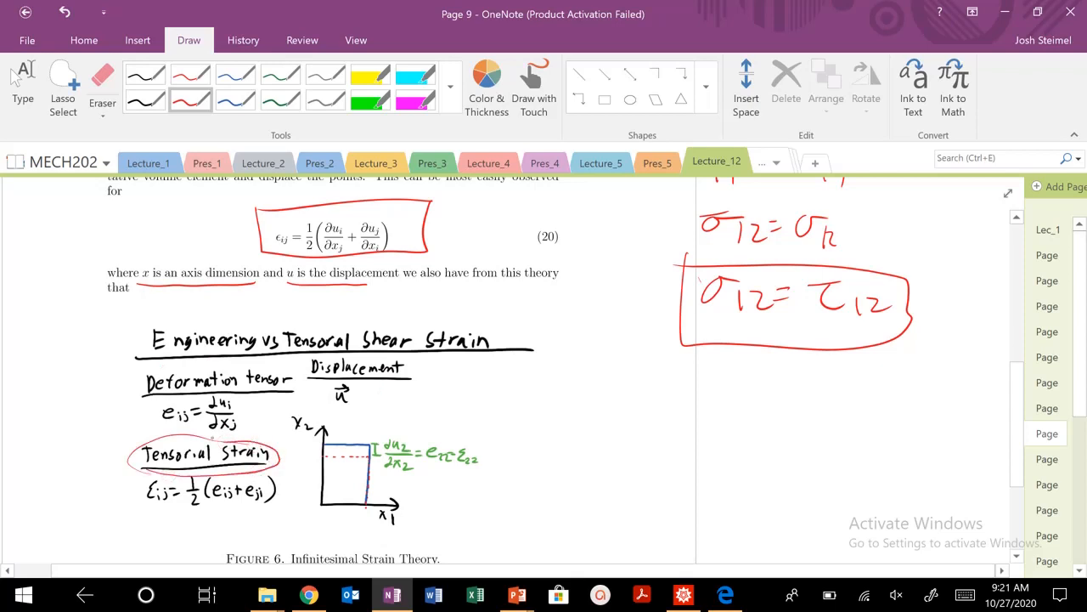
{"action": "left_click_drag", "start_coordinate": [145, 522], "coordinate": [280, 525]}
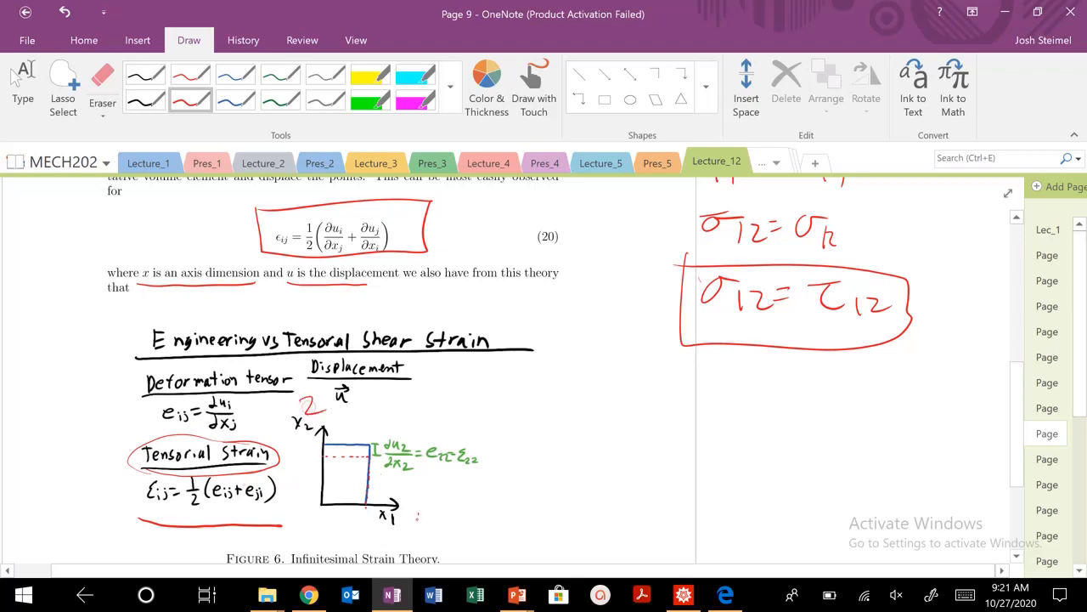
{"action": "left_click_drag", "start_coordinate": [416, 510], "coordinate": [416, 535]}
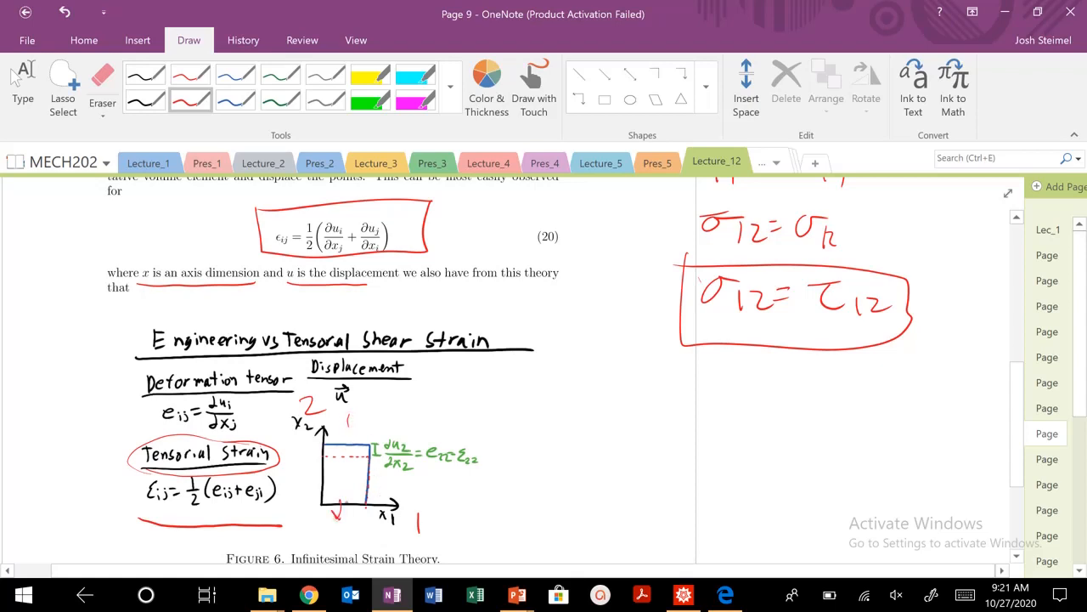
{"action": "left_click_drag", "start_coordinate": [344, 438], "coordinate": [344, 417]}
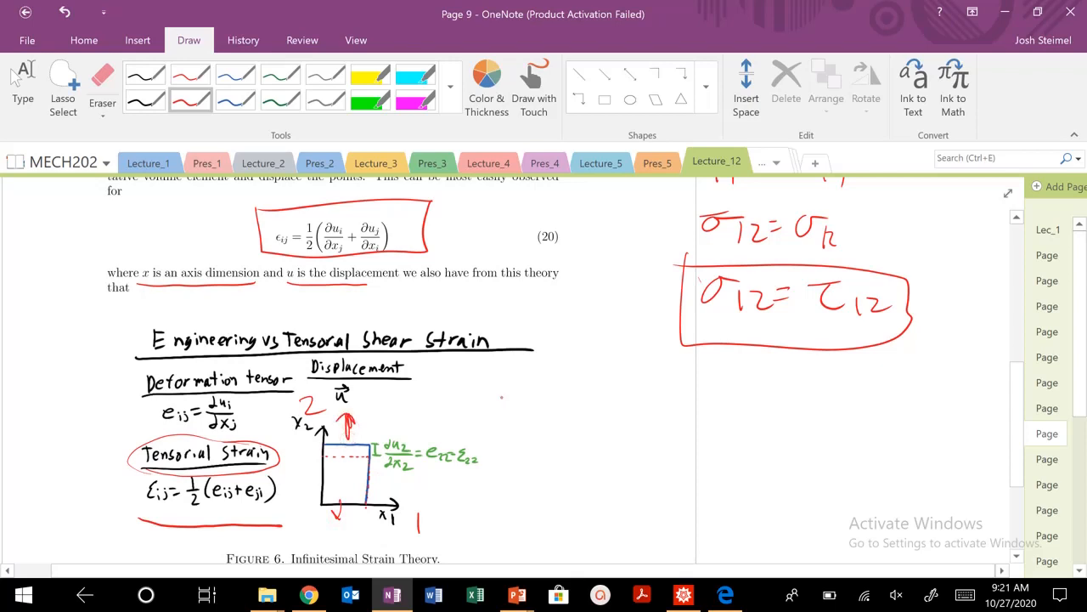
Write ε22 = ½(∂u2/∂x2 + ∂u2/∂x2) beside the figure
{"action": "left_click_drag", "start_coordinate": [491, 408], "coordinate": [501, 395]}
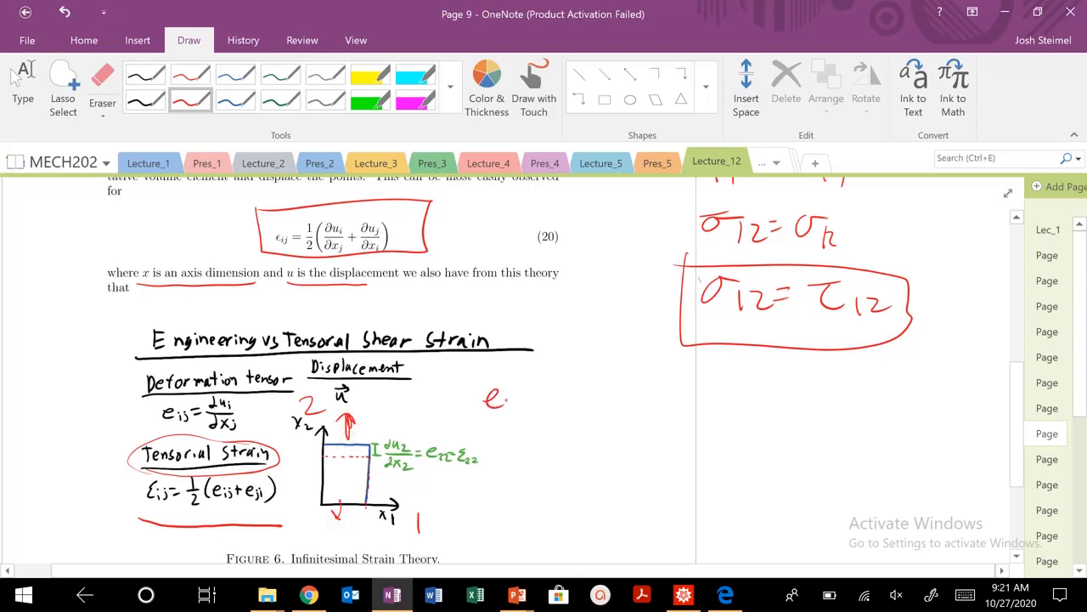
{"action": "left_click_drag", "start_coordinate": [501, 399], "coordinate": [552, 404]}
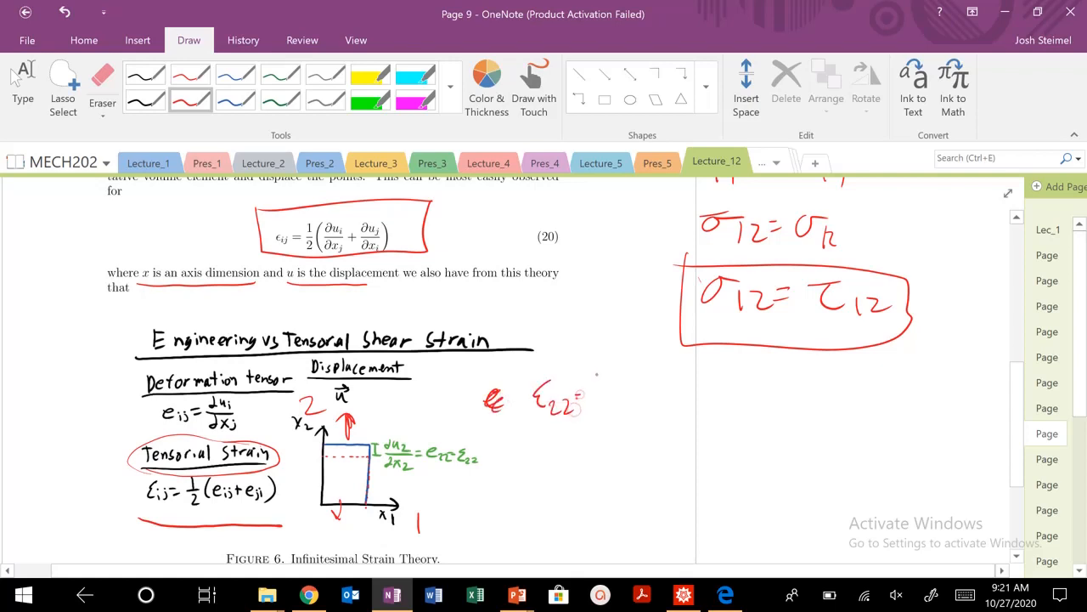
{"action": "left_click_drag", "start_coordinate": [586, 391], "coordinate": [633, 417]}
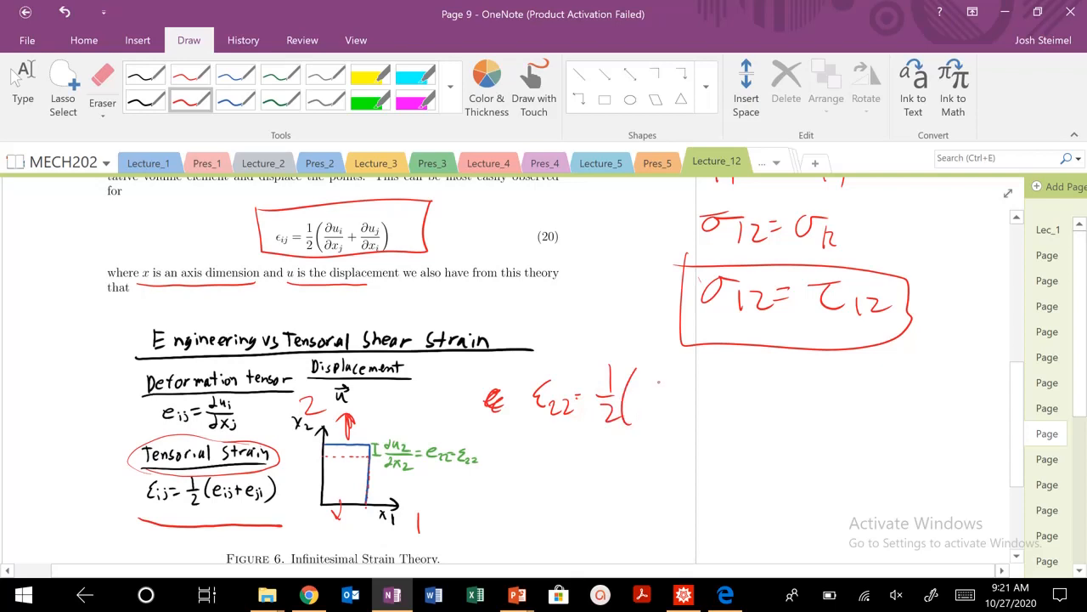
{"action": "left_click_drag", "start_coordinate": [646, 391], "coordinate": [679, 390]}
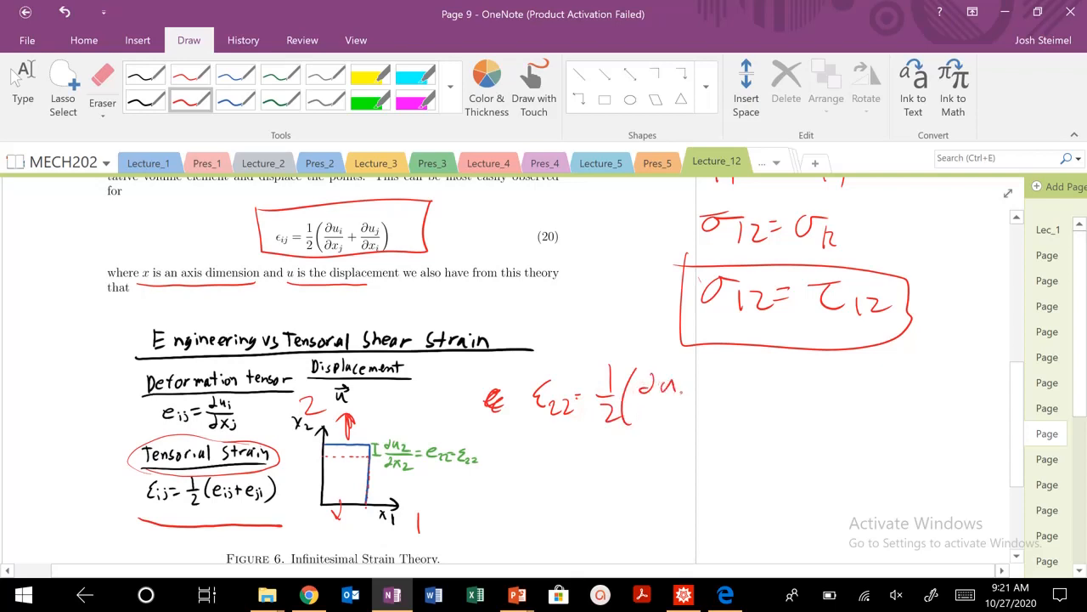
{"action": "left_click_drag", "start_coordinate": [671, 391], "coordinate": [705, 399]}
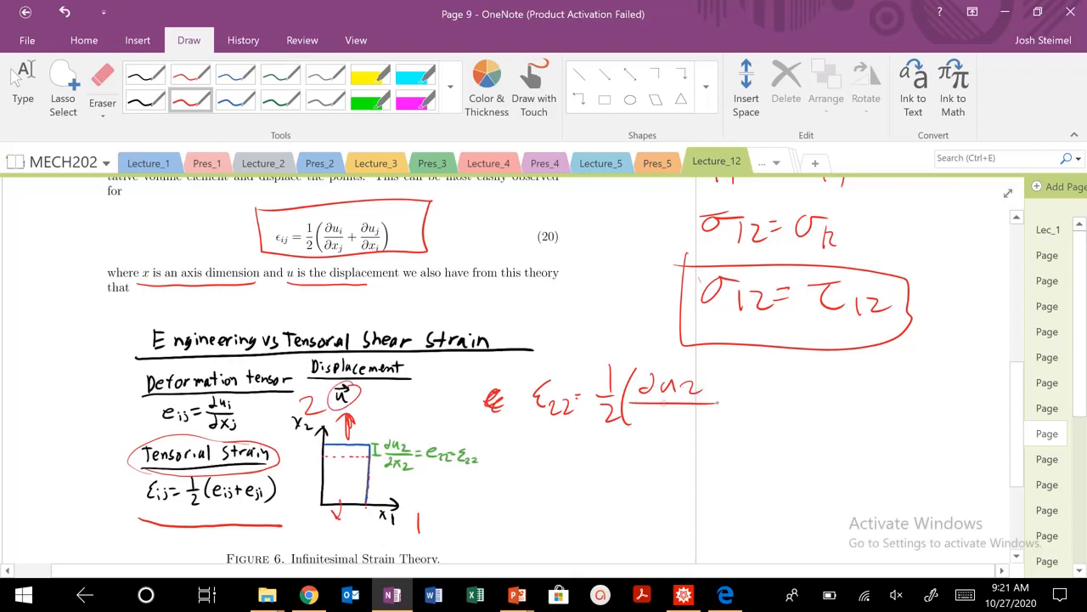
{"action": "left_click_drag", "start_coordinate": [650, 416], "coordinate": [675, 429]}
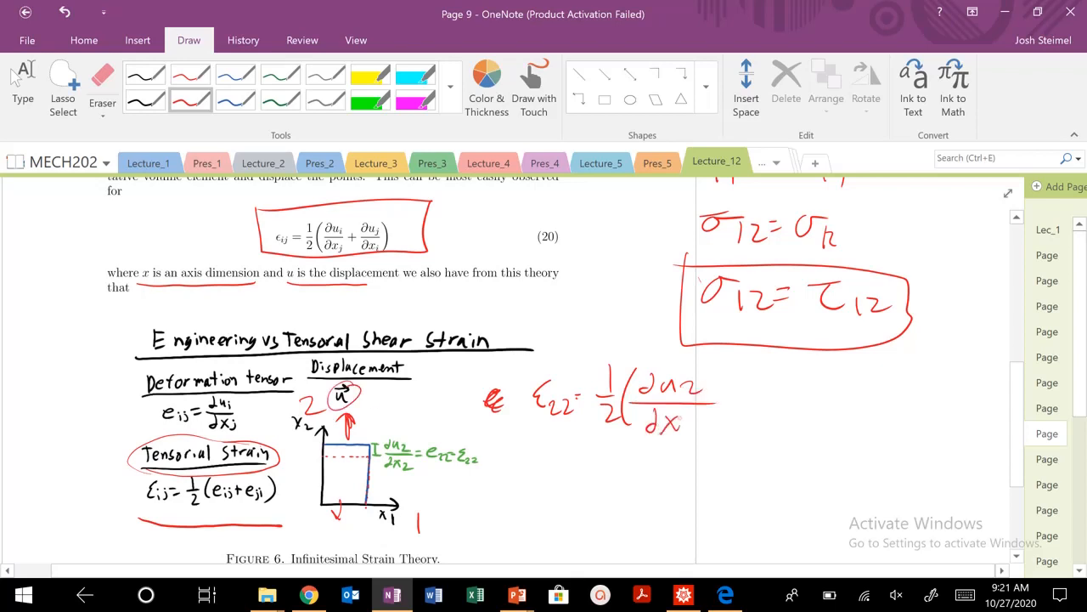
{"action": "left_click_drag", "start_coordinate": [671, 433], "coordinate": [692, 442]}
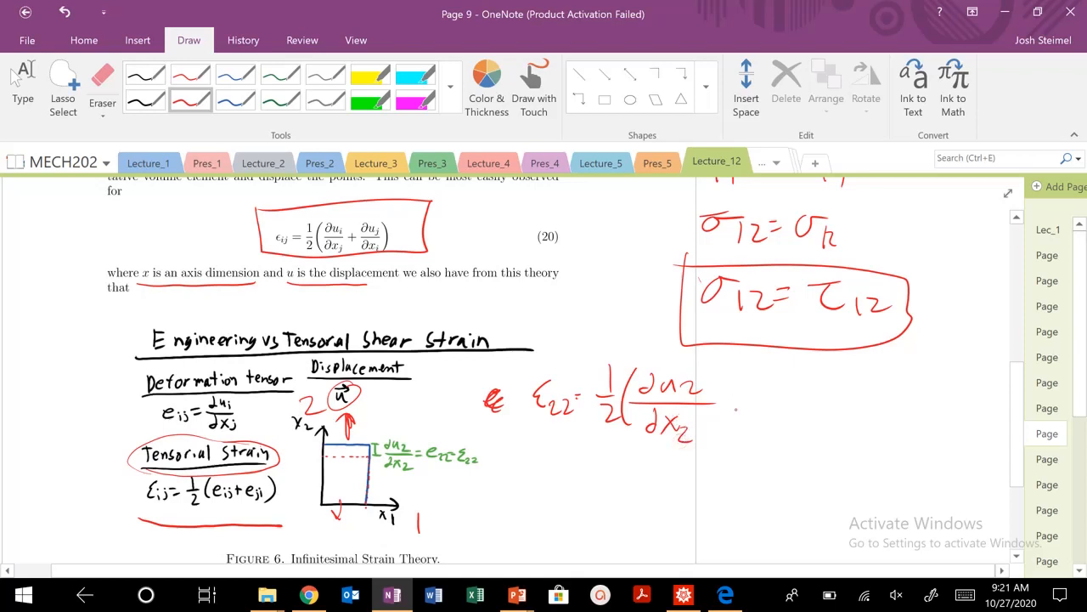
{"action": "left_click_drag", "start_coordinate": [726, 395], "coordinate": [808, 395]}
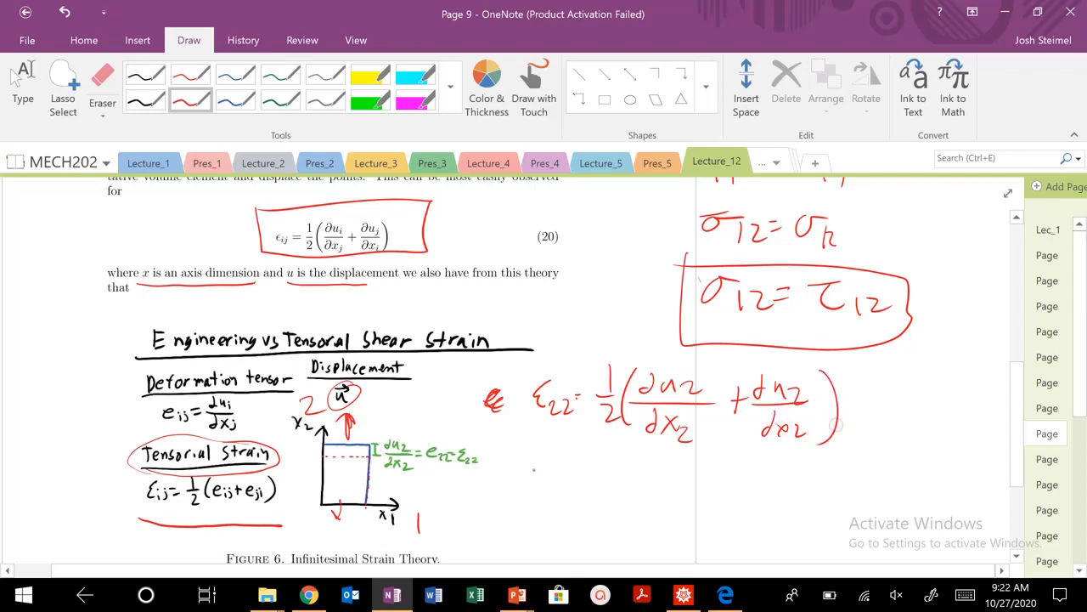
Write ε22 = ∂u2/∂x2 = δL/L1, label height L1, and circle ε22 = ε22
{"action": "left_click_drag", "start_coordinate": [543, 463], "coordinate": [569, 463]}
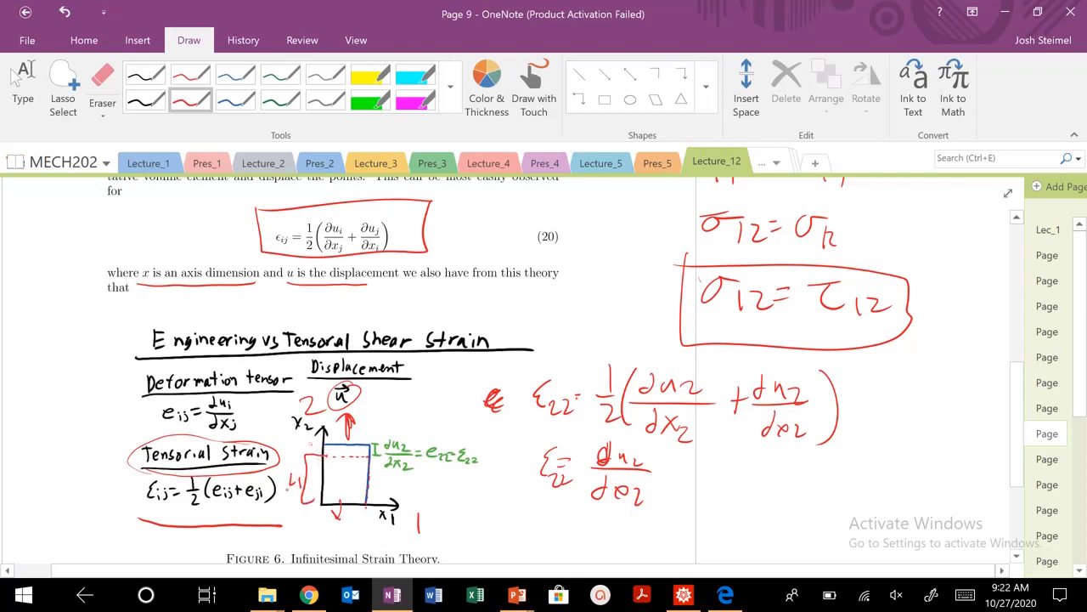
{"action": "left_click_drag", "start_coordinate": [671, 471], "coordinate": [734, 463]}
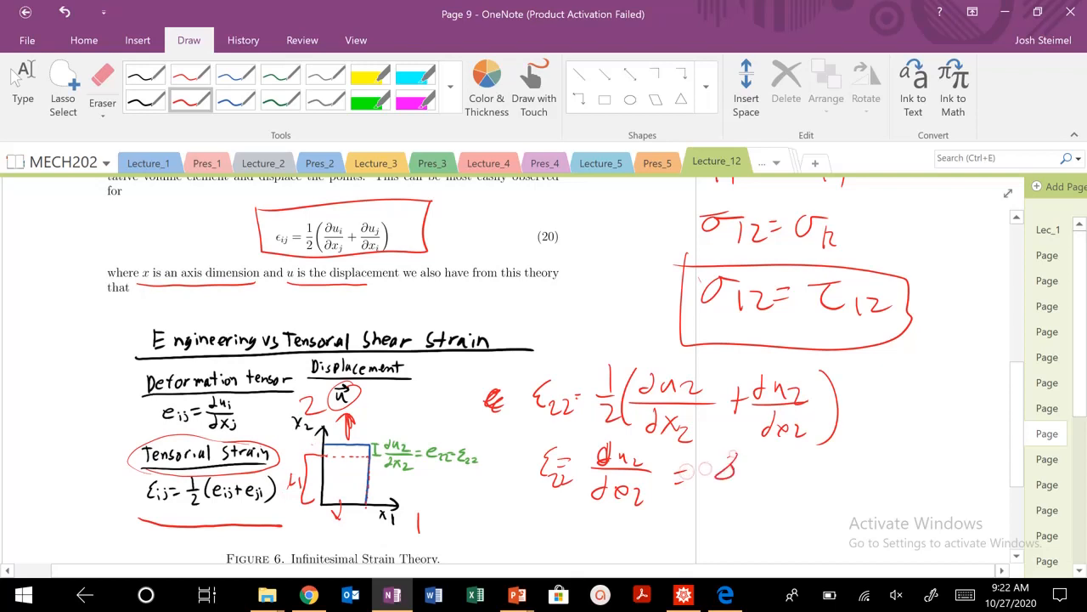
{"action": "left_click_drag", "start_coordinate": [697, 472], "coordinate": [743, 505]}
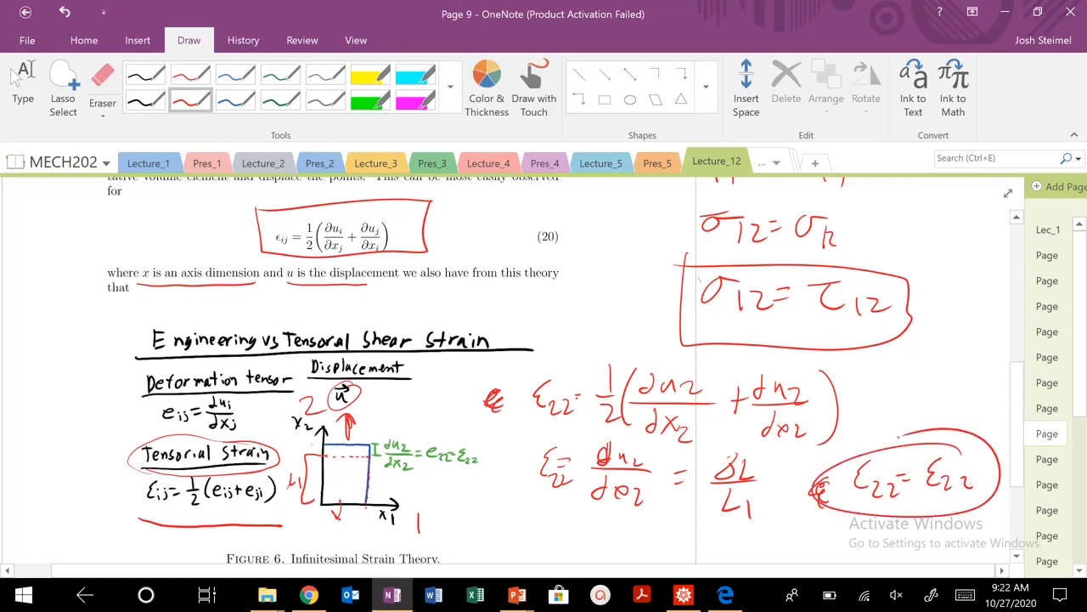
Write ε12 = γ12 below Figure 6 and cross out the equals sign
{"action": "scroll", "scroll_direction": "down", "scroll_amount": 3}
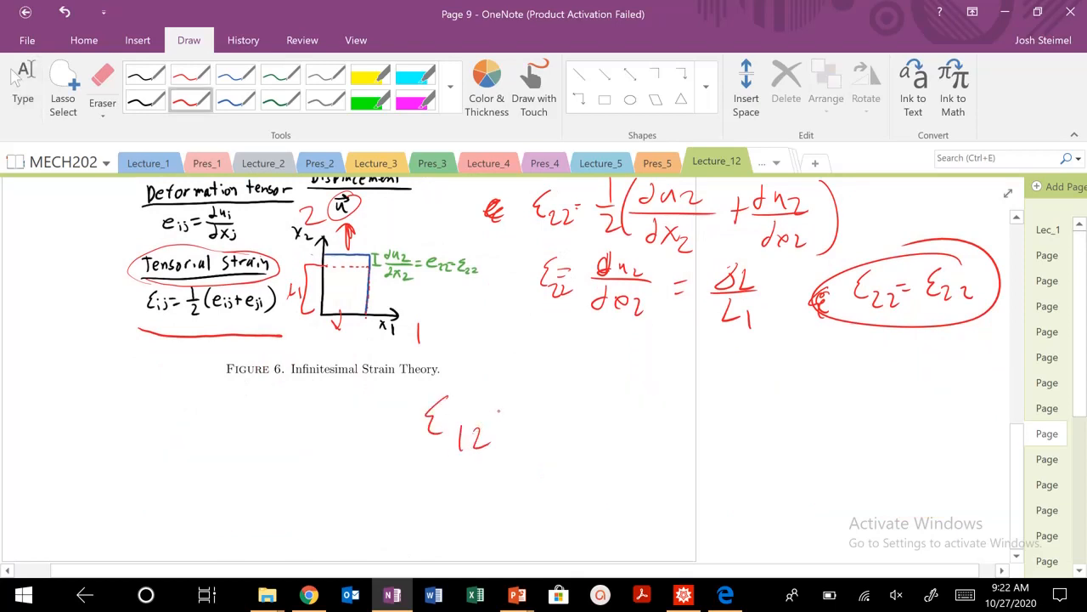
{"action": "left_click_drag", "start_coordinate": [502, 417], "coordinate": [561, 424]}
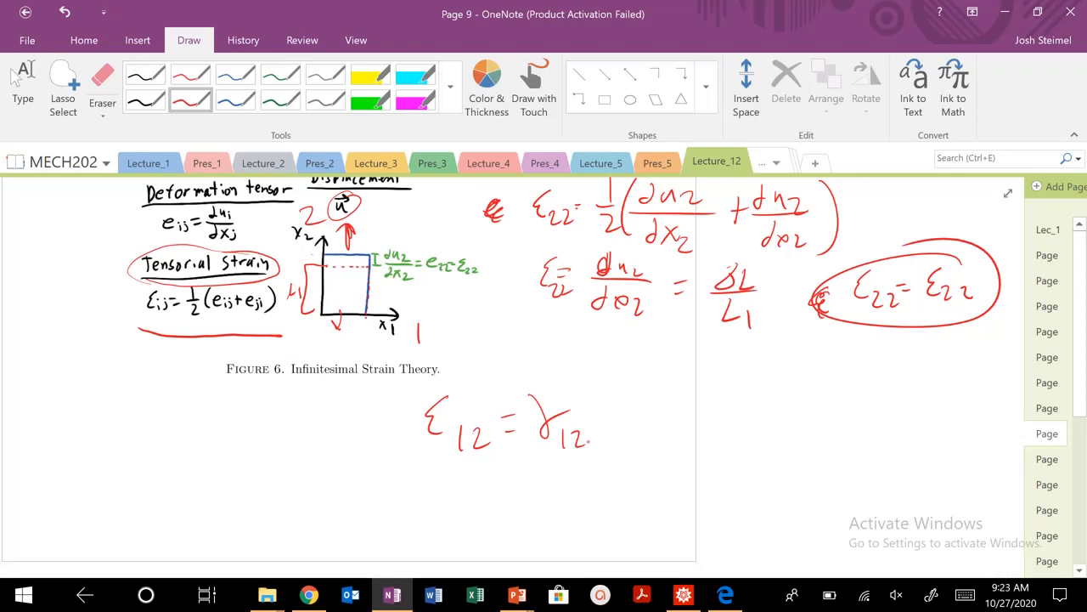
{"action": "left_click_drag", "start_coordinate": [510, 403], "coordinate": [543, 433]}
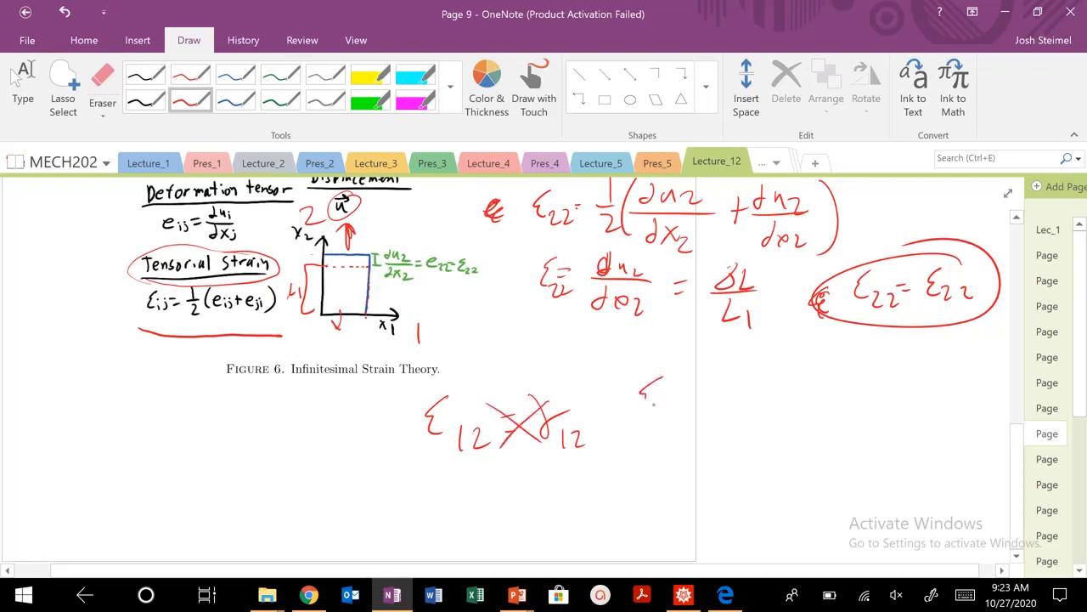
Write ε12 = ½(du1/dx2 + du2/dx1) below the ε22 result
{"action": "left_click_drag", "start_coordinate": [662, 391], "coordinate": [705, 408]}
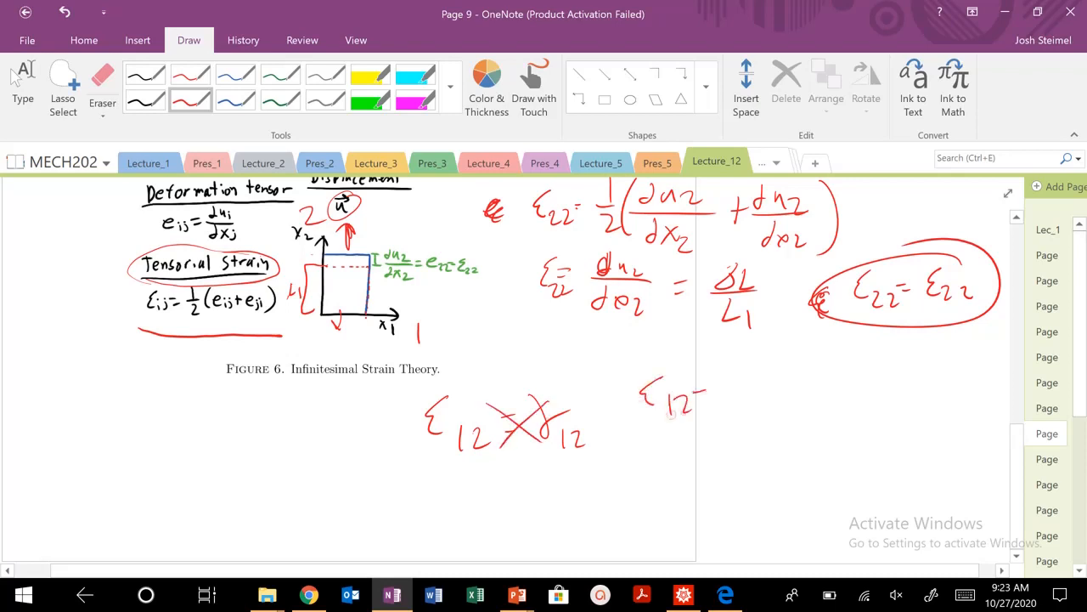
{"action": "left_click_drag", "start_coordinate": [705, 391], "coordinate": [773, 425]}
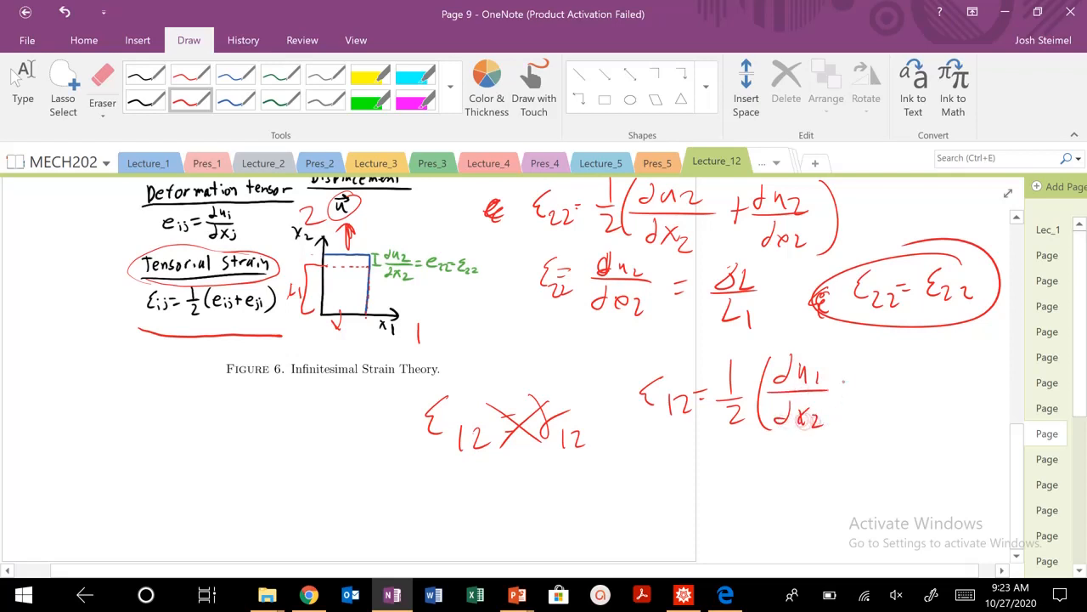
{"action": "left_click_drag", "start_coordinate": [842, 386], "coordinate": [926, 391]}
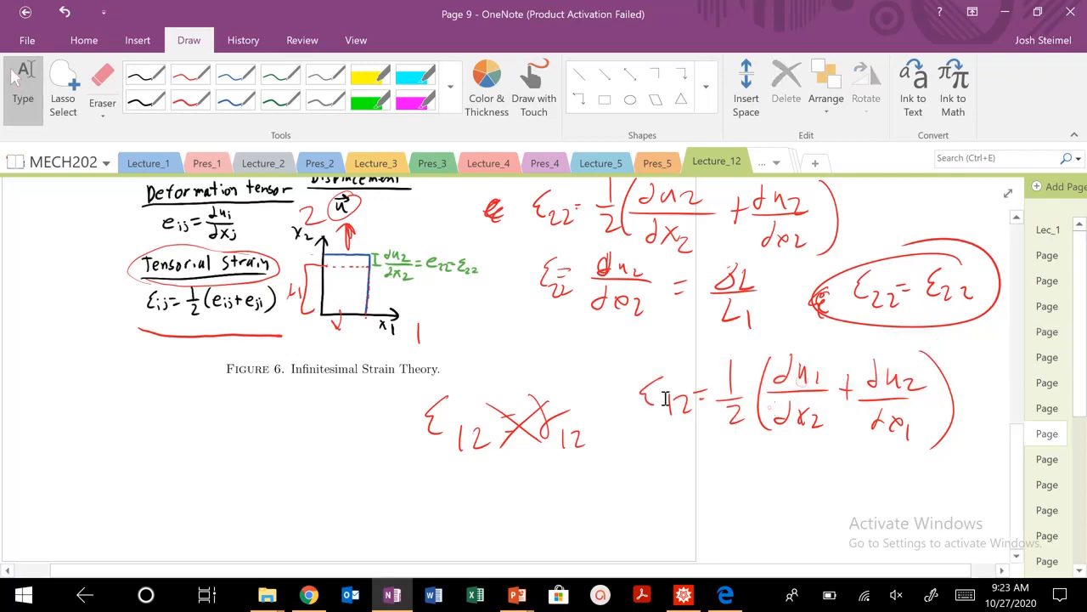
{"action": "left_click", "coordinate": [102, 81]}
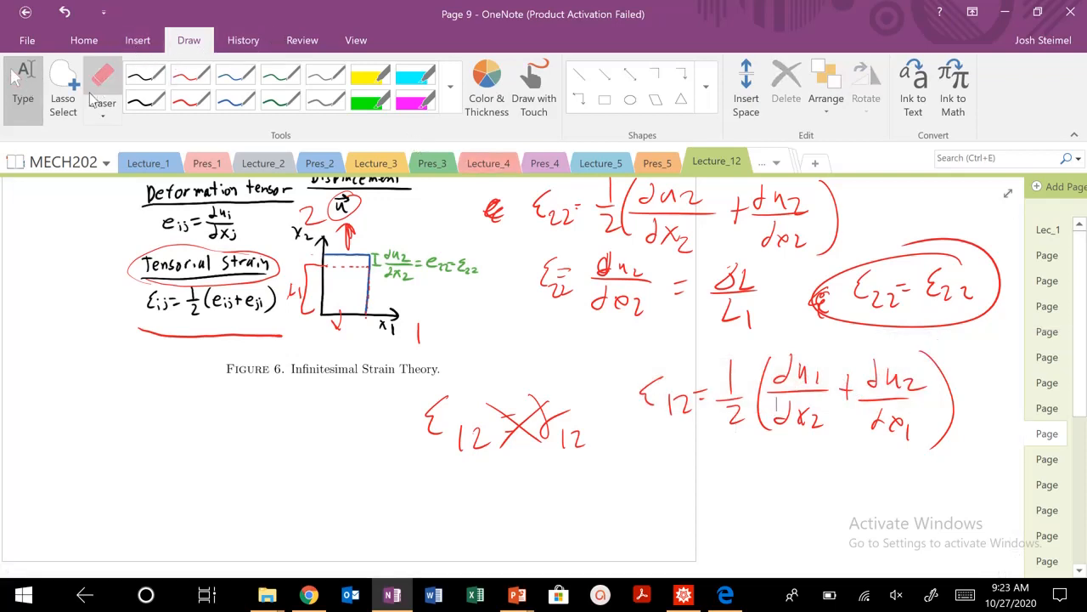
{"action": "mouse_move", "coordinate": [102, 84]}
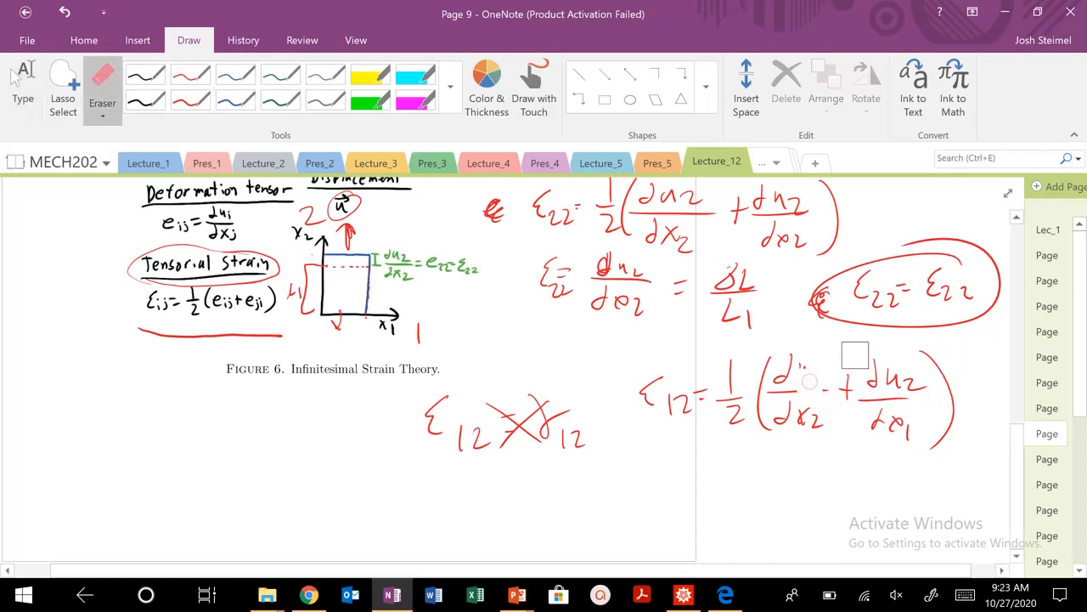
Lasso-select the handwritten ε12 = ½(du1/dx2 + du2/dx1) equation
{"action": "left_click", "coordinate": [62, 85]}
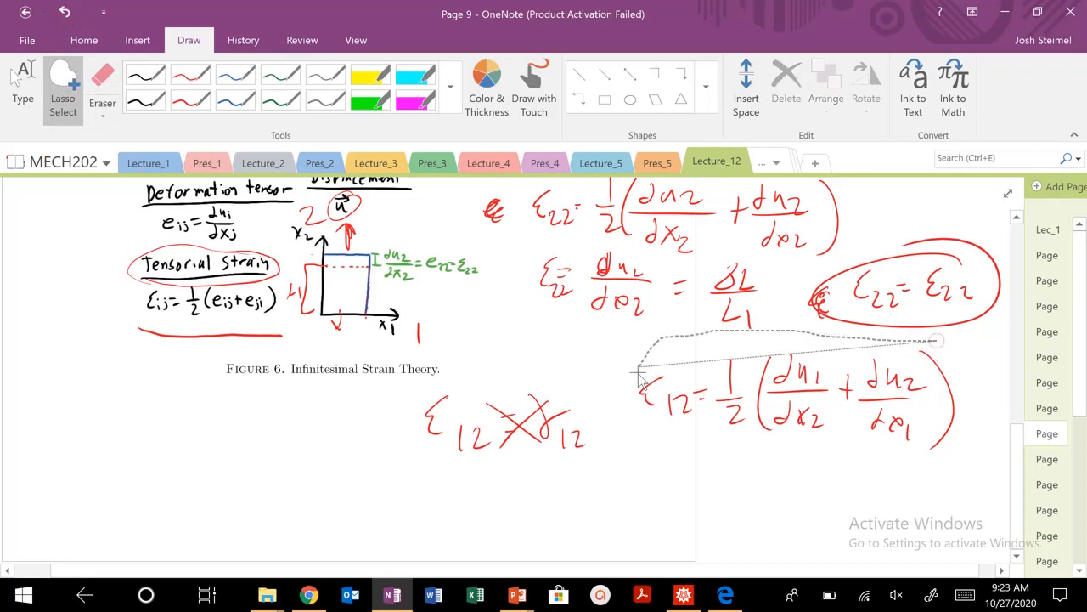
{"action": "left_click_drag", "start_coordinate": [641, 374], "coordinate": [947, 356]}
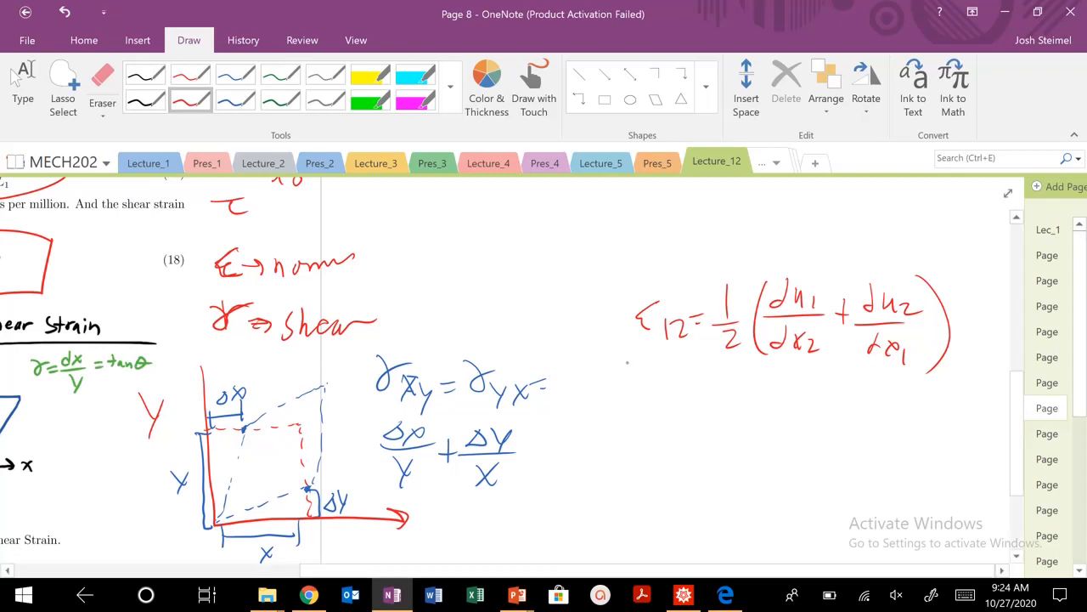
Circle the ε12 equation, write γ12 = Δu1/x2 + Δu2/x1, and circle the ½
{"action": "left_click_drag", "start_coordinate": [625, 356], "coordinate": [746, 368]}
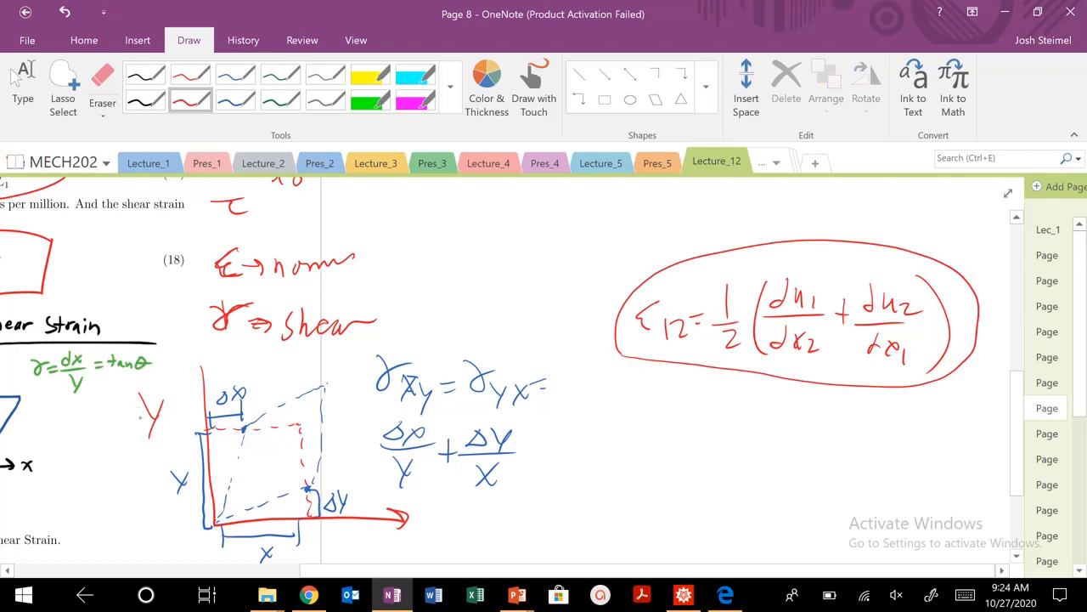
{"action": "left_click_drag", "start_coordinate": [148, 403], "coordinate": [166, 425]}
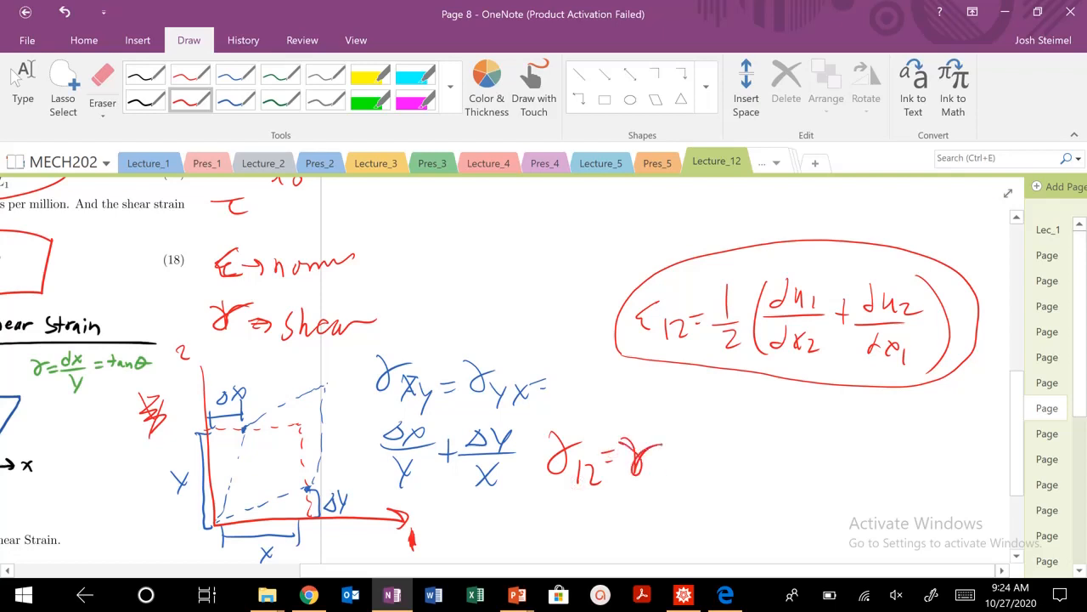
{"action": "left_click_drag", "start_coordinate": [637, 463], "coordinate": [671, 489]}
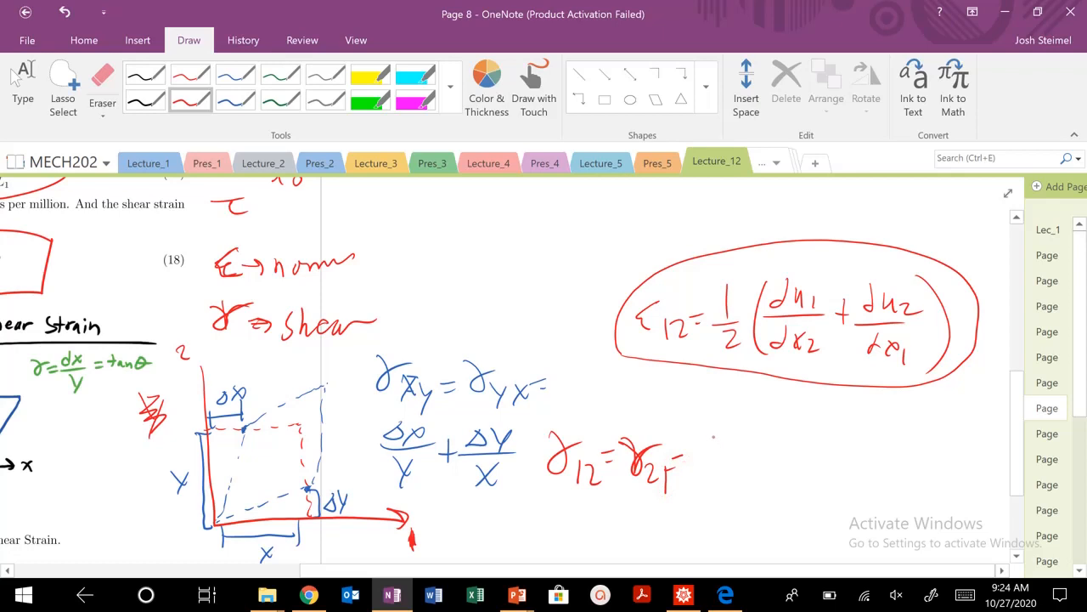
{"action": "left_click_drag", "start_coordinate": [710, 446], "coordinate": [726, 433]}
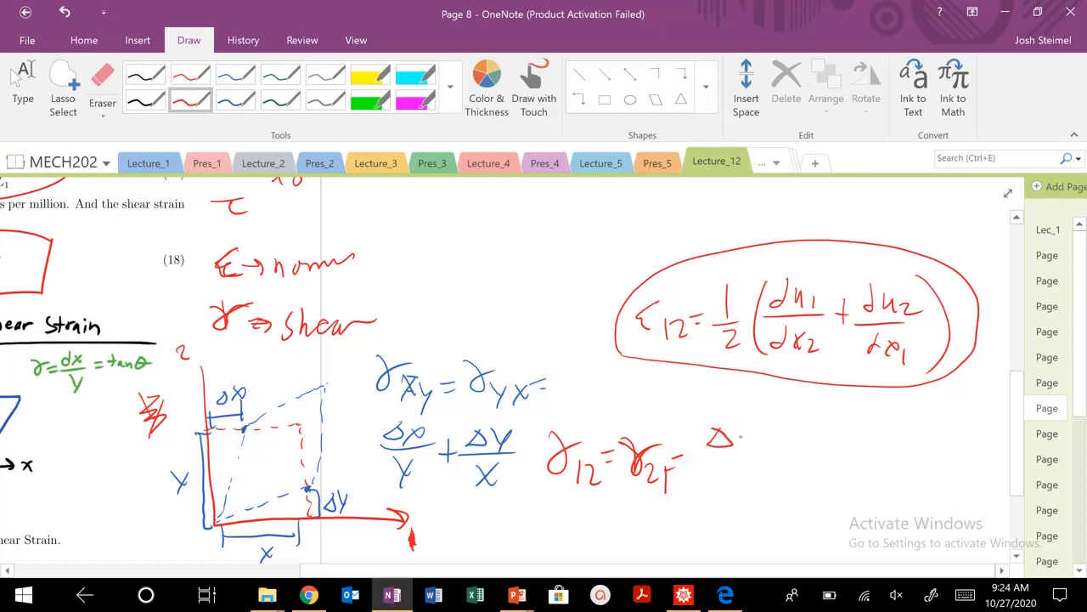
{"action": "left_click_drag", "start_coordinate": [718, 433], "coordinate": [735, 446]}
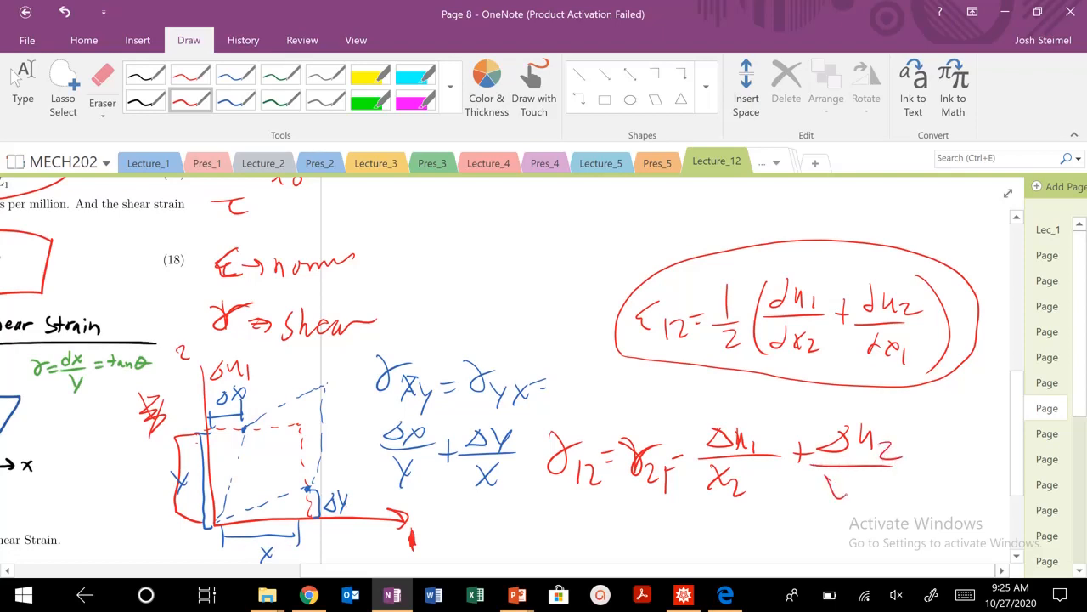
{"action": "left_click_drag", "start_coordinate": [837, 484], "coordinate": [858, 502]}
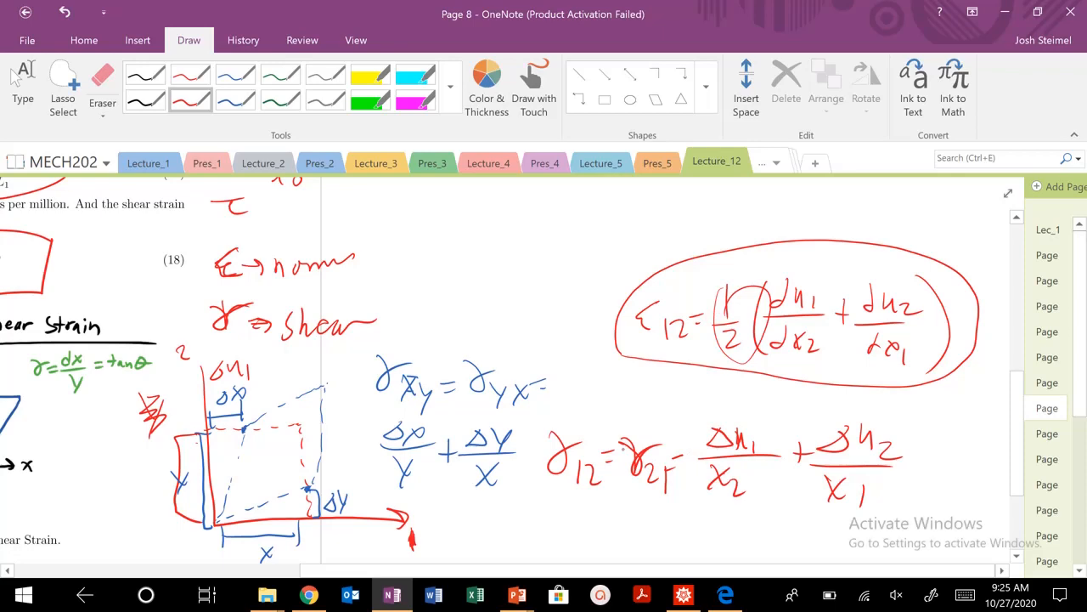
Go through page 9 to page 10 and scroll down to equations 21–23
{"action": "left_click", "coordinate": [1047, 433]}
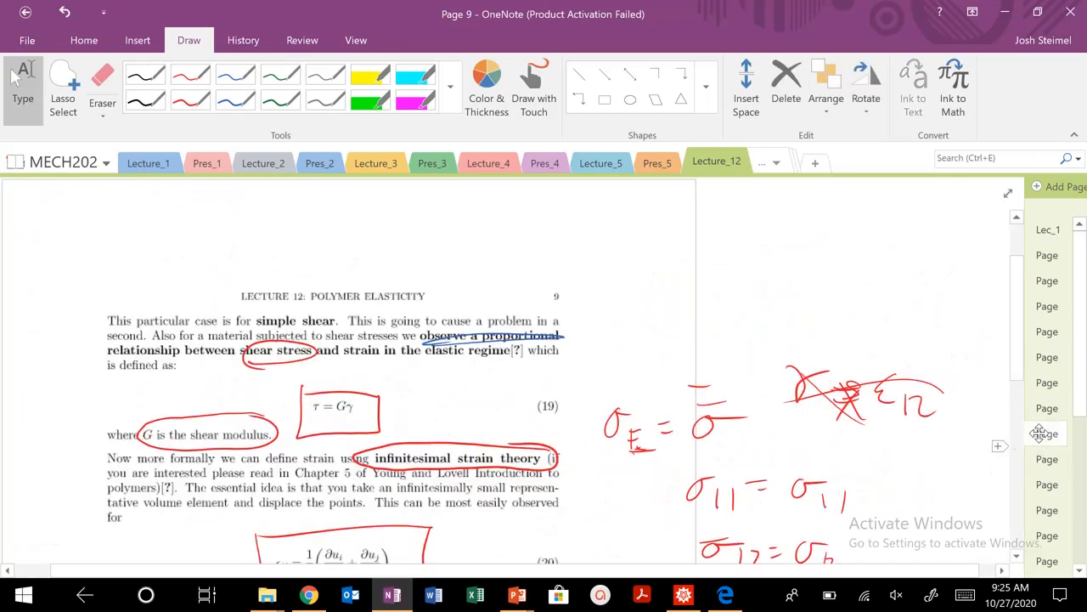
{"action": "scroll", "scroll_direction": "up", "scroll_amount": 3}
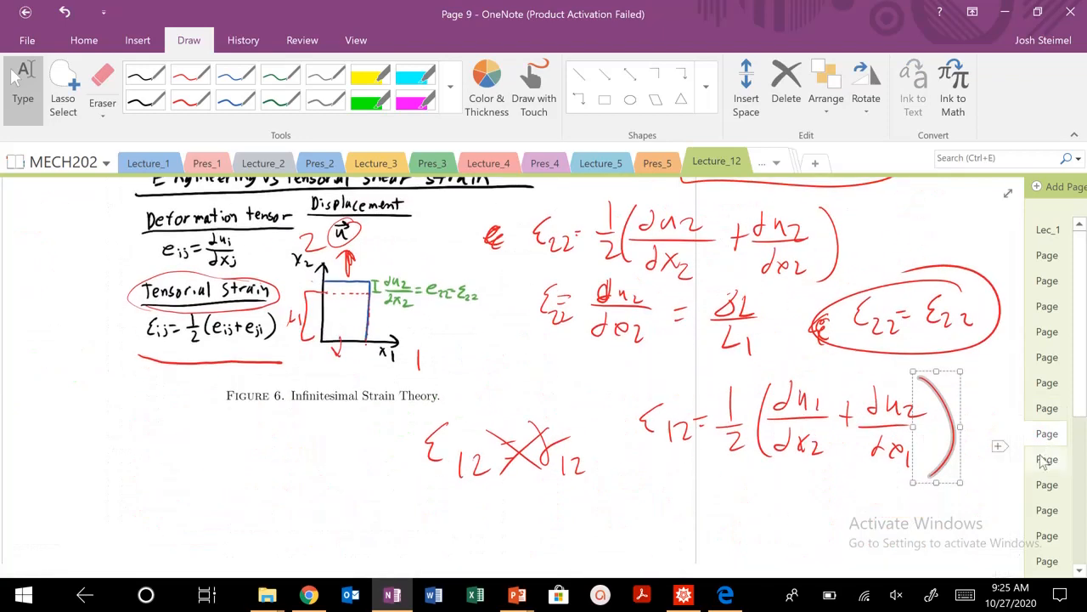
{"action": "left_click", "coordinate": [1046, 459]}
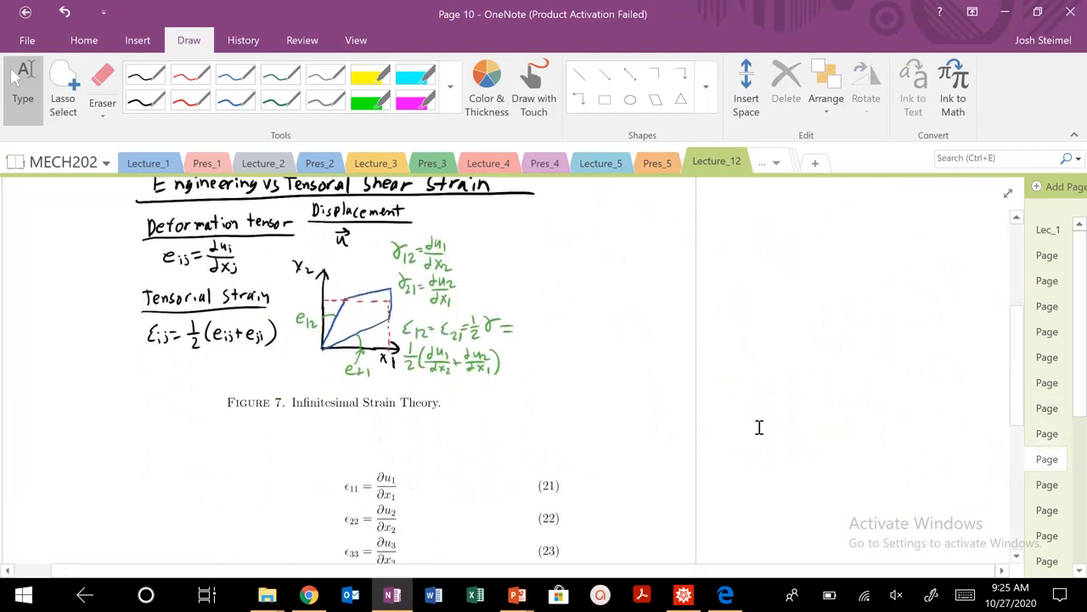
{"action": "scroll", "scroll_direction": "down", "scroll_amount": 3}
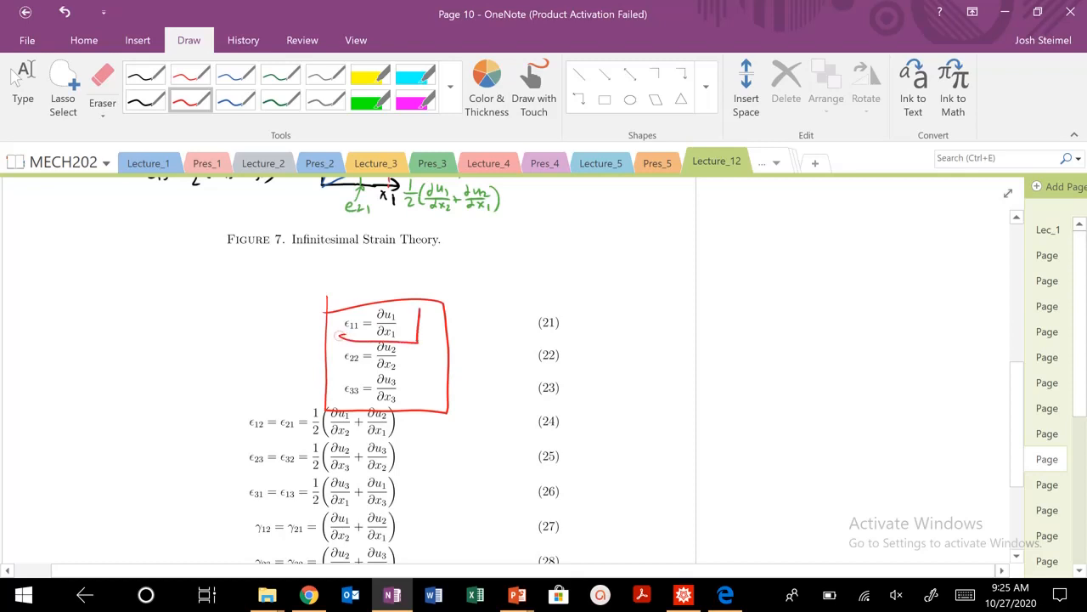
Handwrite ε12 = ½γ12 below shear equations 24–28 on page 10
{"action": "scroll", "scroll_direction": "down", "scroll_amount": 3}
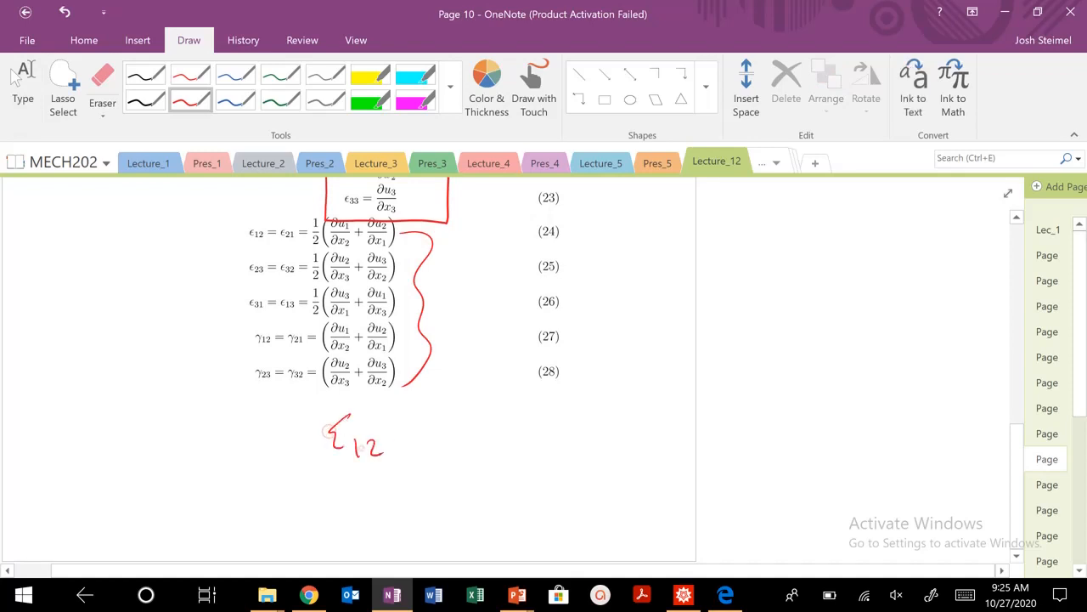
{"action": "left_click_drag", "start_coordinate": [391, 429], "coordinate": [417, 429]}
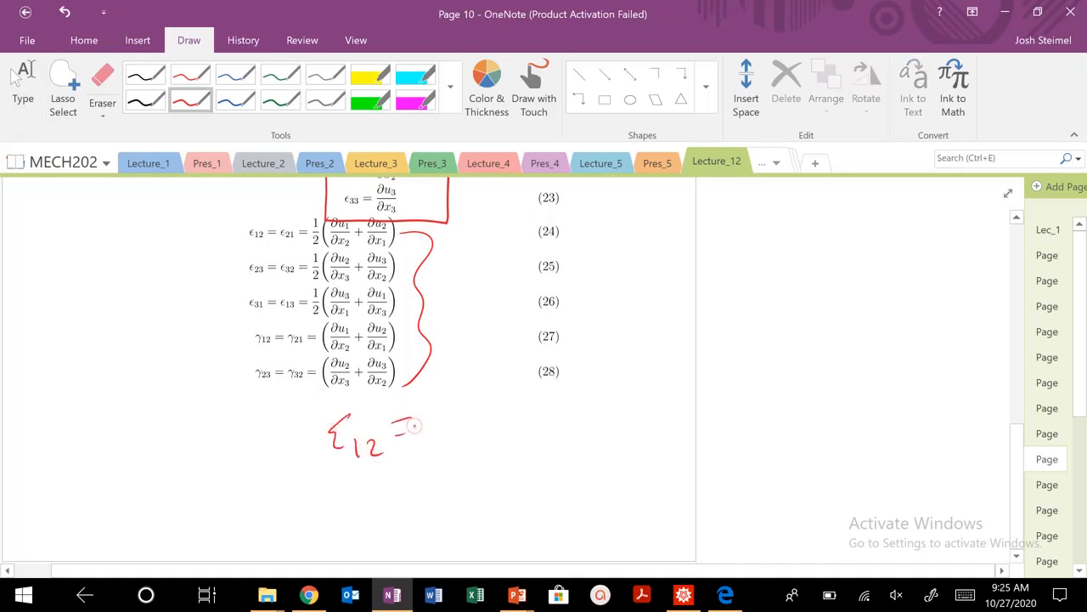
{"action": "left_click_drag", "start_coordinate": [399, 425], "coordinate": [467, 458]}
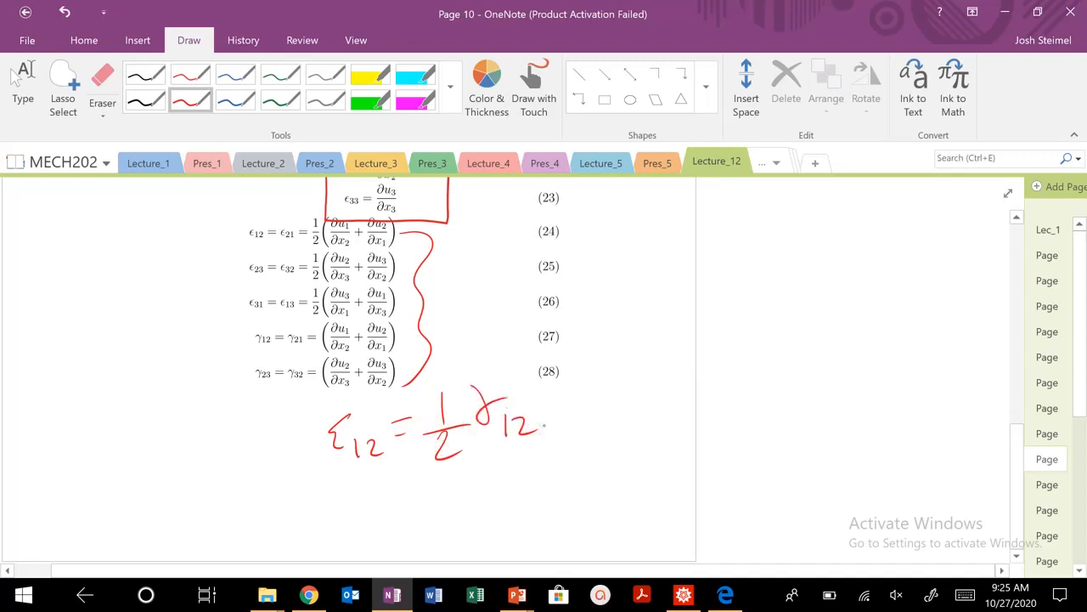
{"action": "left_click", "coordinate": [1047, 484]}
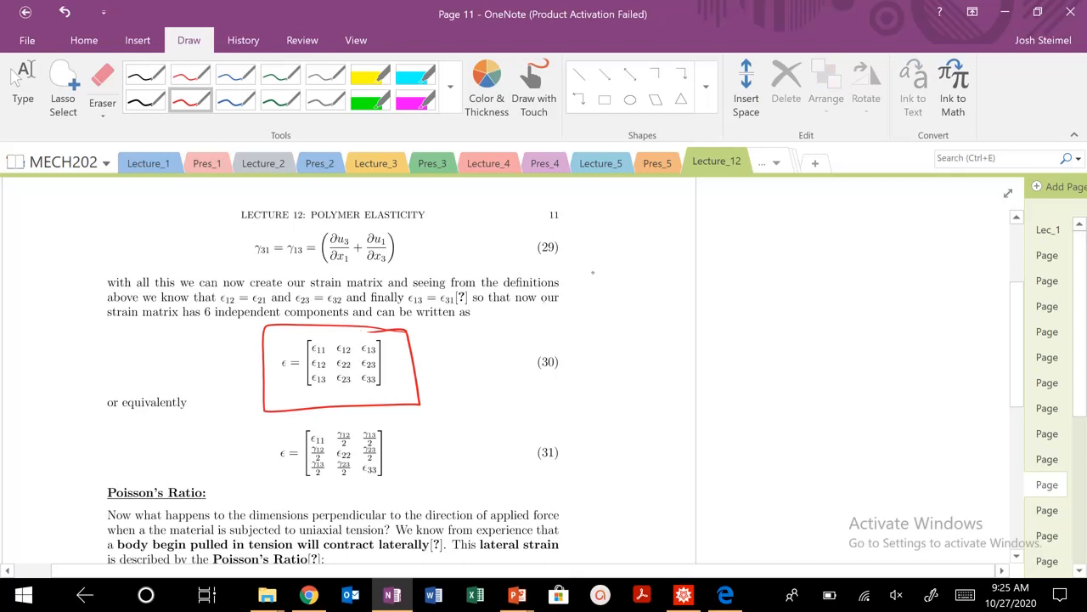
Write σ = Cε, crossing out σ = Eε, and box matrix equation 31
{"action": "left_click_drag", "start_coordinate": [590, 285], "coordinate": [672, 288]}
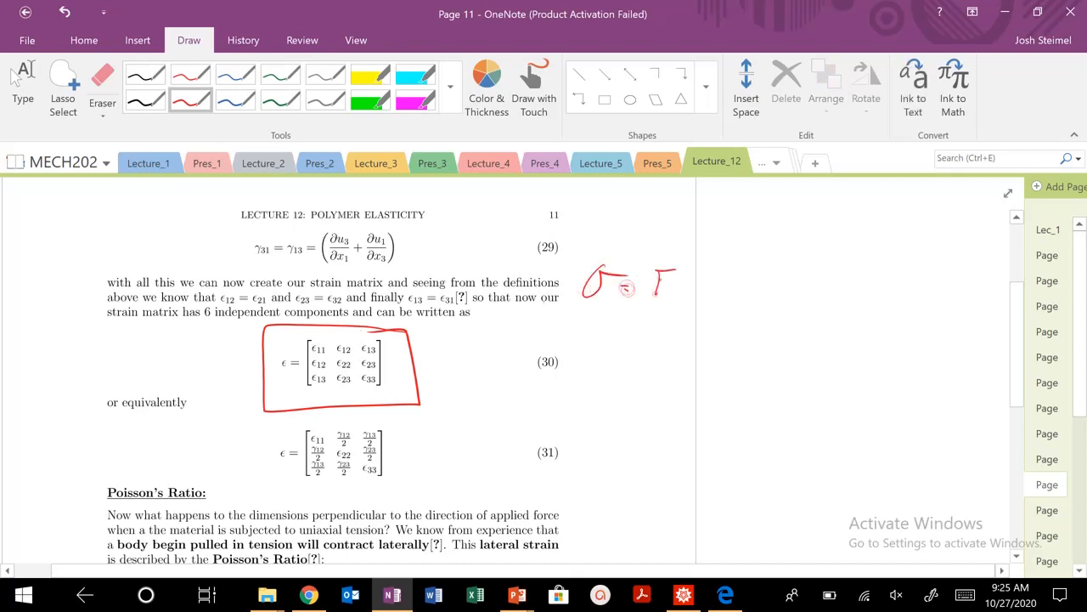
{"action": "left_click_drag", "start_coordinate": [641, 298], "coordinate": [705, 272]}
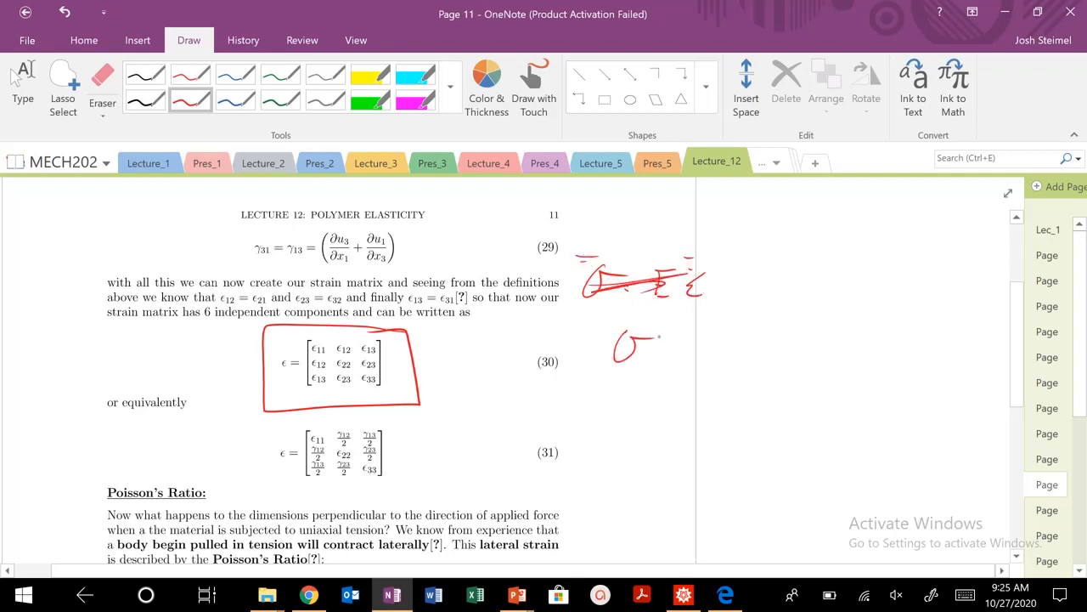
{"action": "left_click_drag", "start_coordinate": [641, 348], "coordinate": [701, 348]}
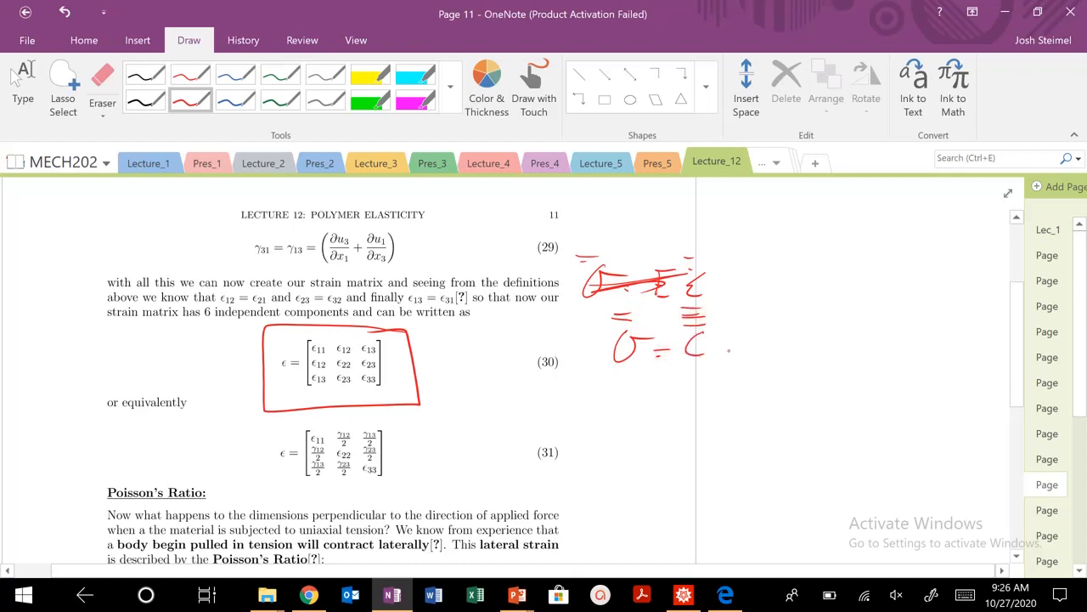
{"action": "left_click_drag", "start_coordinate": [720, 352], "coordinate": [739, 348]}
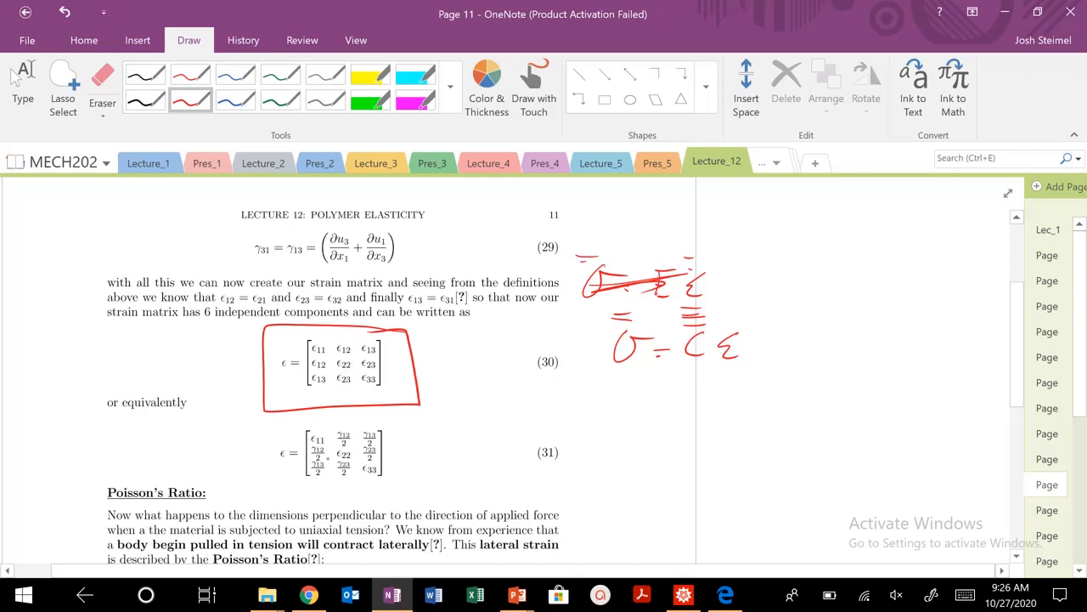
{"action": "left_click_drag", "start_coordinate": [271, 416], "coordinate": [416, 495]}
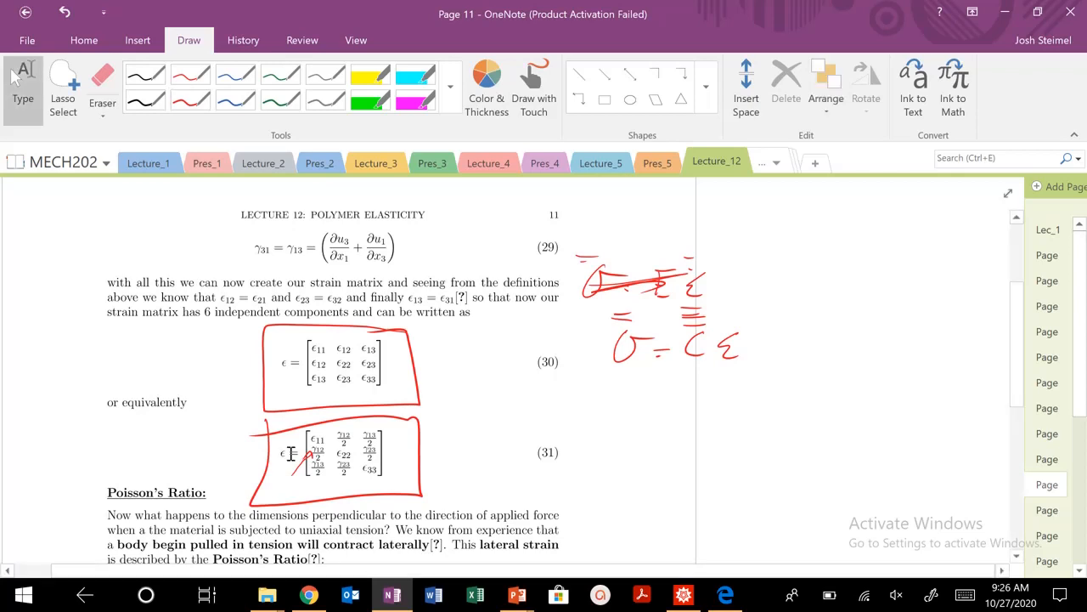
{"action": "scroll", "scroll_direction": "down", "scroll_amount": 3}
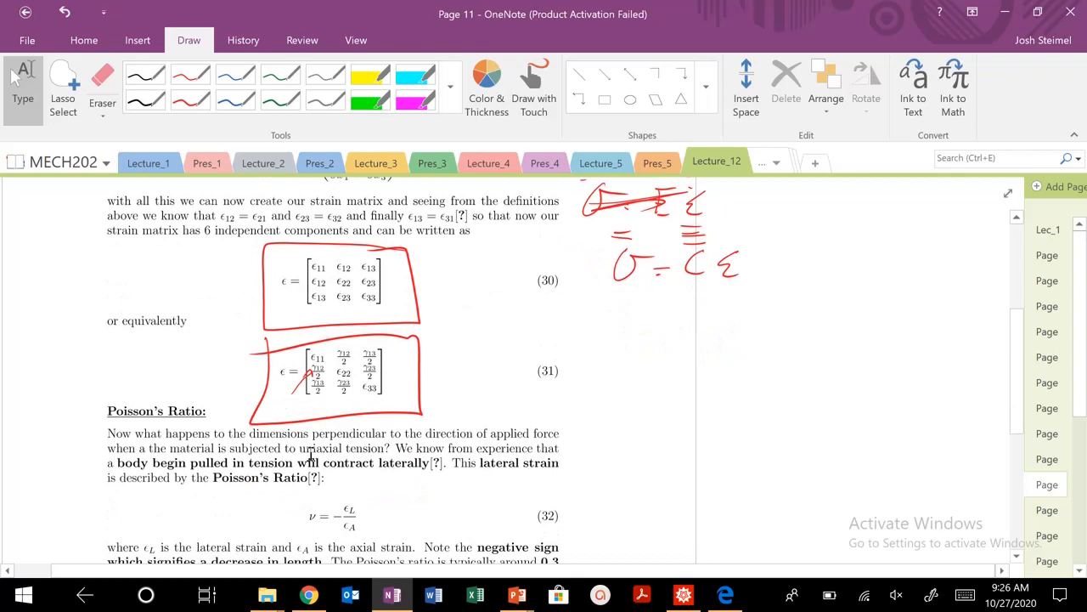